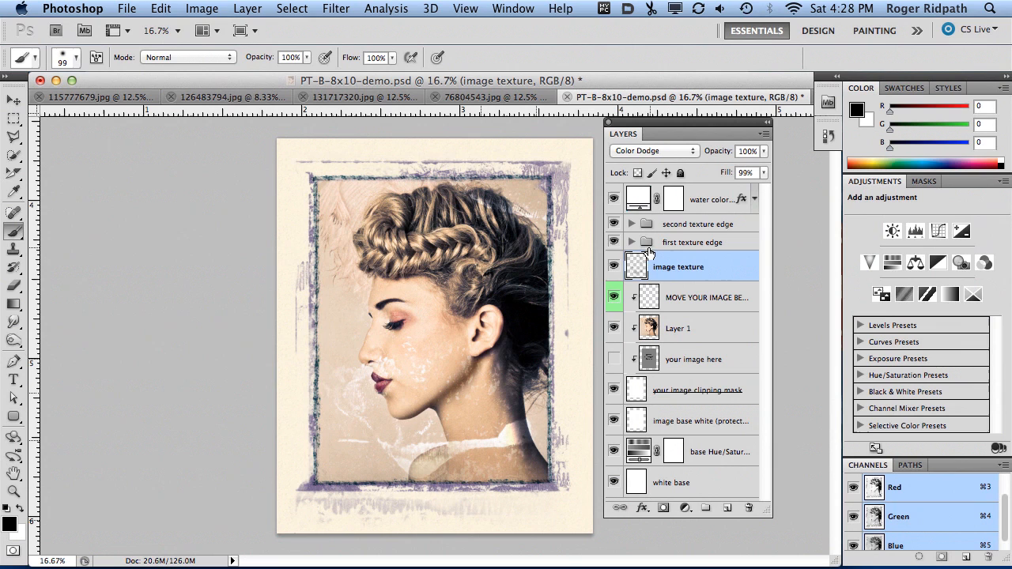
pyautogui.moveTo(708, 263)
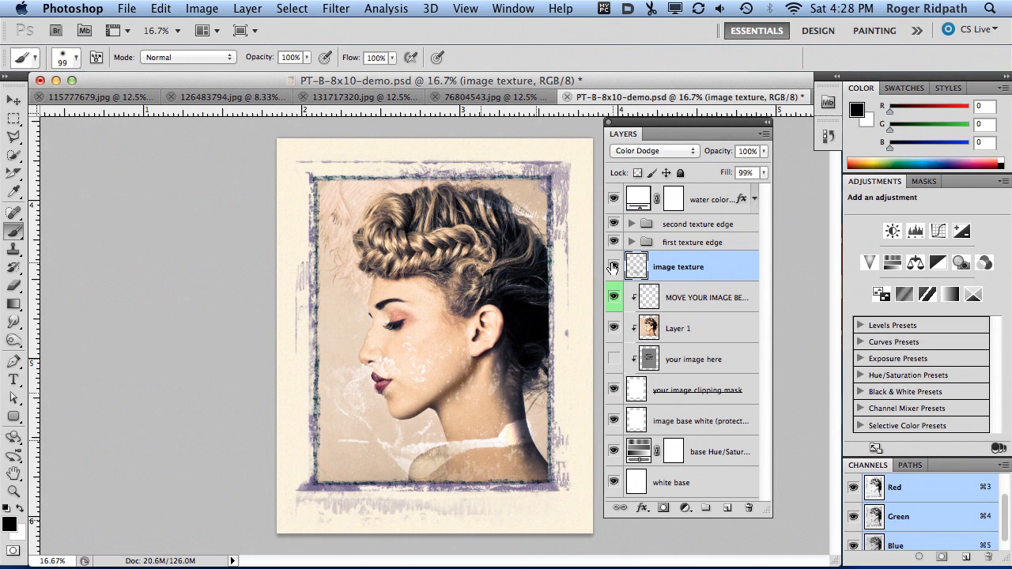
# Step: Compare the texture on and off, try Multiply and Darker Color, then choose Linear Burn
pyautogui.click(613, 267)
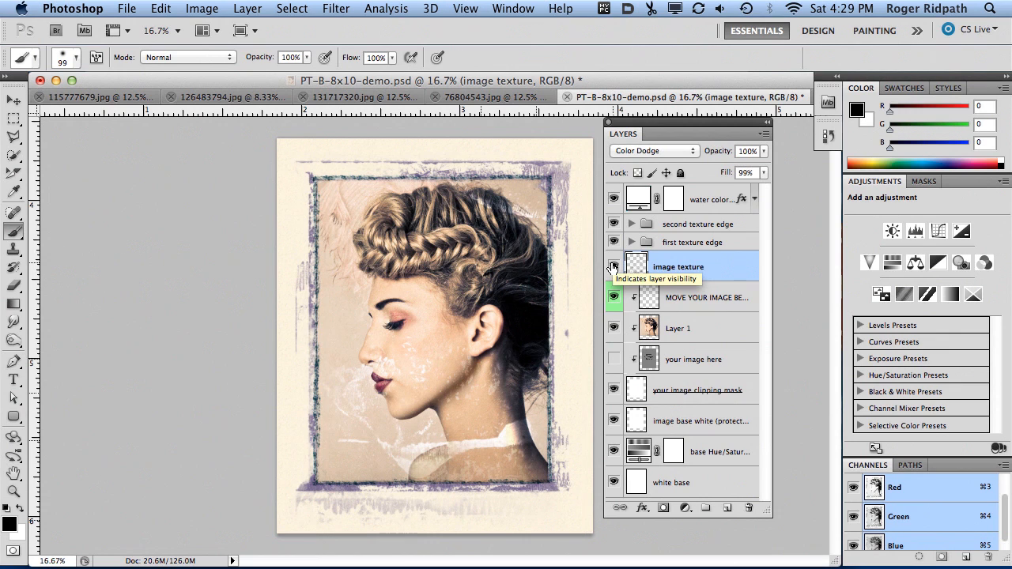
pyautogui.click(614, 267)
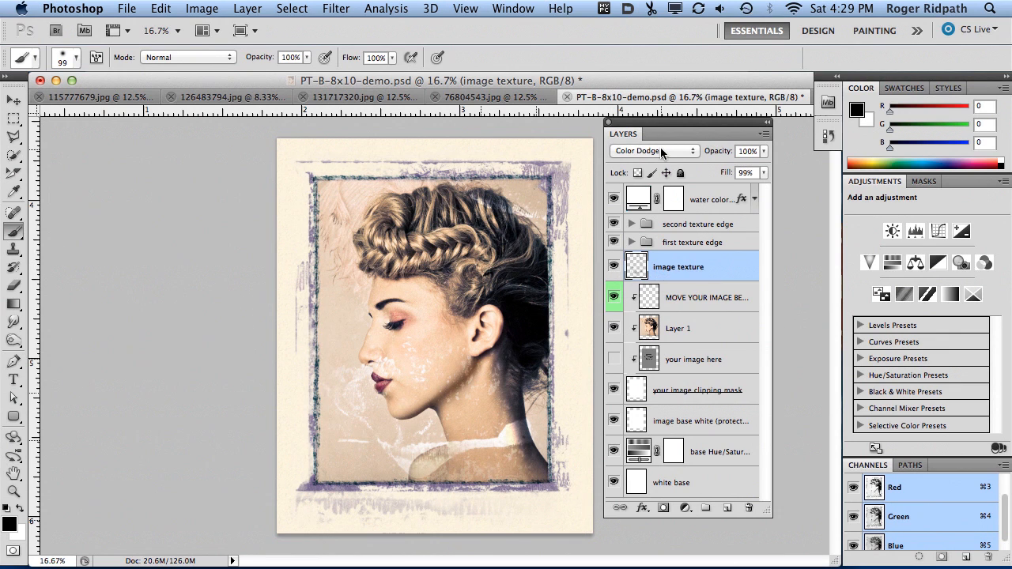
pyautogui.click(652, 151)
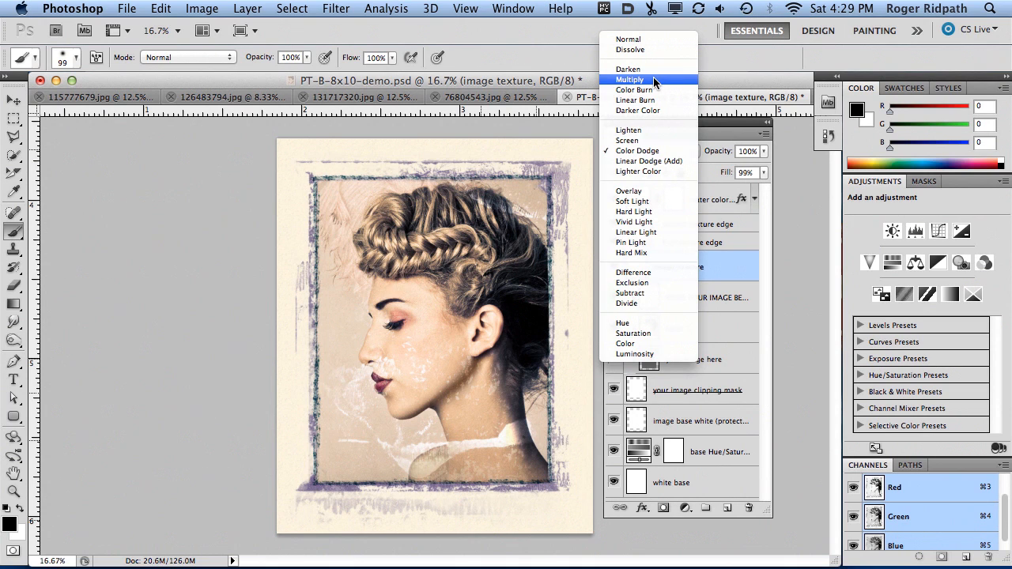
pyautogui.click(630, 79)
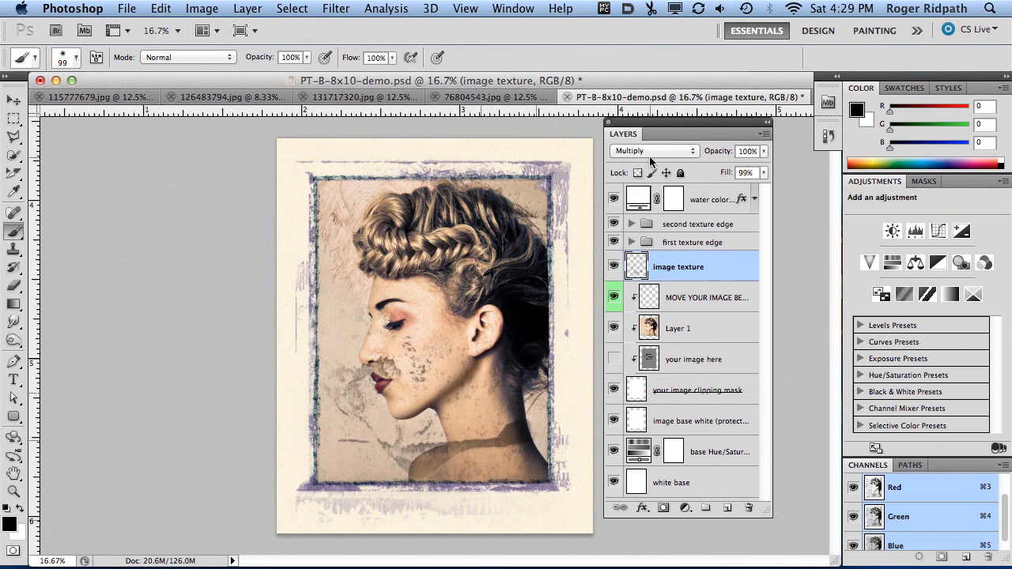
pyautogui.click(654, 151)
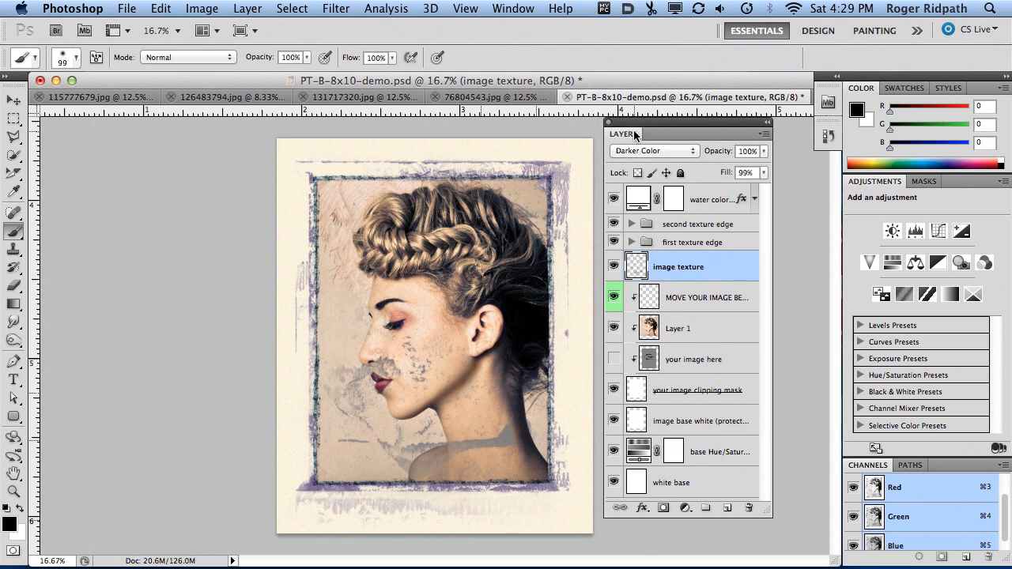
pyautogui.click(654, 150)
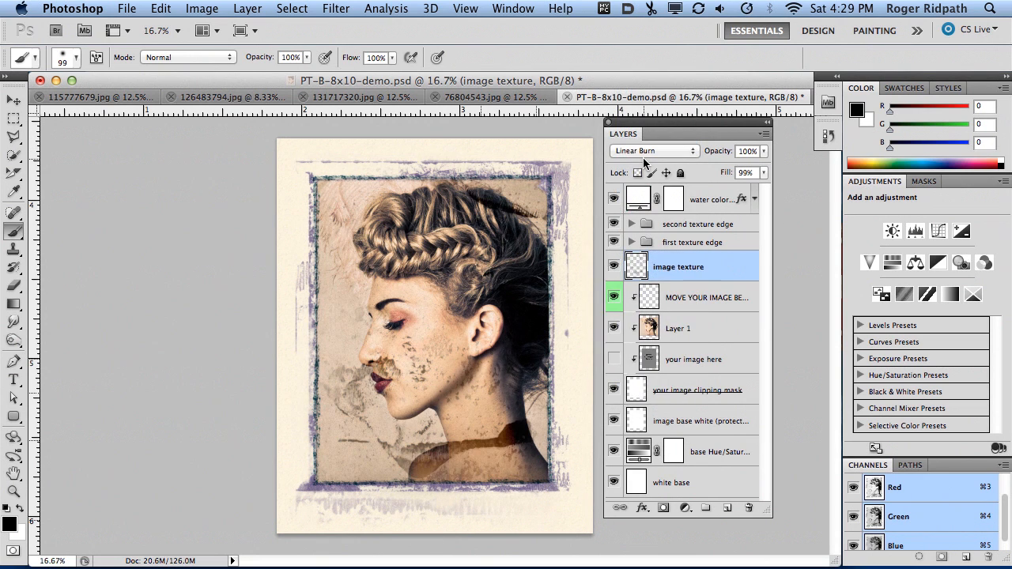
pyautogui.moveTo(646, 164)
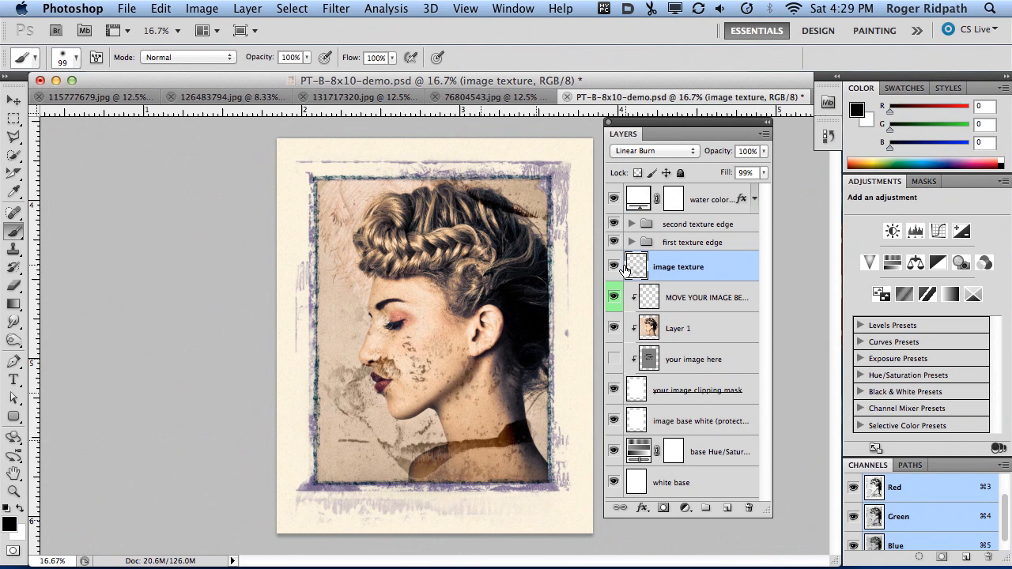
pyautogui.moveTo(636, 267)
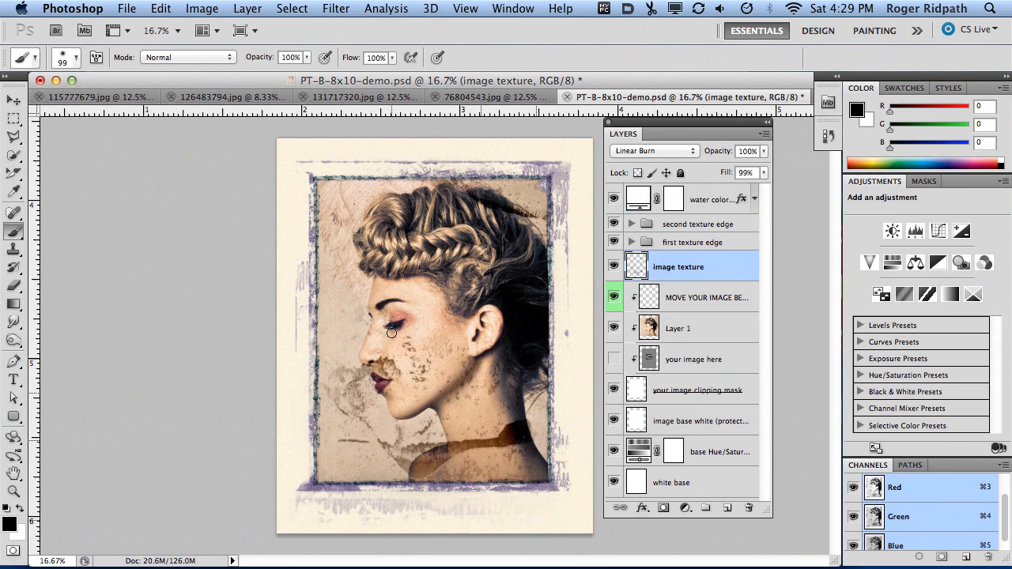
pyautogui.moveTo(417, 316)
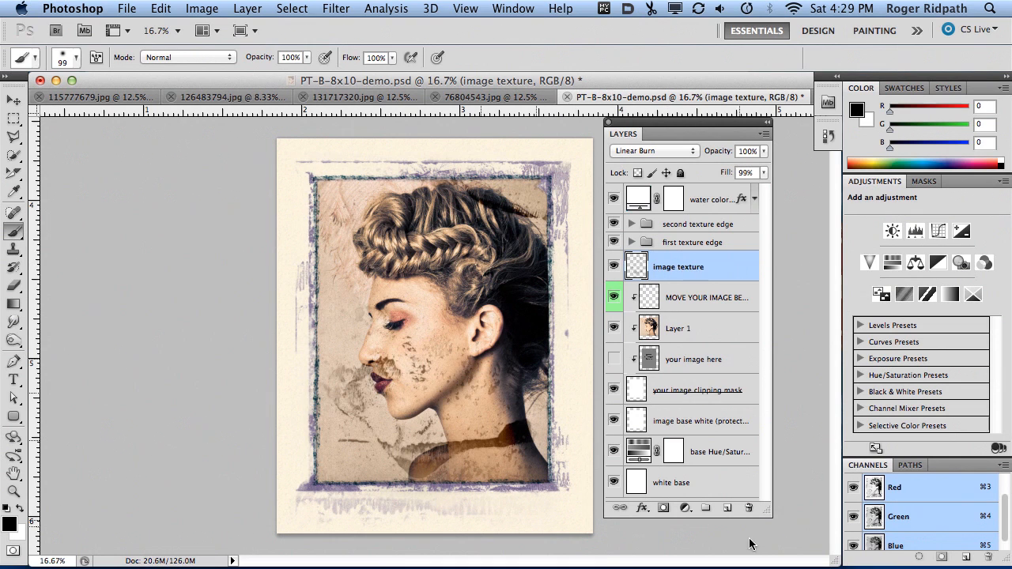
# Step: Add a layer mask to the image texture layer and paint it away from the face and neck
pyautogui.click(663, 508)
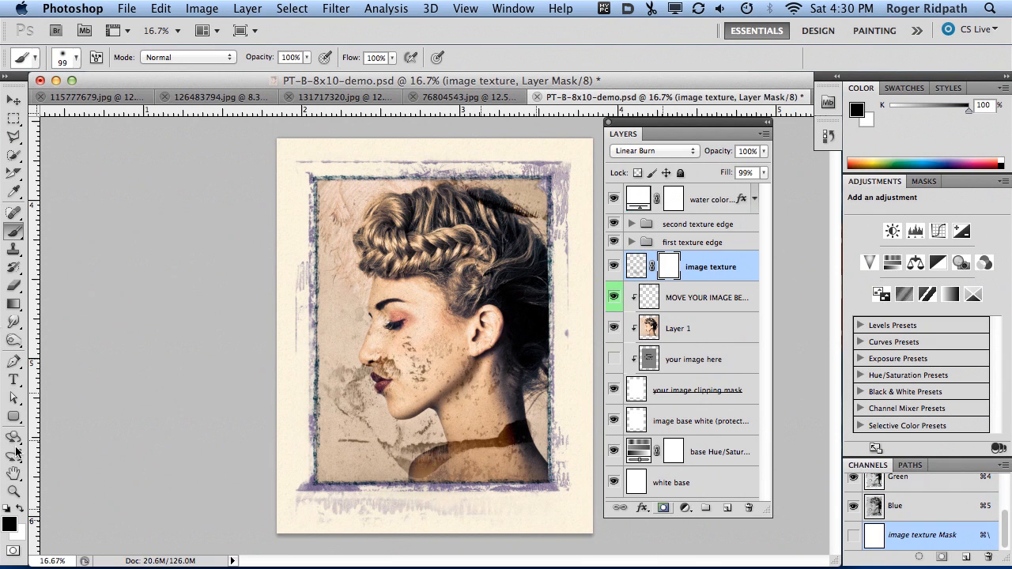
pyautogui.moveTo(14, 523)
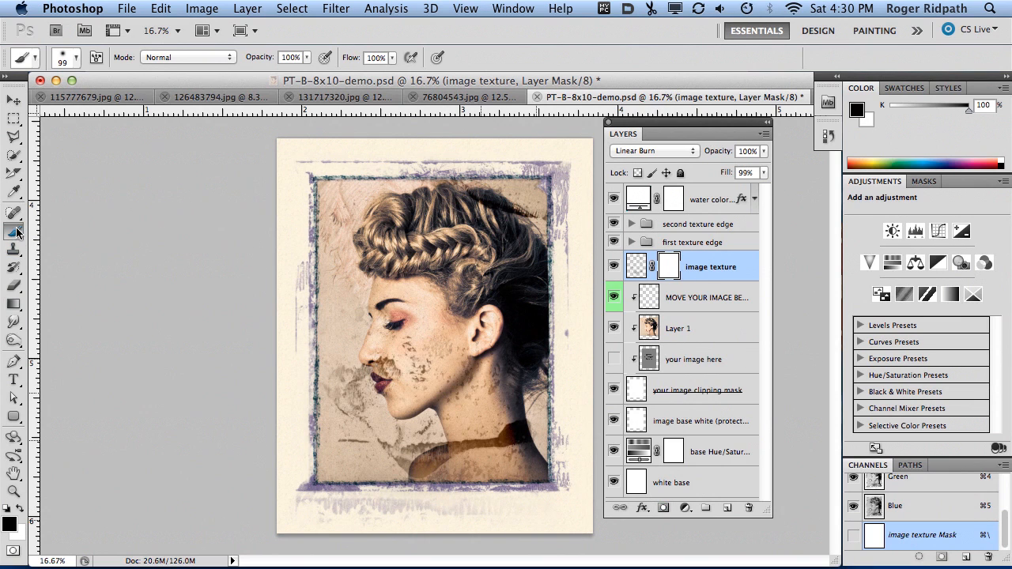
pyautogui.moveTo(439, 307)
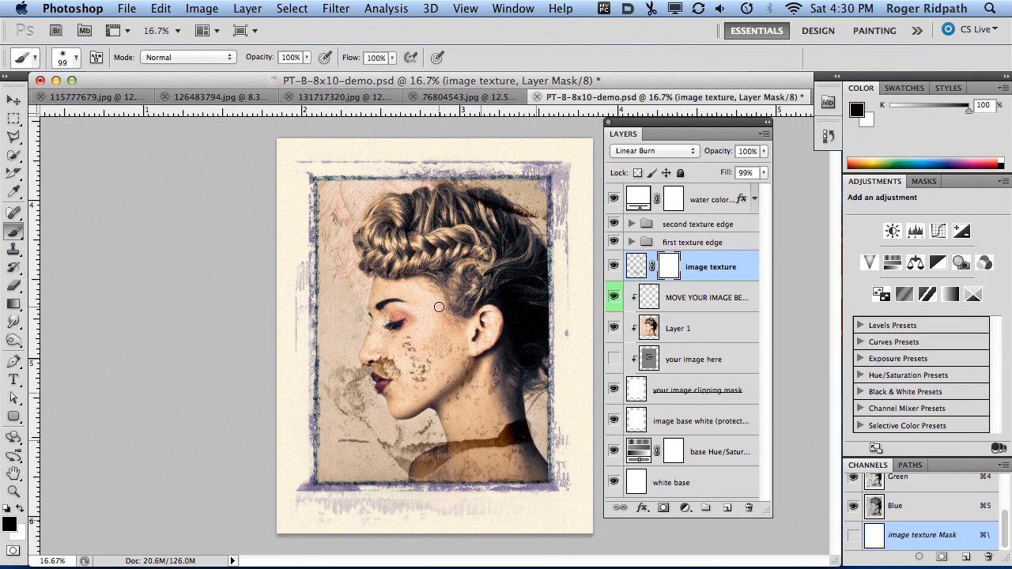
pyautogui.moveTo(457, 319)
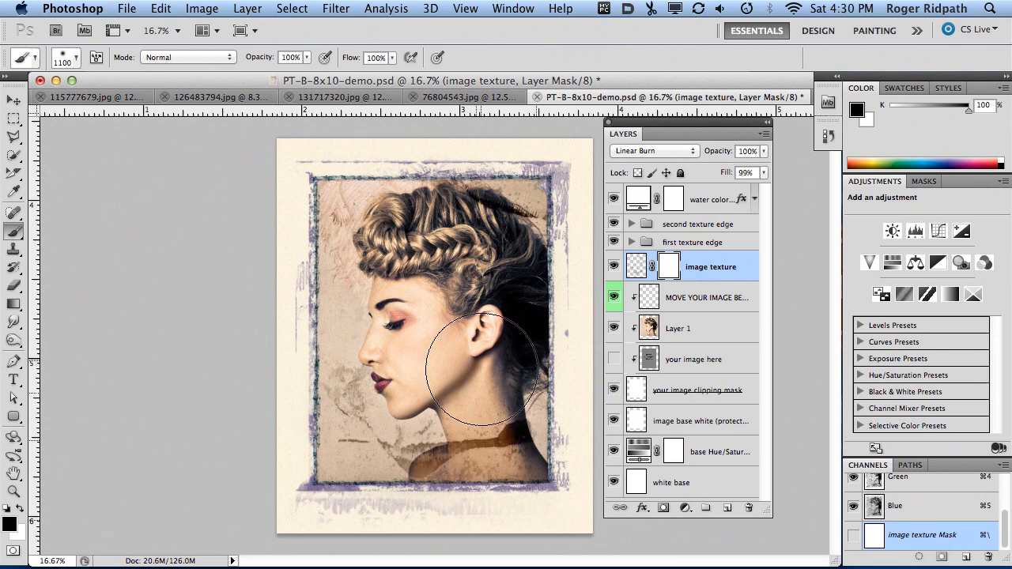
pyautogui.moveTo(482, 371); pyautogui.dragTo(478, 284)
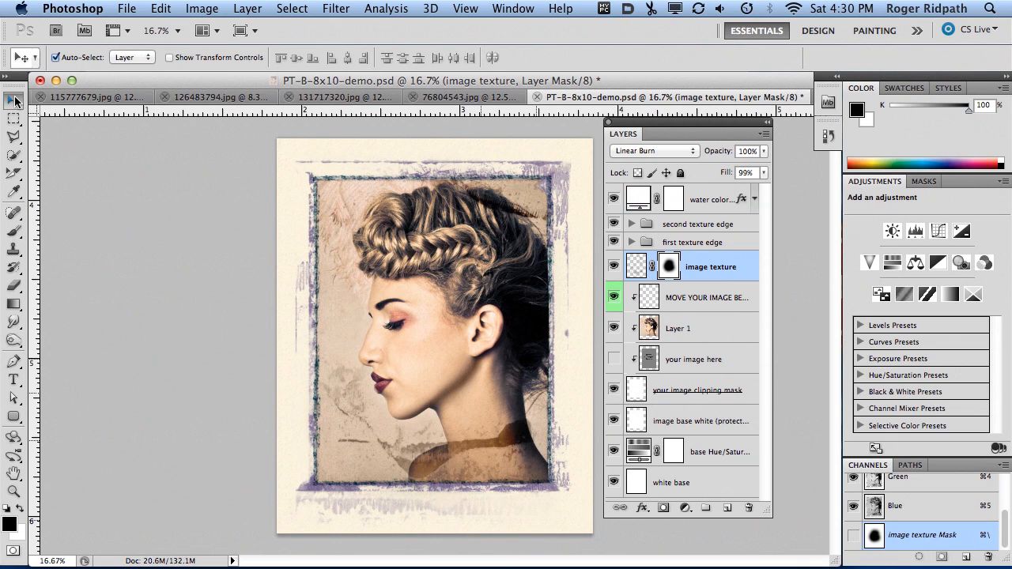
# Step: Select the water color texture layer and raise its opacity from 43% to 100%
pyautogui.click(710, 199)
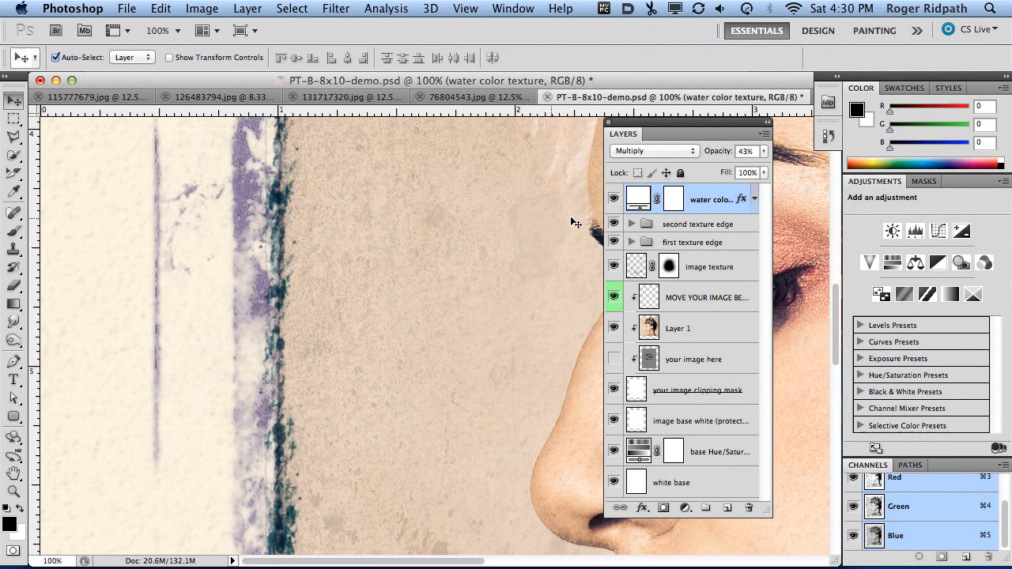
pyautogui.tripleClick(746, 151)
pyautogui.write('100')
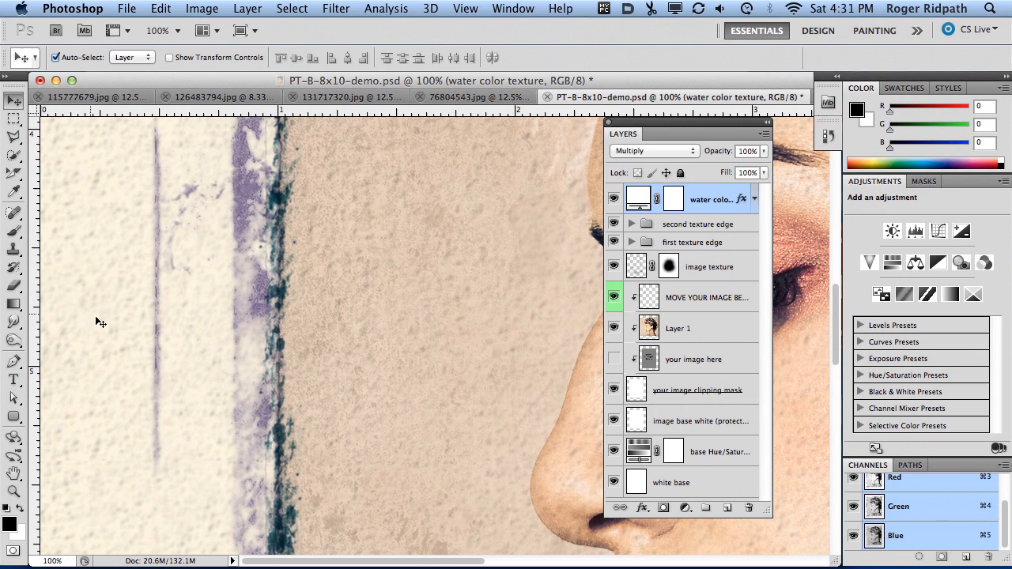
pyautogui.moveTo(577, 261)
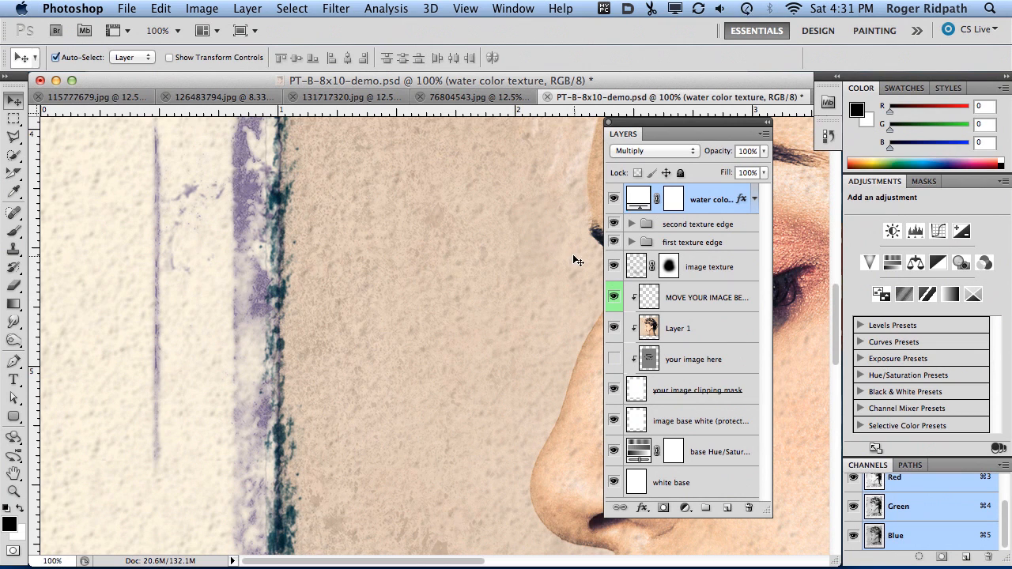
pyautogui.moveTo(544, 344)
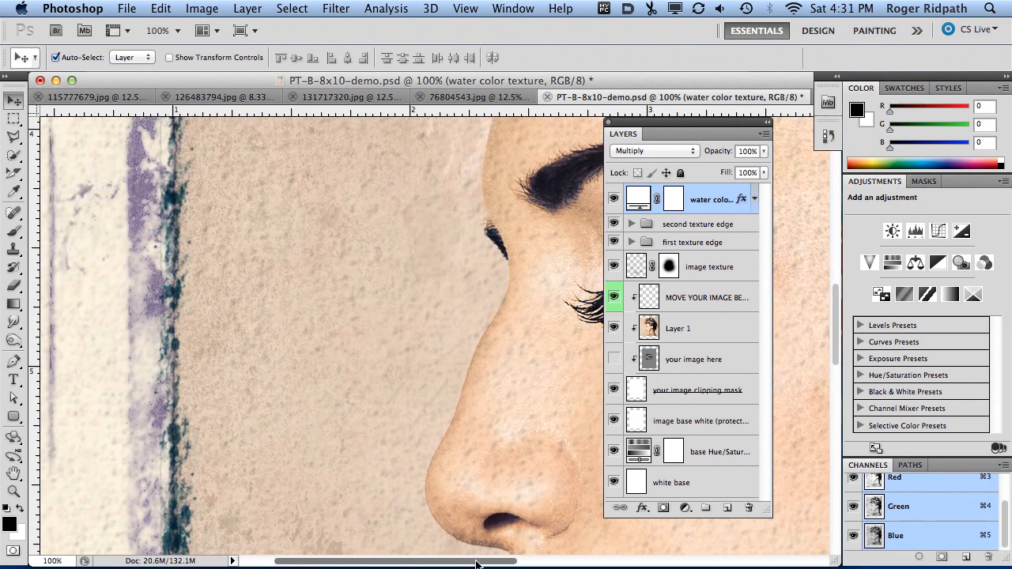
pyautogui.hscroll(3)
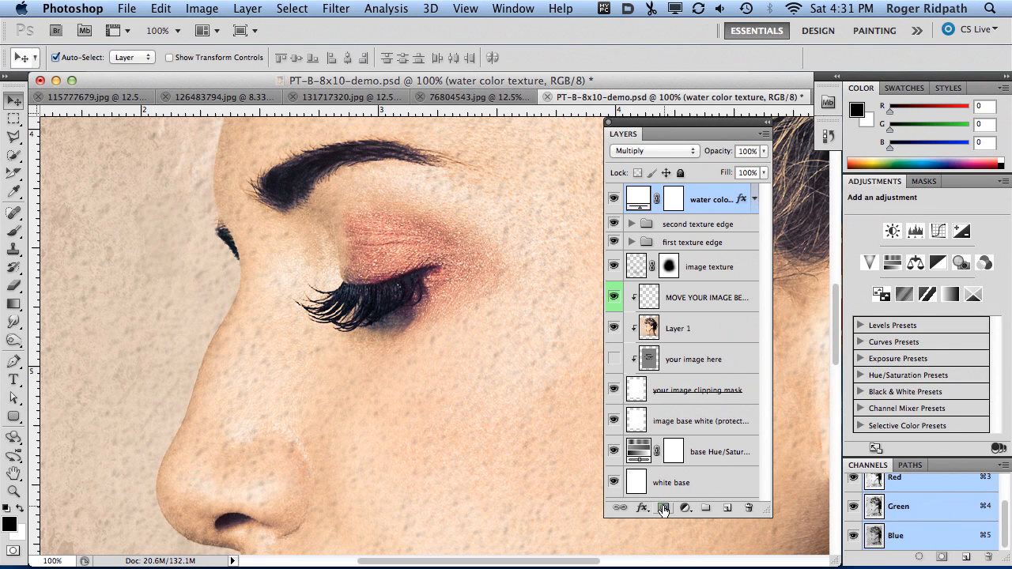
pyautogui.moveTo(663, 508)
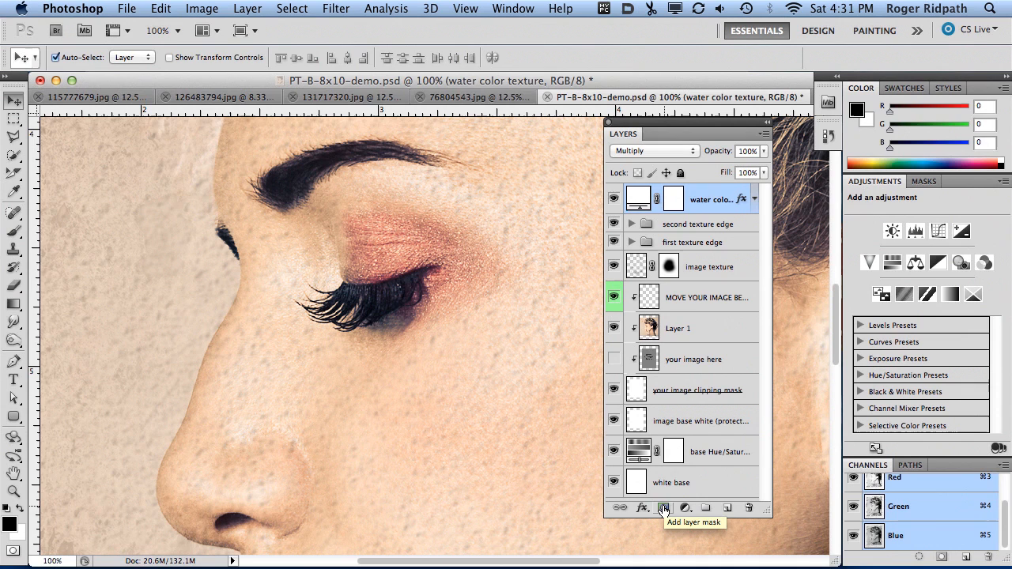
# Step: Add a layer mask to the water color texture layer and pick a brush to paint it
pyautogui.click(663, 507)
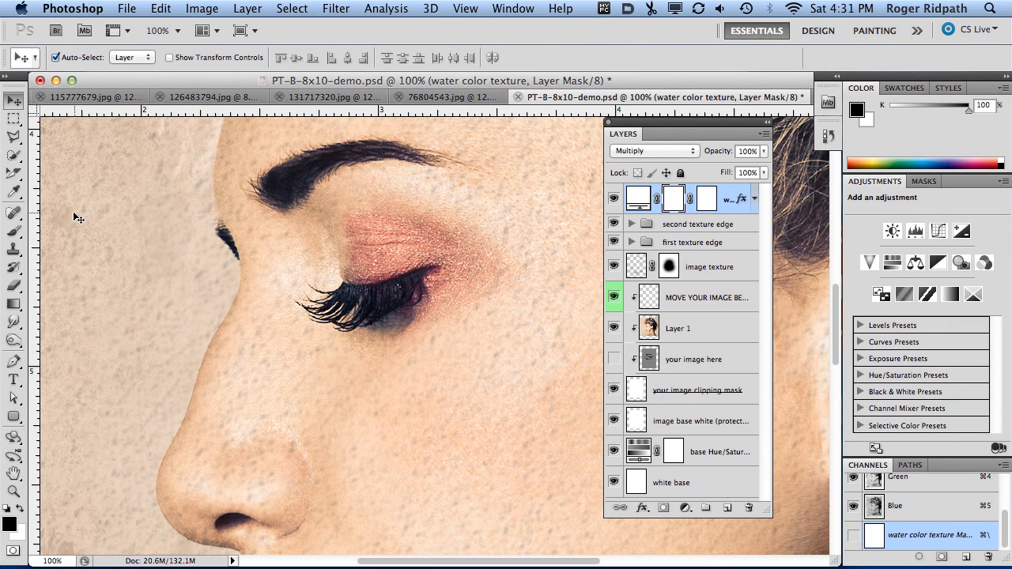
pyautogui.click(13, 230)
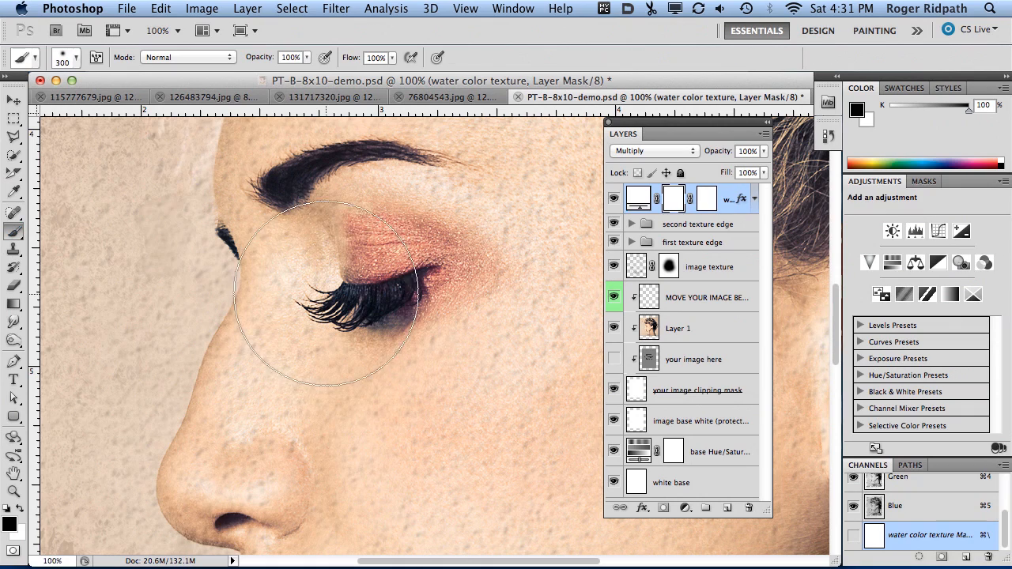
pyautogui.moveTo(253, 475)
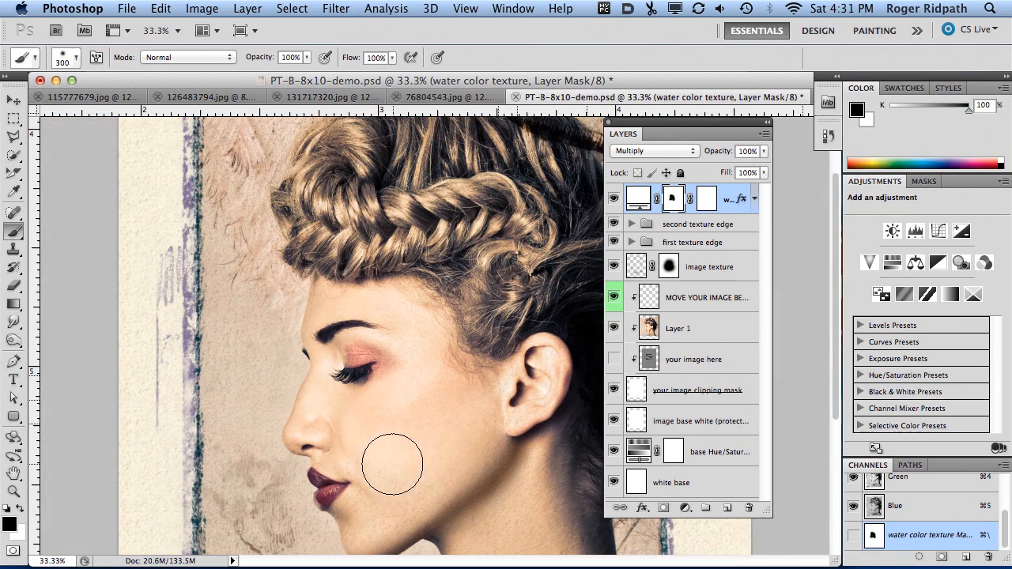
pyautogui.moveTo(498, 500)
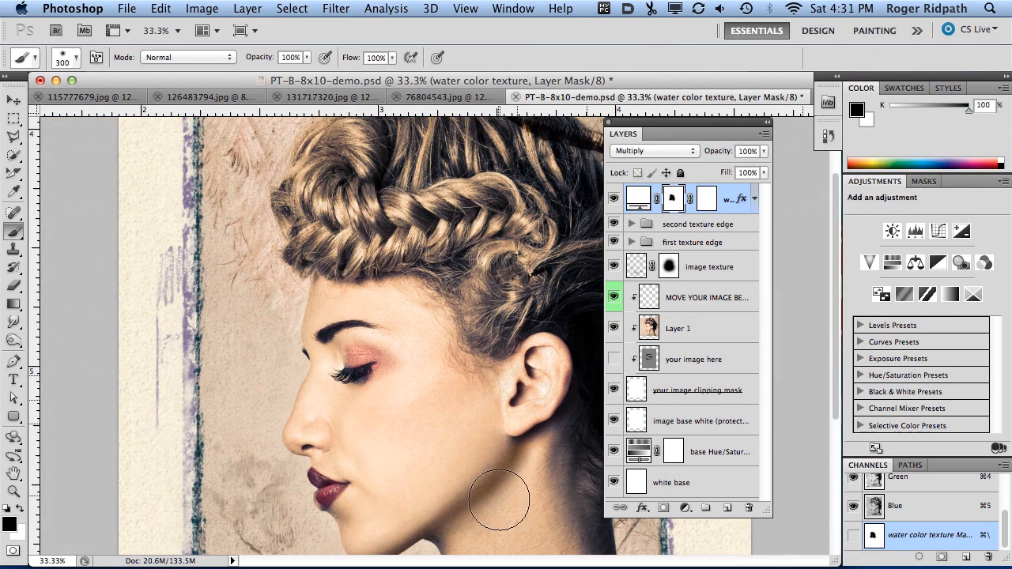
pyautogui.moveTo(485, 453)
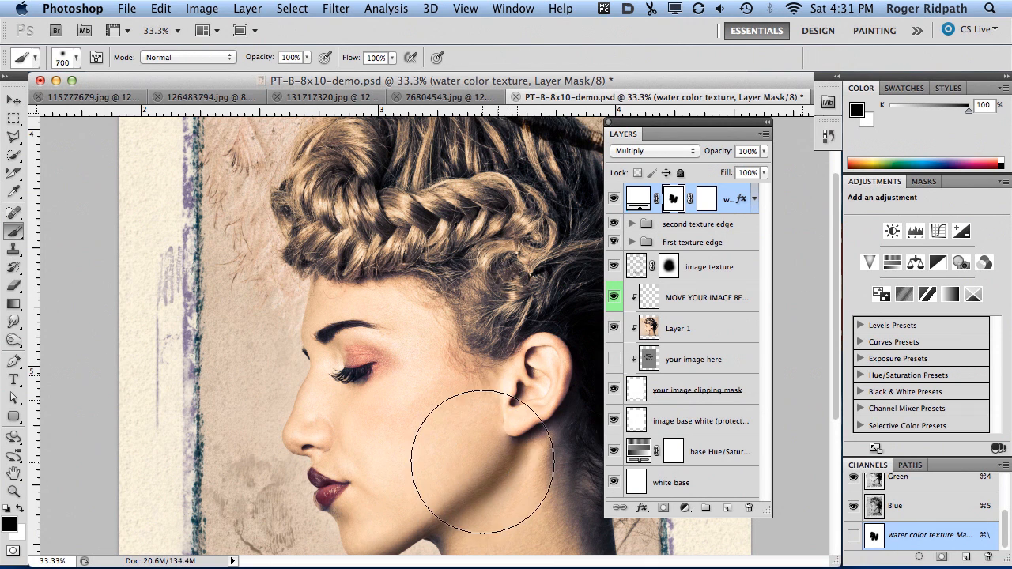
pyautogui.moveTo(379, 305)
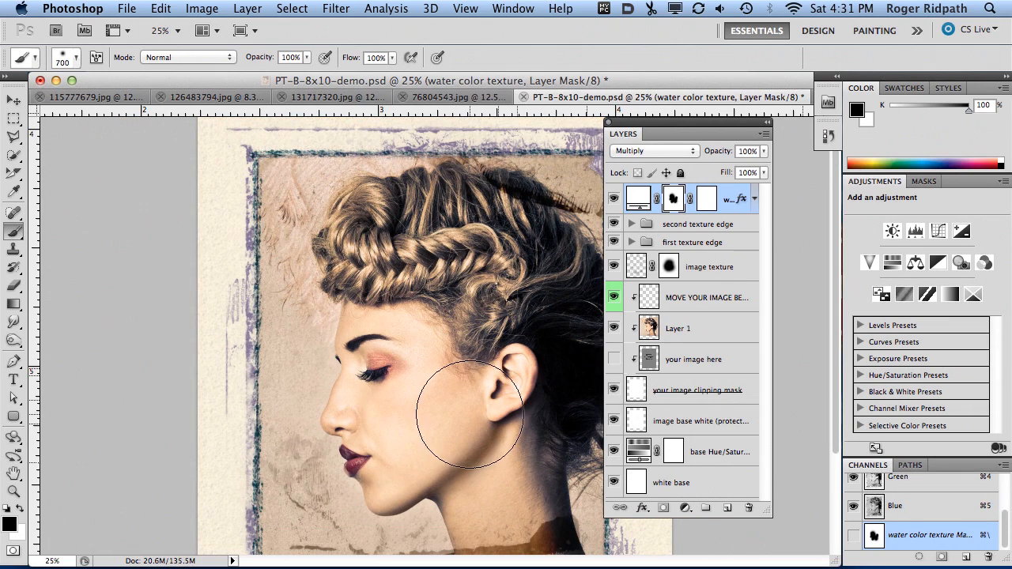
pyautogui.moveTo(405, 387)
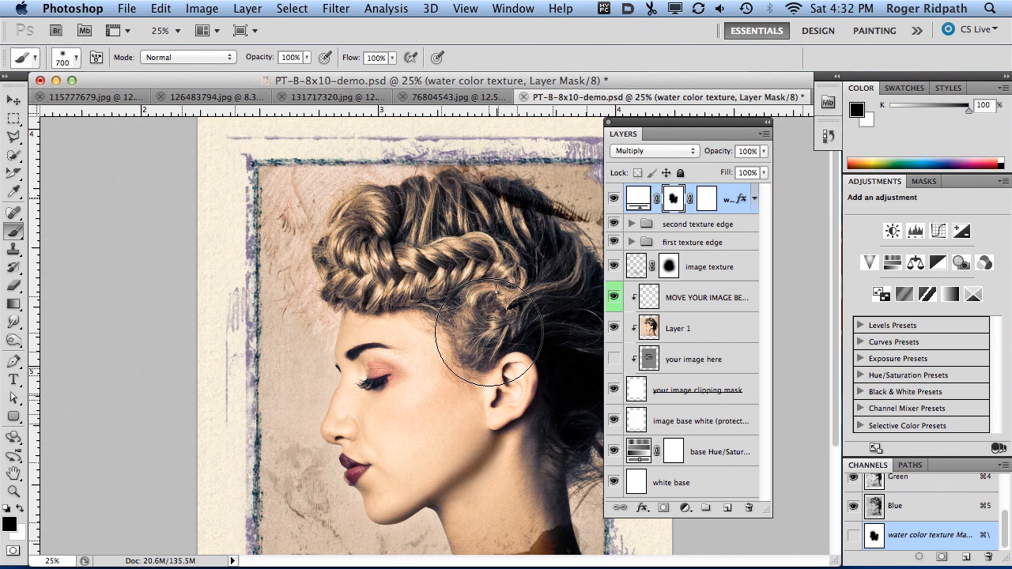
pyautogui.moveTo(483, 344)
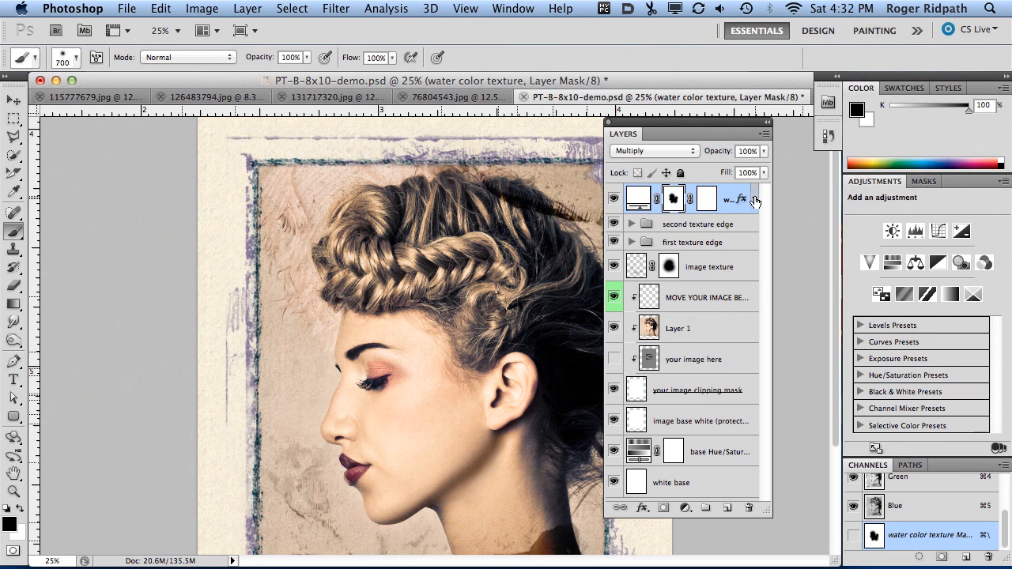
# Step: Open the water color texture's Pattern Overlay settings and test scales between 35% and 101%
pyautogui.click(755, 200)
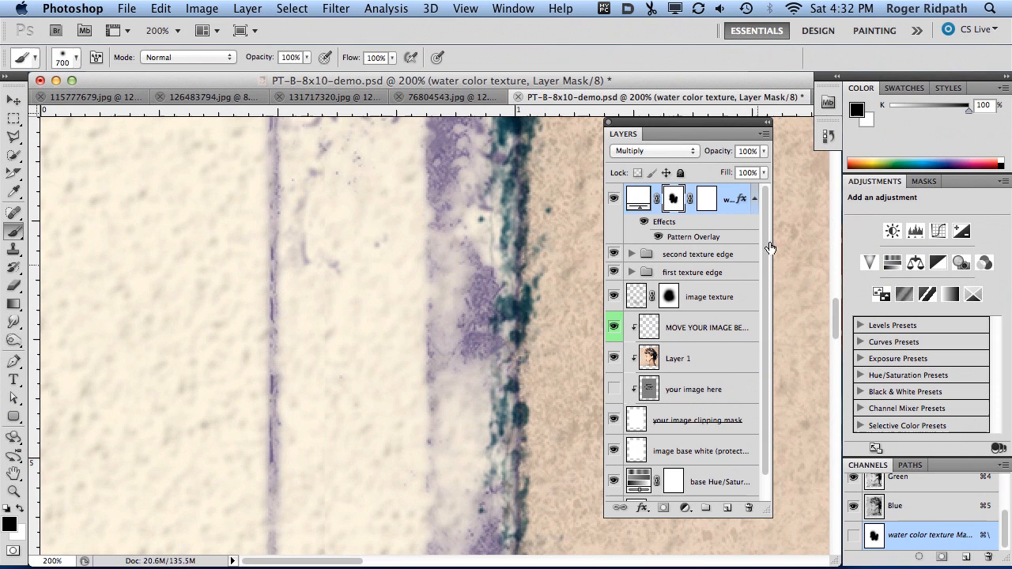
pyautogui.doubleClick(694, 236)
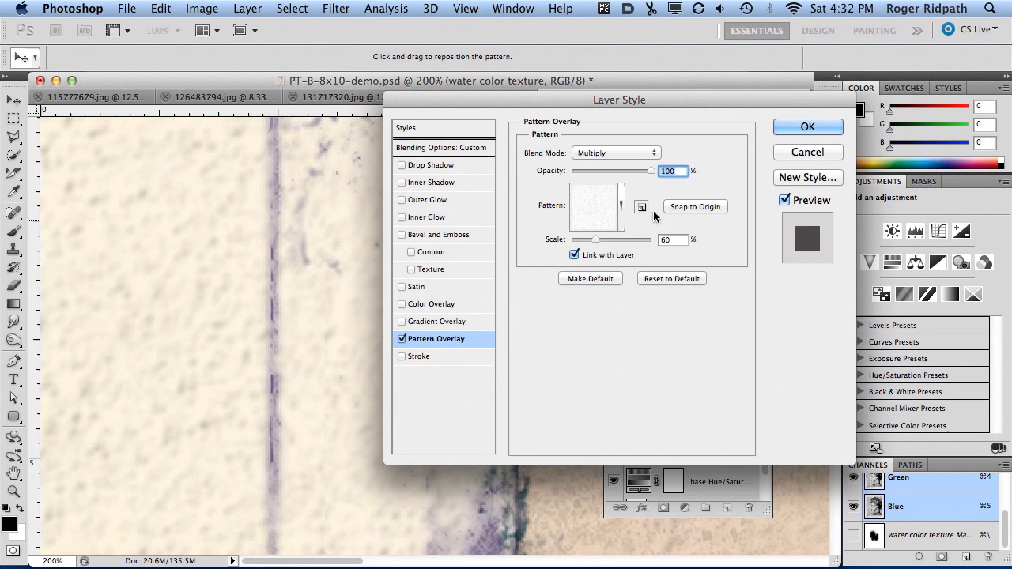
pyautogui.moveTo(619, 99); pyautogui.dragTo(600, 99)
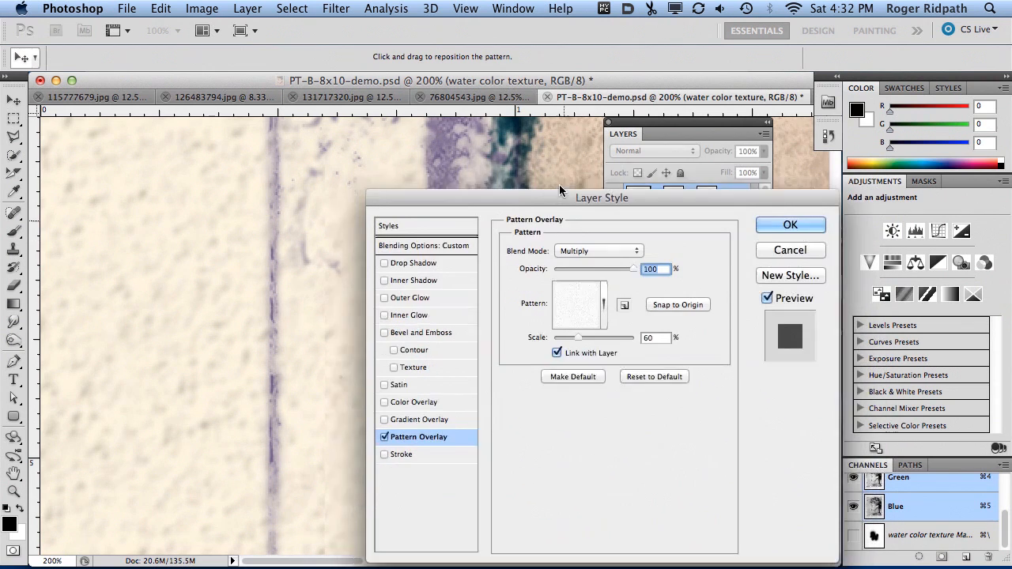
pyautogui.moveTo(601, 197); pyautogui.dragTo(580, 111)
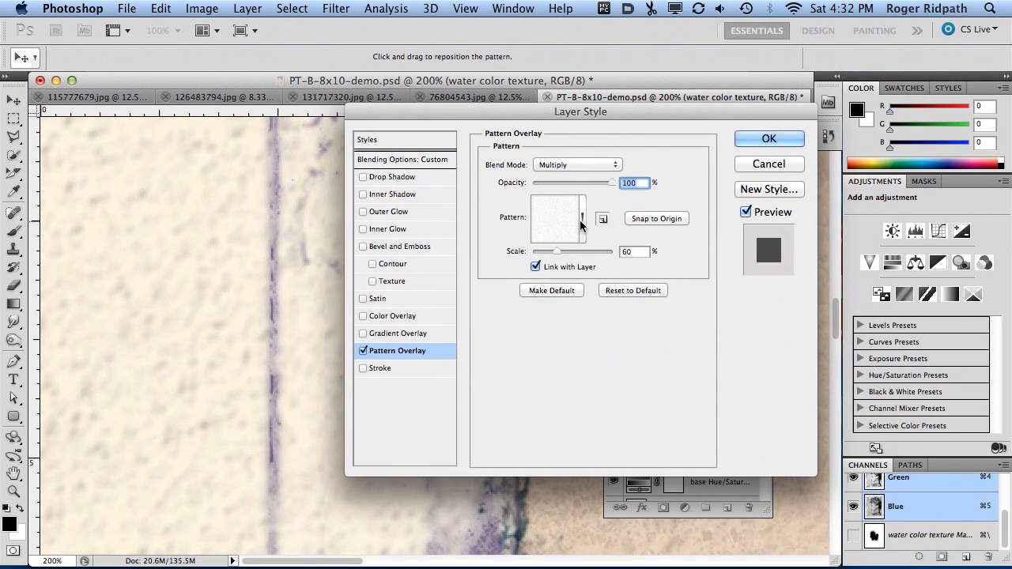
pyautogui.moveTo(557, 251); pyautogui.dragTo(554, 251)
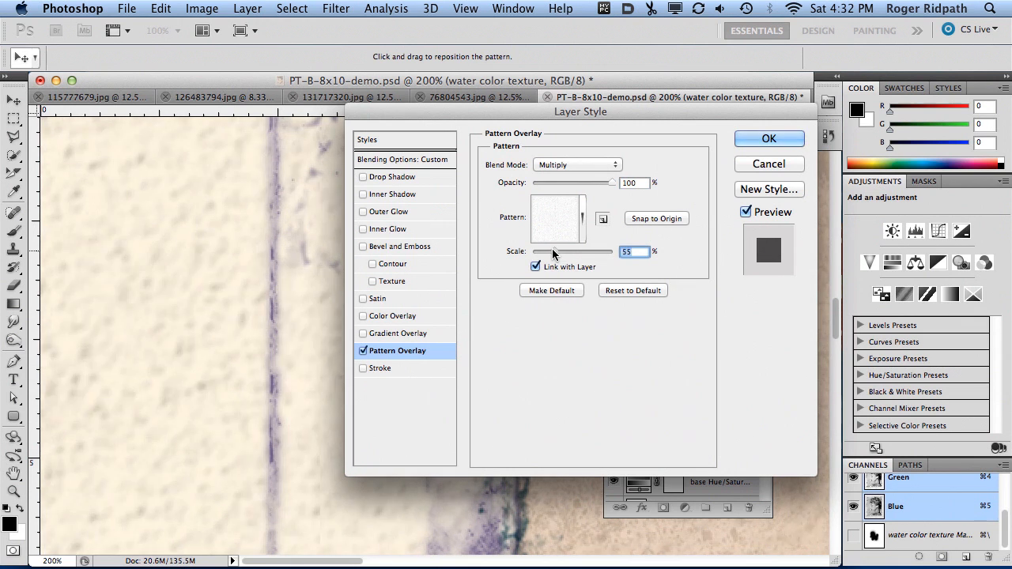
pyautogui.moveTo(577, 251); pyautogui.dragTo(550, 252)
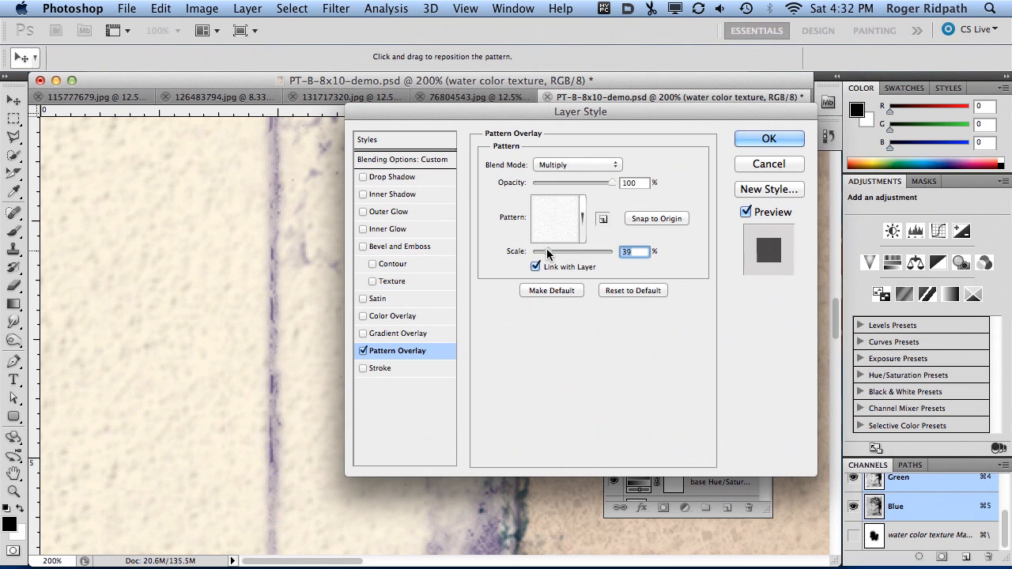
pyautogui.moveTo(554, 251); pyautogui.dragTo(542, 252)
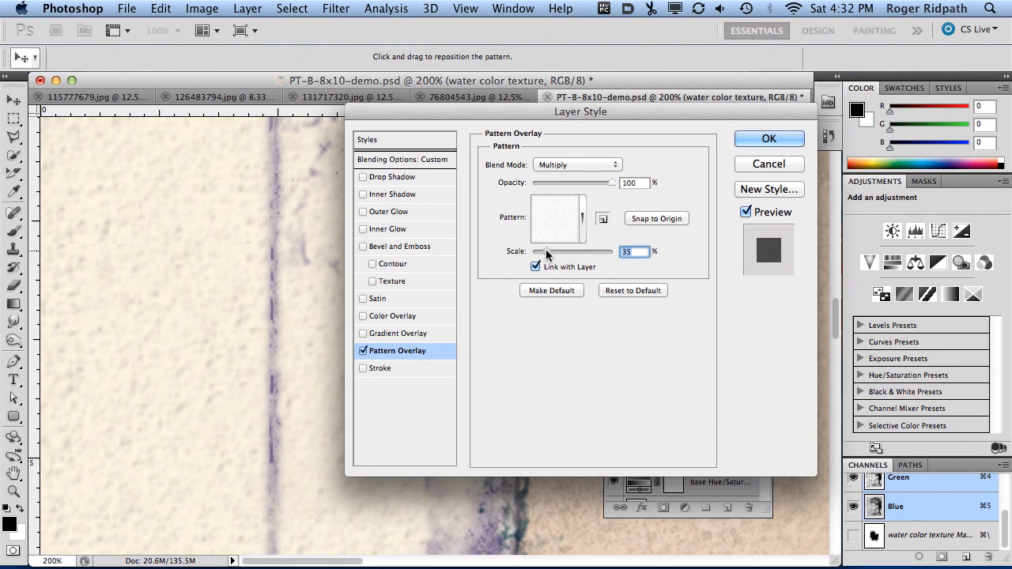
pyautogui.moveTo(545, 252); pyautogui.dragTo(554, 252)
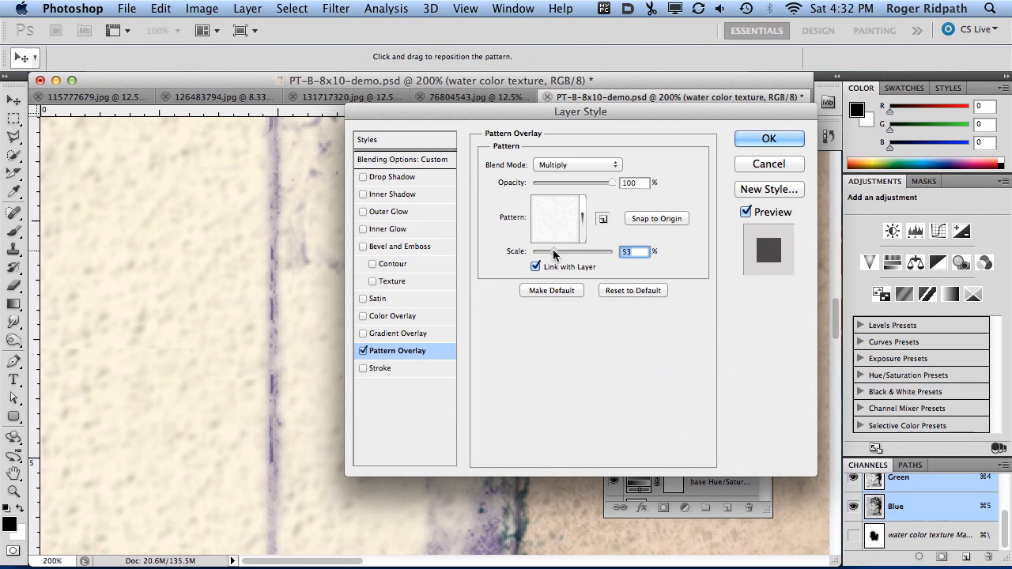
pyautogui.moveTo(554, 251); pyautogui.dragTo(574, 252)
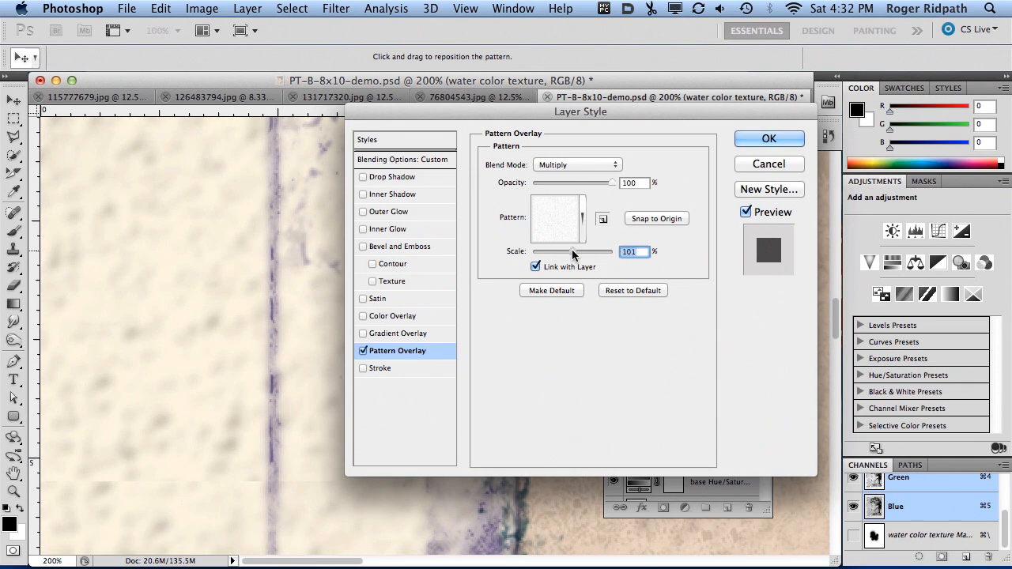
pyautogui.moveTo(575, 252); pyautogui.dragTo(569, 252)
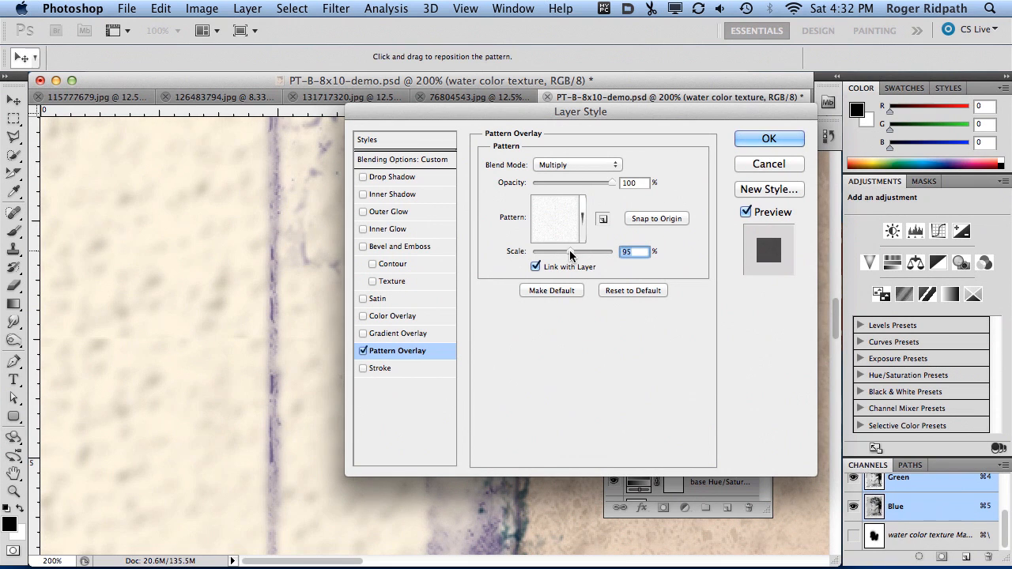
# Step: Try Color Burn and Color Dodge, then set Normal blending at 49% scale and confirm
pyautogui.click(577, 165)
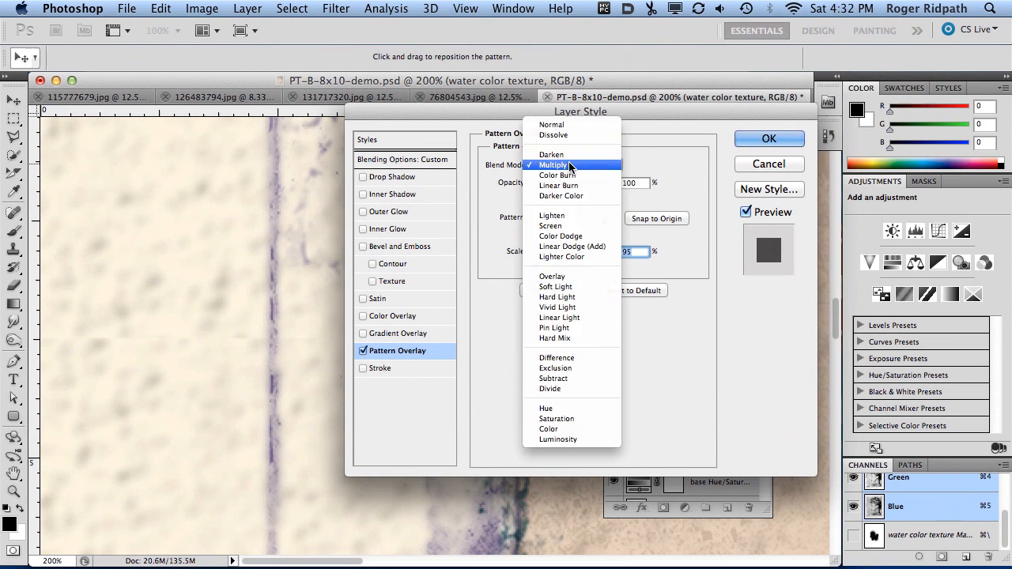
pyautogui.click(558, 175)
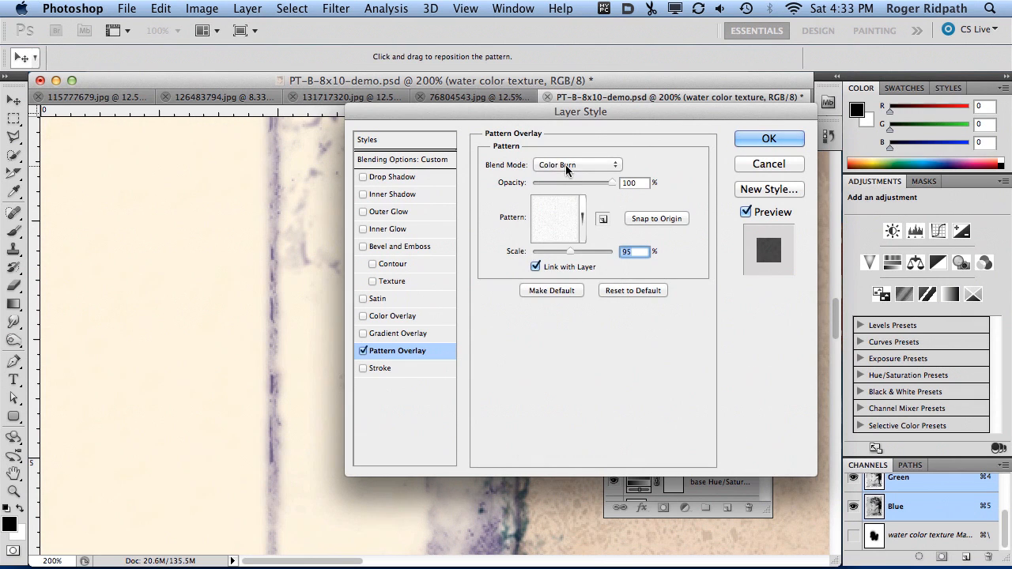
pyautogui.click(577, 165)
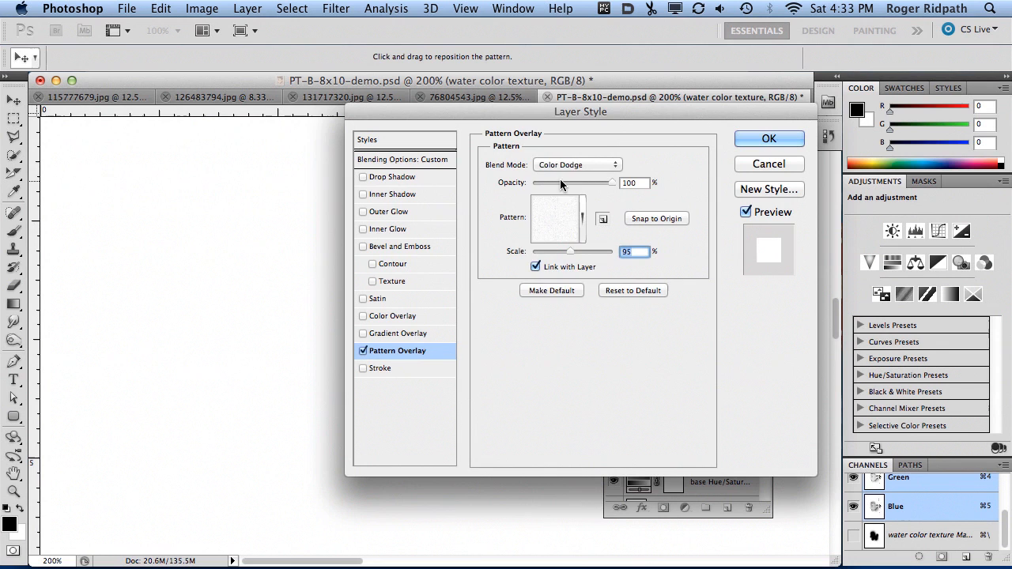
pyautogui.click(577, 165)
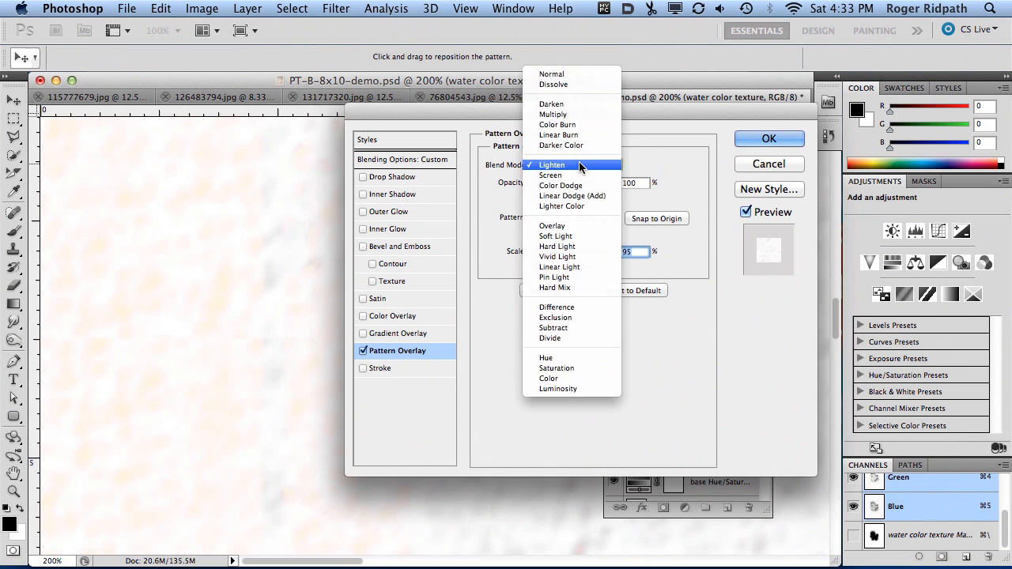
pyautogui.click(551, 73)
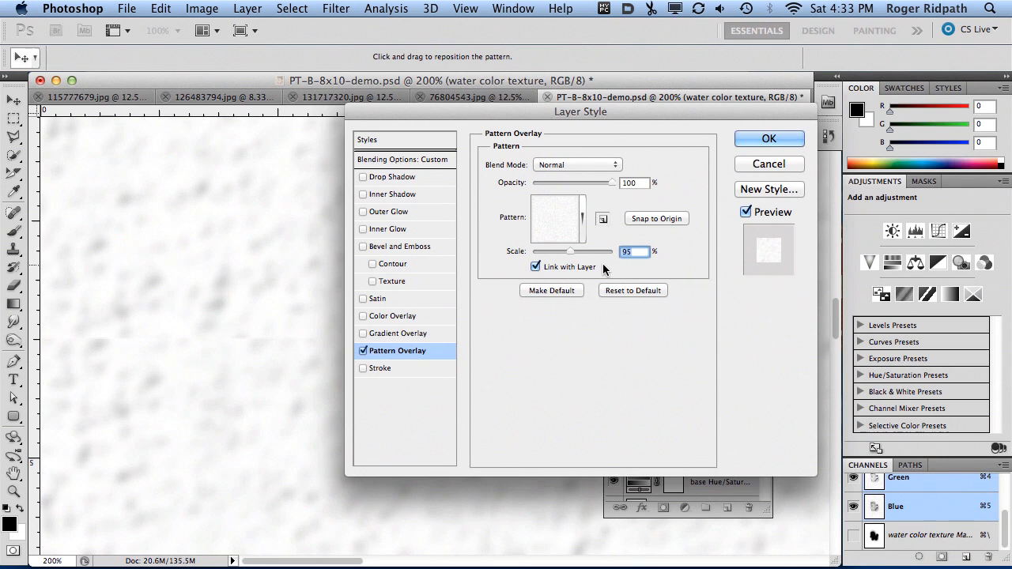
pyautogui.moveTo(571, 251); pyautogui.dragTo(560, 251)
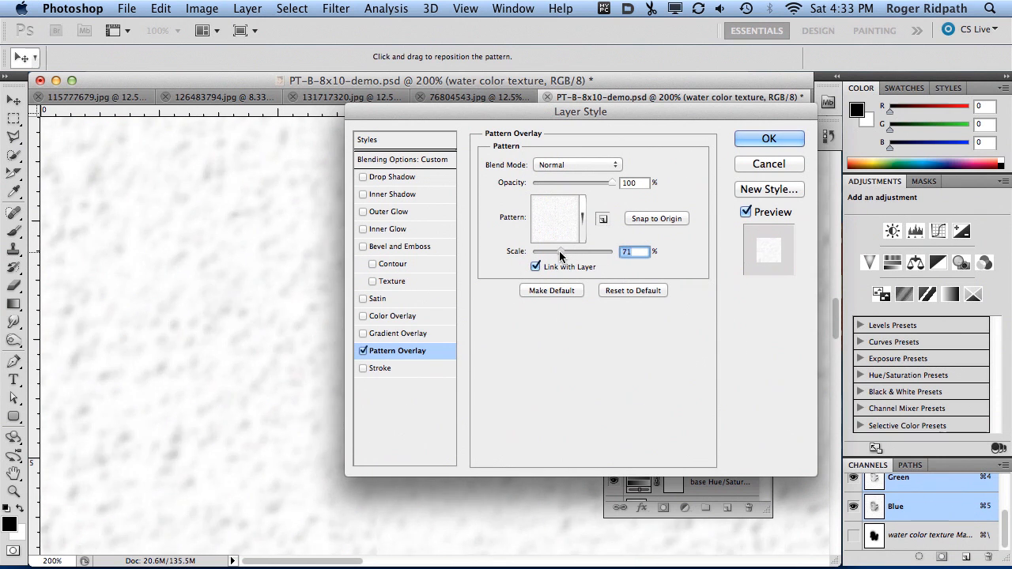
pyautogui.moveTo(561, 251); pyautogui.dragTo(541, 251)
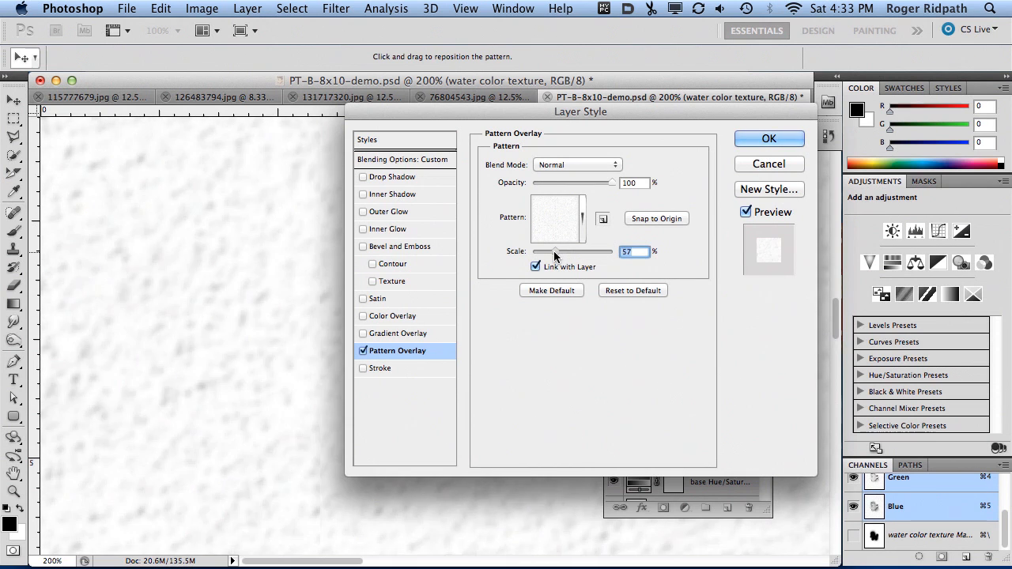
pyautogui.moveTo(561, 252); pyautogui.dragTo(551, 251)
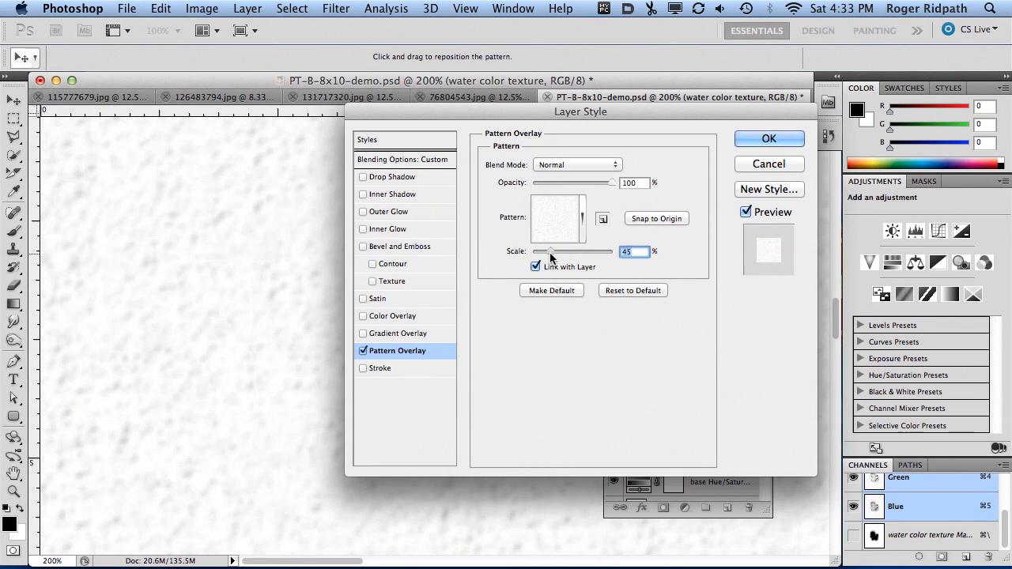
pyautogui.moveTo(550, 251); pyautogui.dragTo(554, 252)
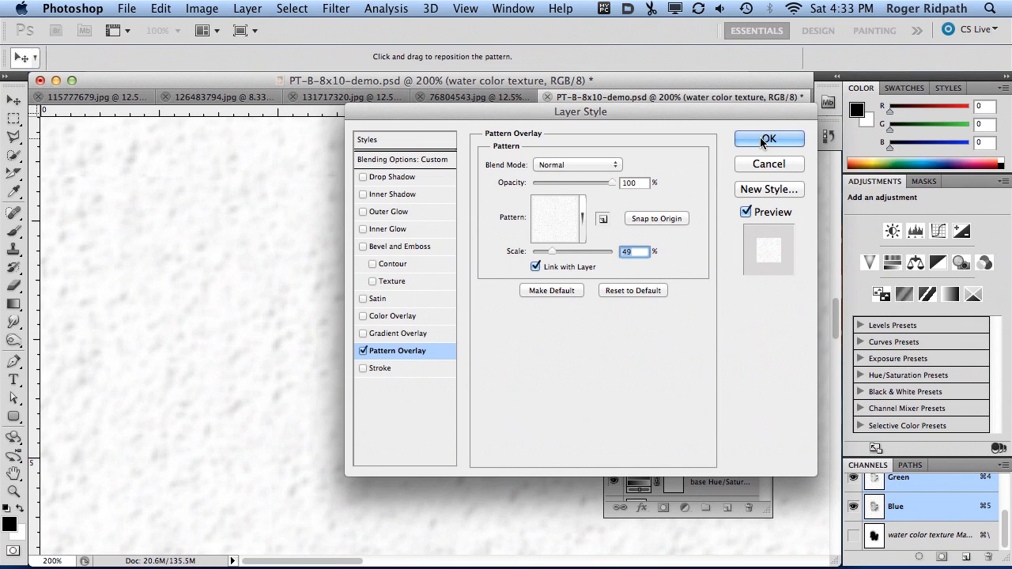
pyautogui.click(768, 138)
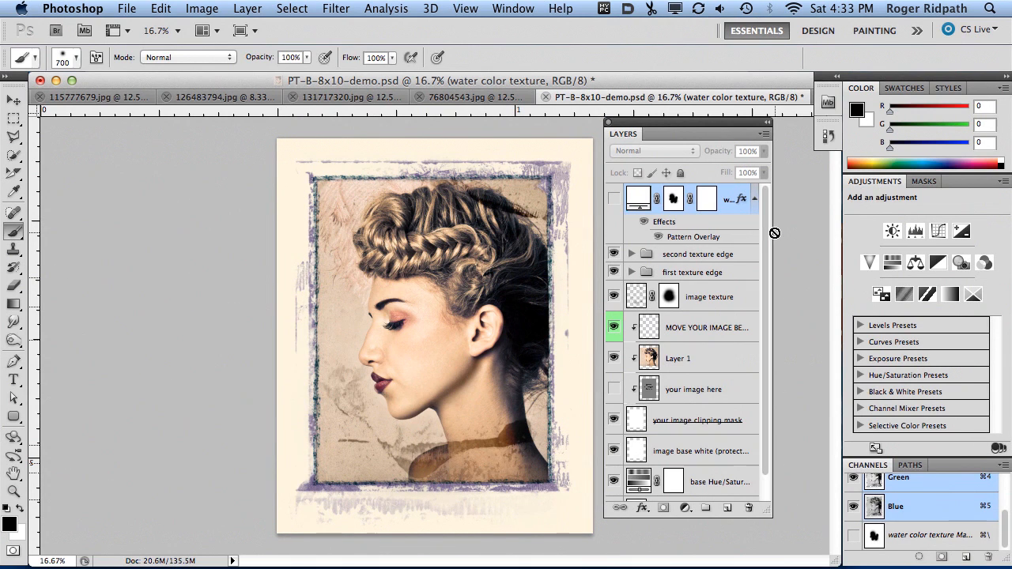
# Step: Hide the second texture edge group's purple tint and select the second texture edge layer
pyautogui.scroll(-3)
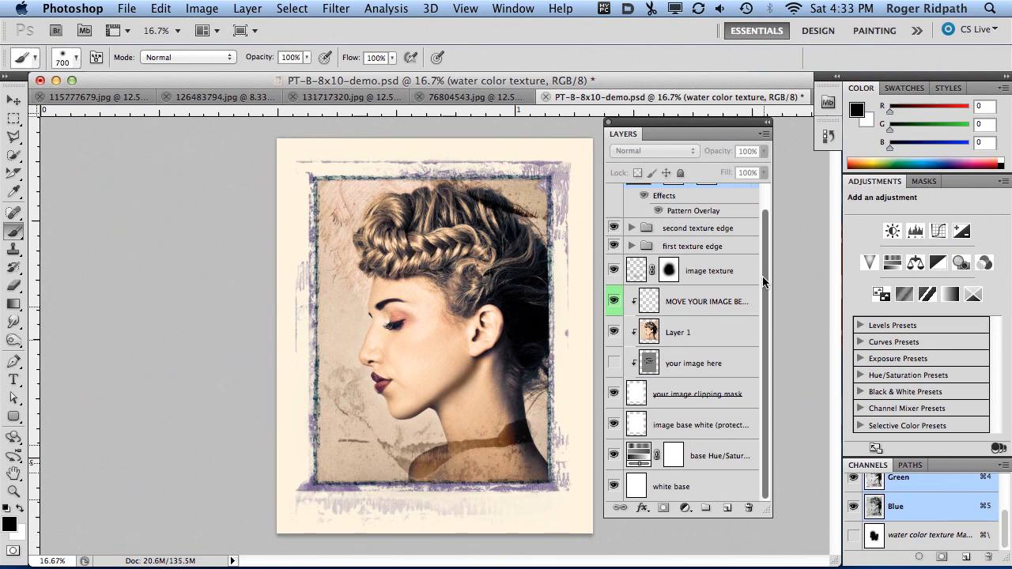
pyautogui.moveTo(369, 171)
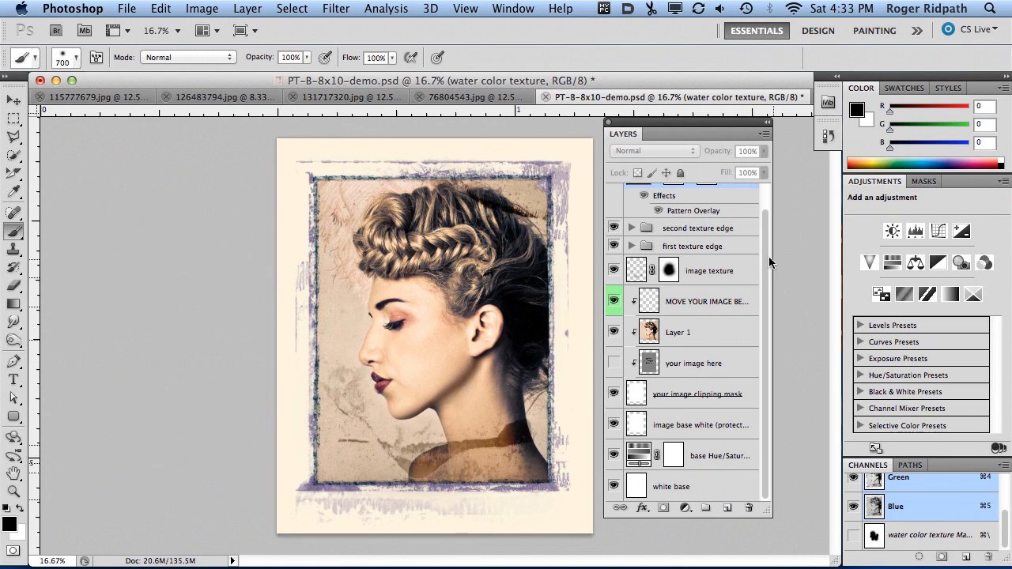
pyautogui.scroll(3)
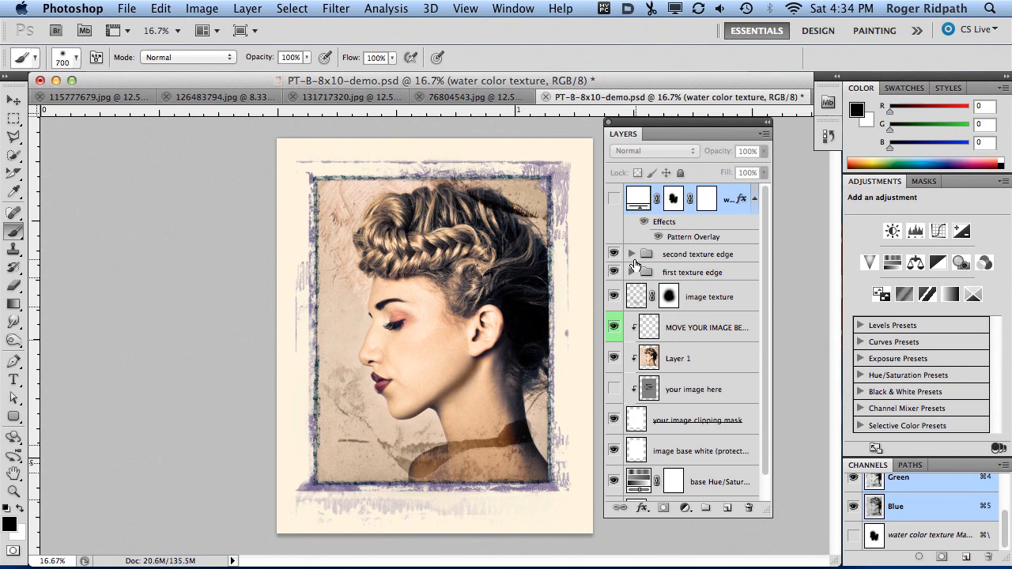
pyautogui.click(613, 254)
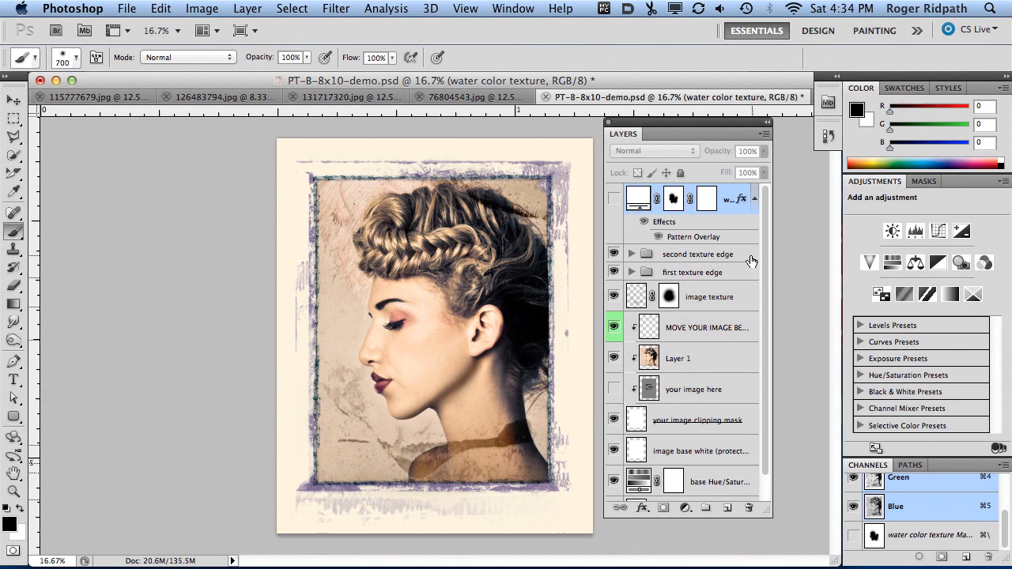
pyautogui.moveTo(748, 261)
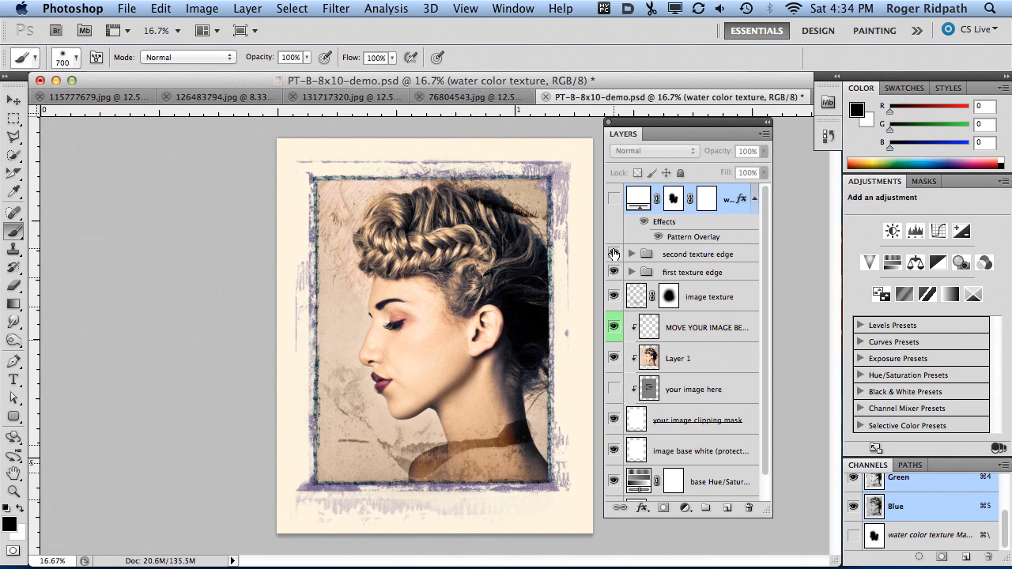
pyautogui.click(614, 254)
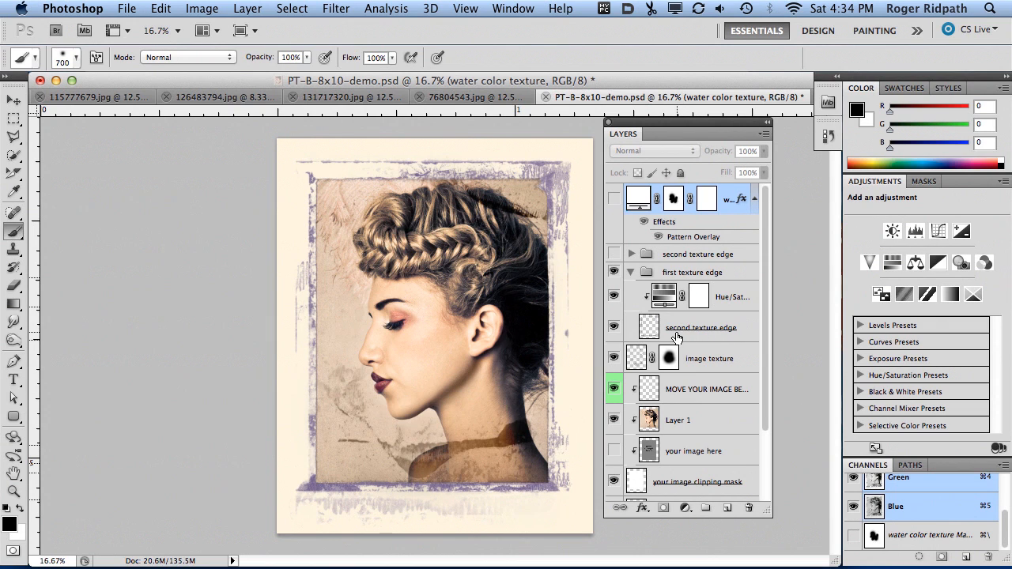
pyautogui.click(614, 297)
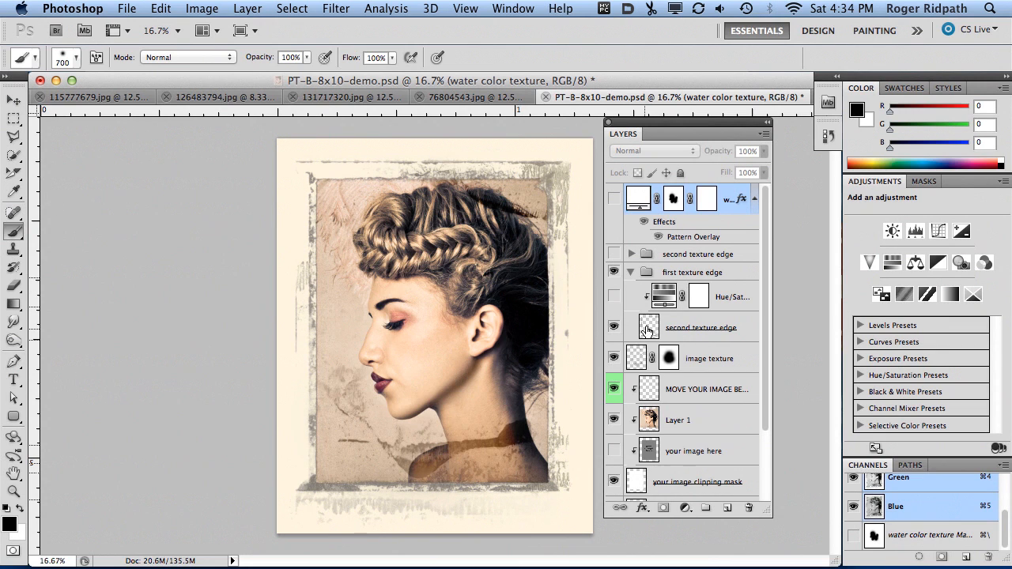
pyautogui.moveTo(648, 328)
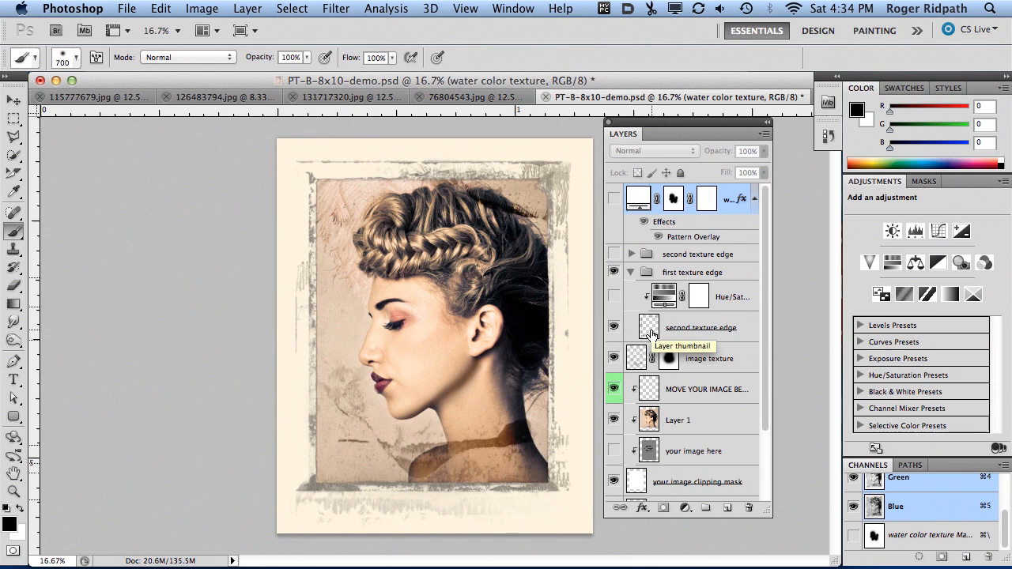
pyautogui.moveTo(694, 327)
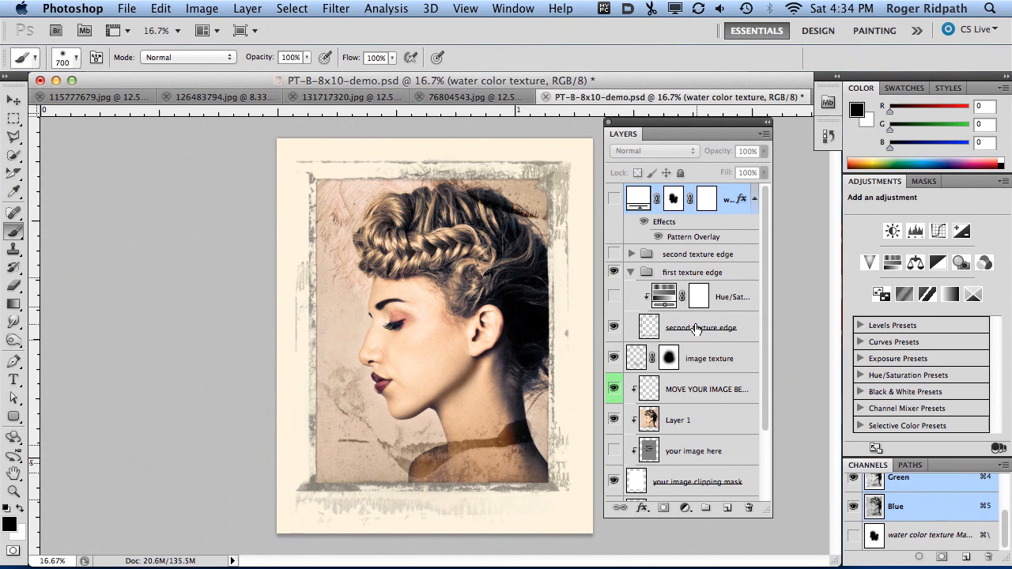
pyautogui.click(702, 327)
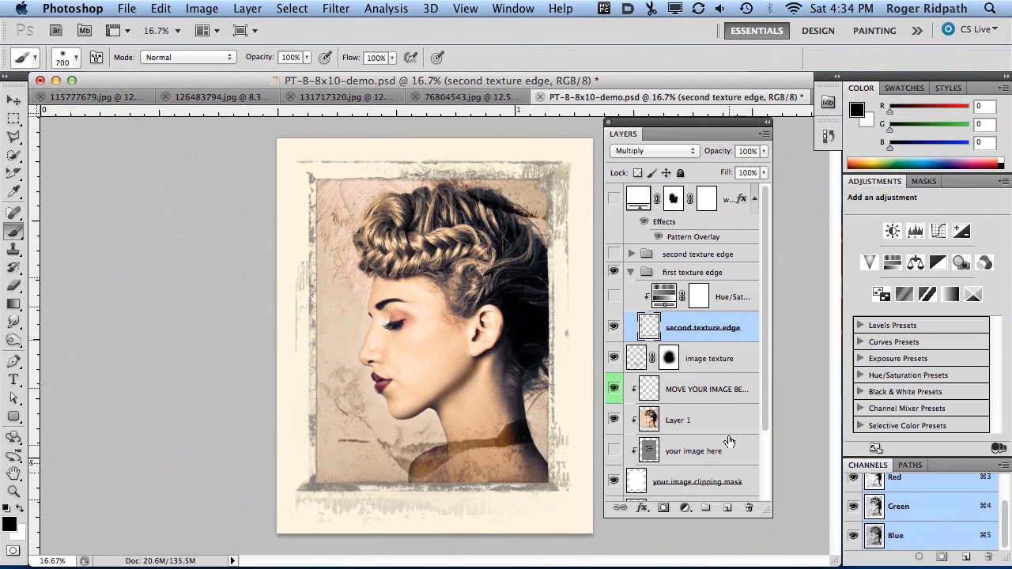
# Step: Hide the base Hue/Saturation adjustment so the cream paper turns plain white
pyautogui.scroll(-3)
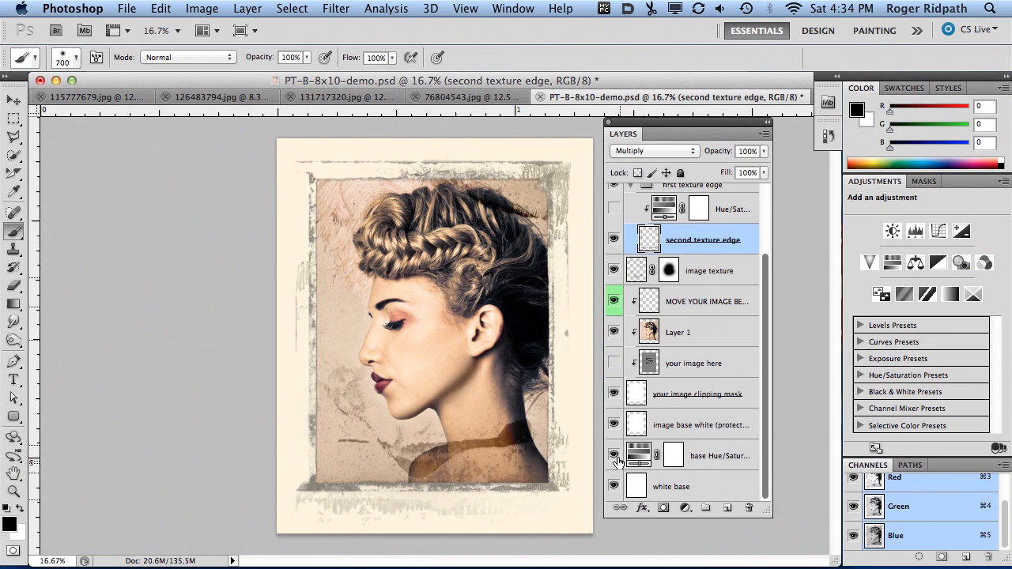
pyautogui.click(614, 455)
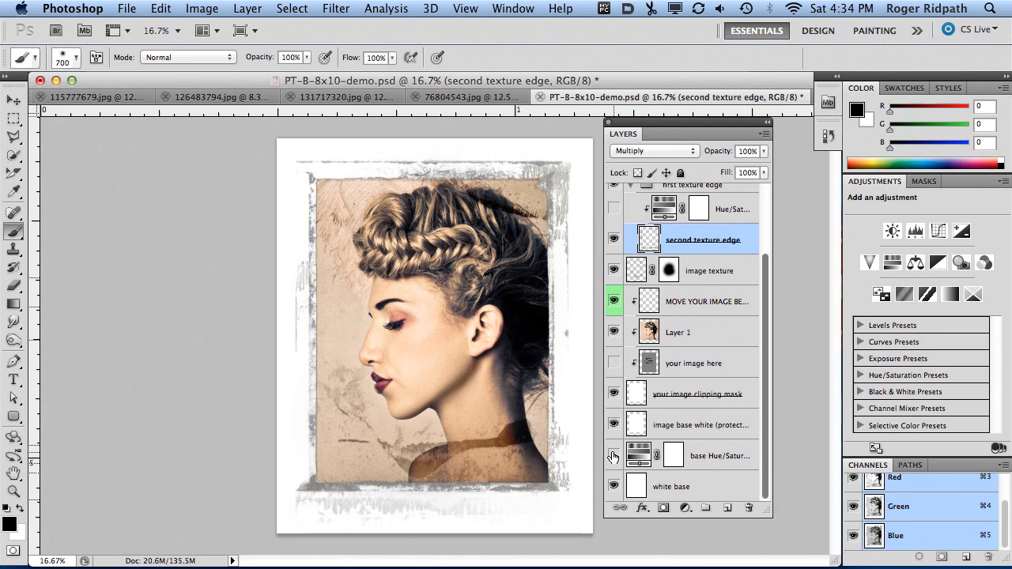
pyautogui.scroll(3)
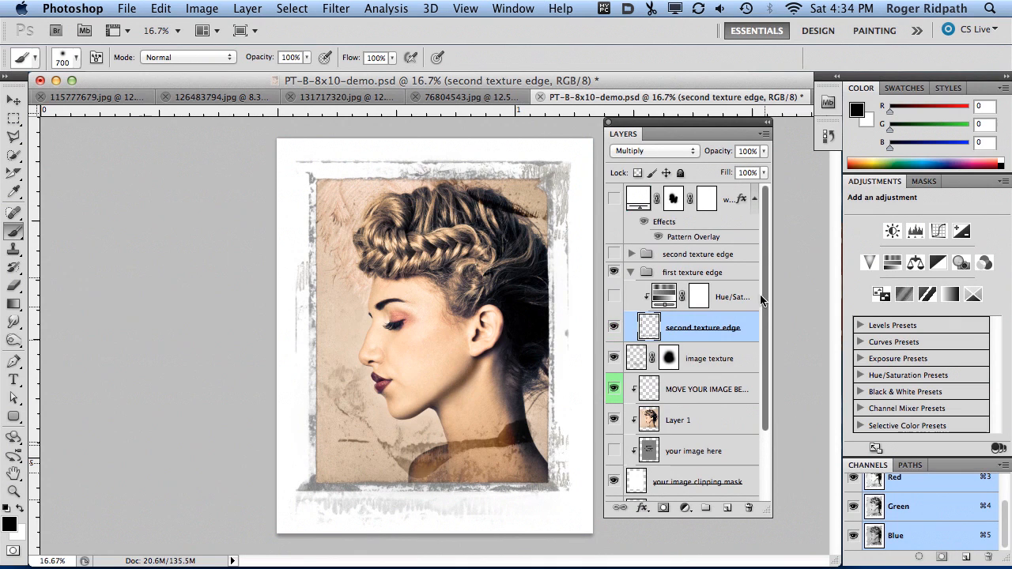
pyautogui.moveTo(761, 275)
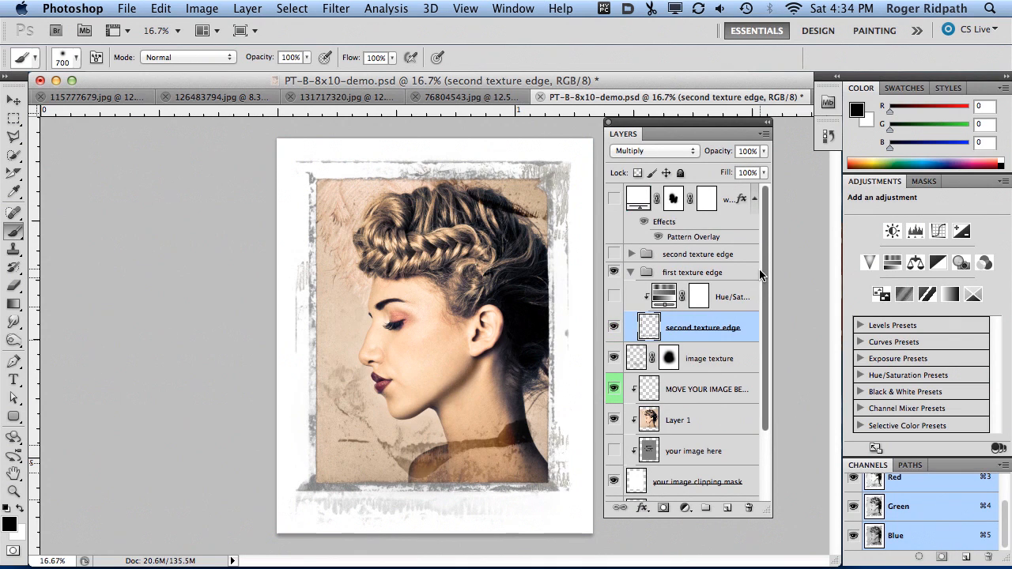
pyautogui.moveTo(566, 214)
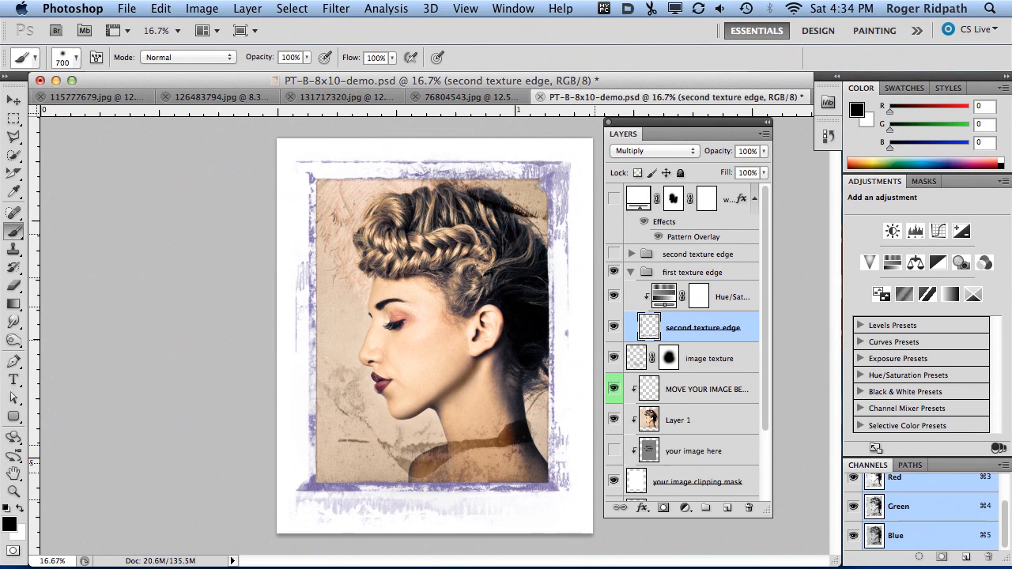
pyautogui.moveTo(570, 309)
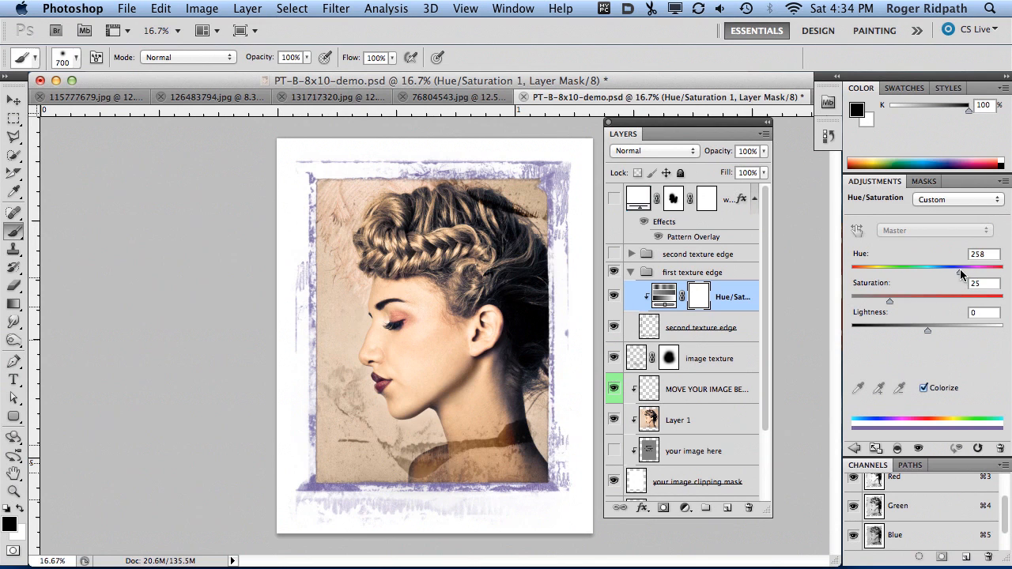
# Step: Set the first edge tint to Hue 335, Saturation 36, Lightness -19 and collapse its group
pyautogui.moveTo(957, 265); pyautogui.dragTo(992, 265)
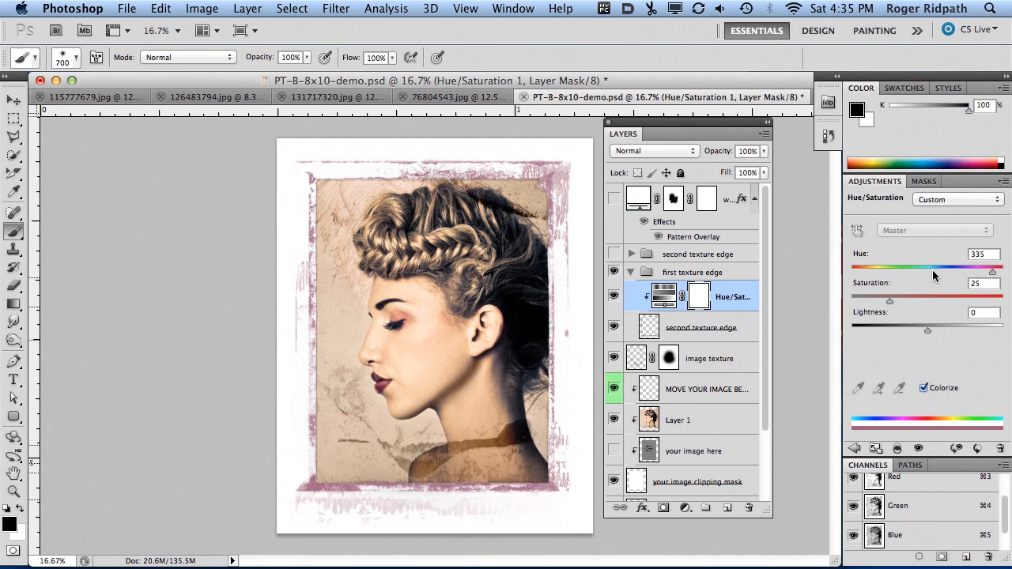
pyautogui.moveTo(889, 301); pyautogui.dragTo(927, 300)
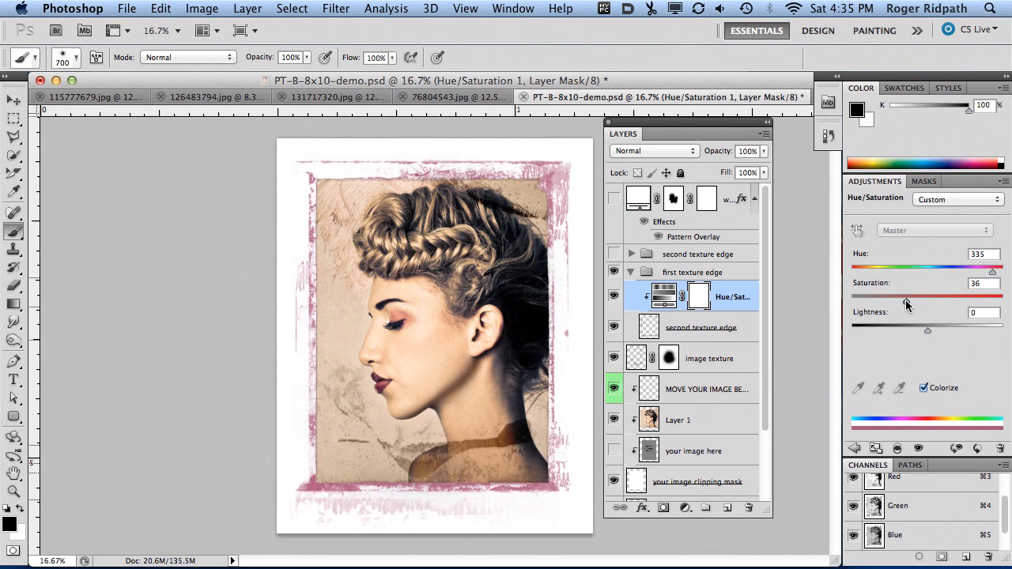
pyautogui.moveTo(928, 330); pyautogui.dragTo(925, 332)
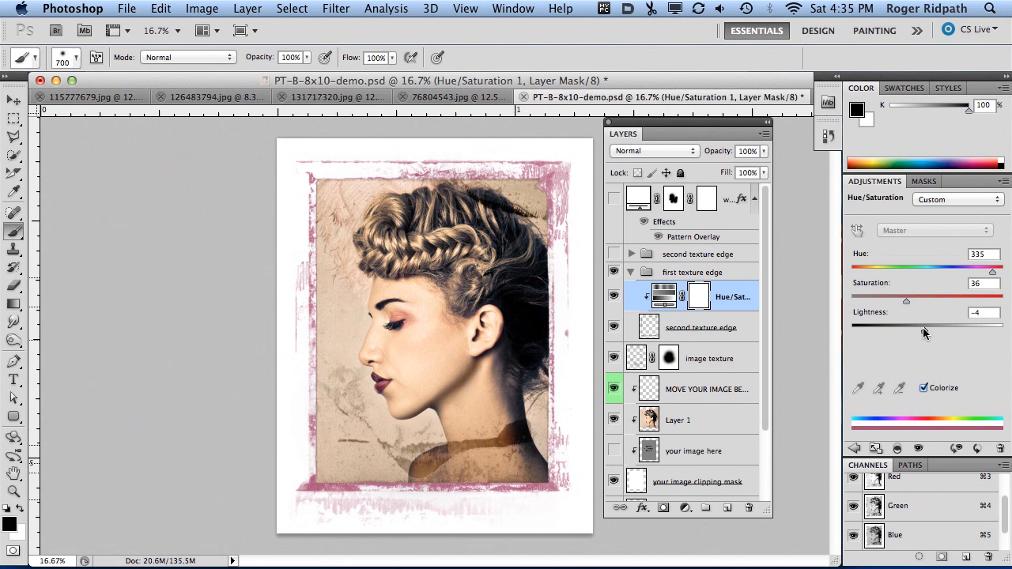
pyautogui.moveTo(925, 323); pyautogui.dragTo(914, 322)
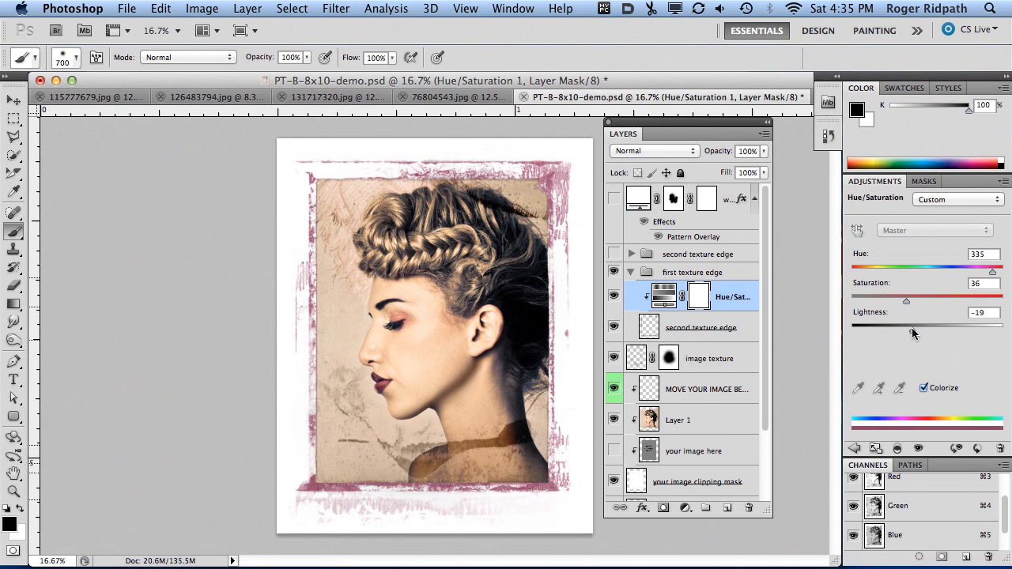
pyautogui.click(693, 272)
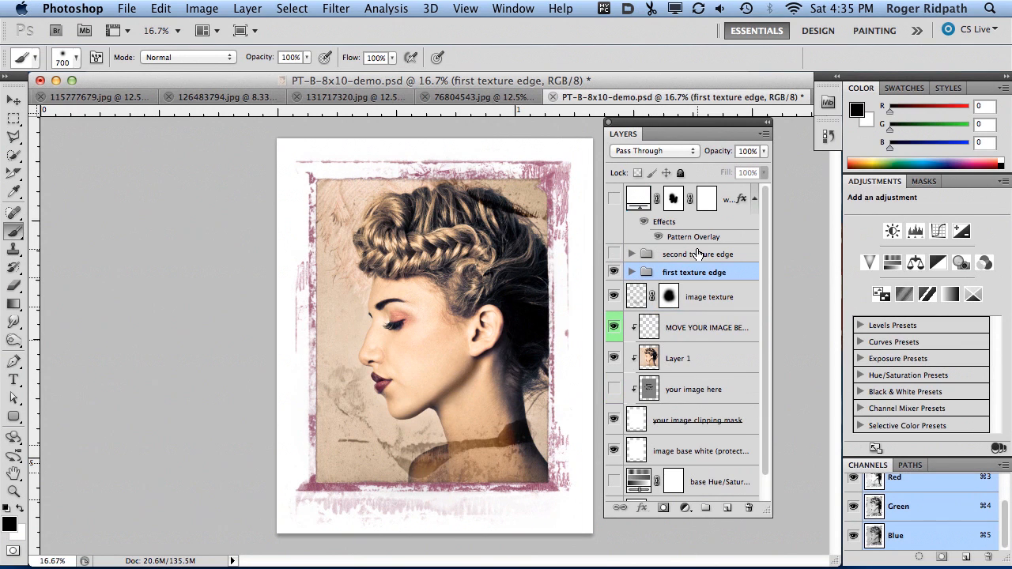
# Step: Show the second texture edge group and tint it pale blue: Hue 192, Saturation 91, Lightness +38
pyautogui.click(613, 254)
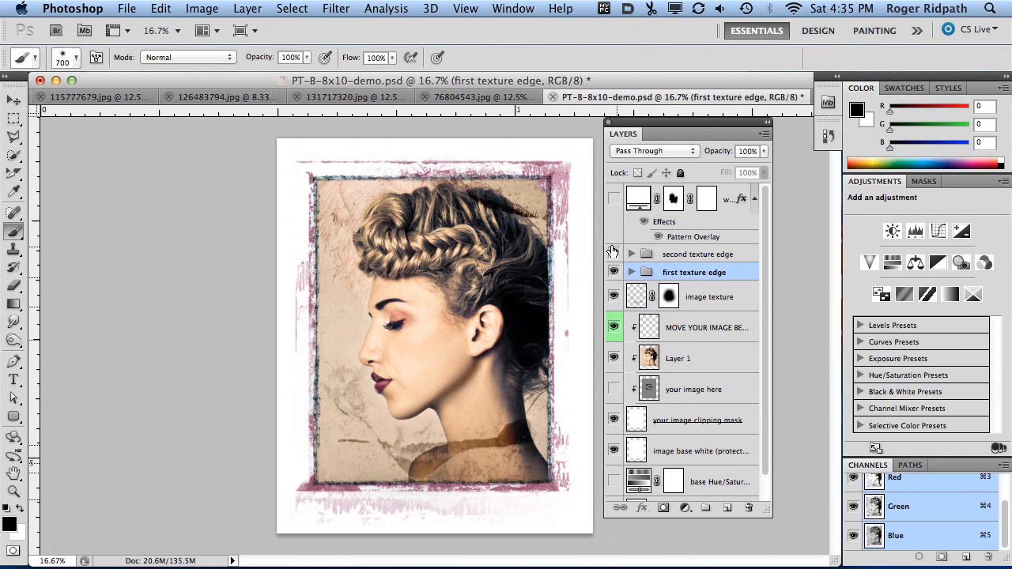
pyautogui.click(631, 254)
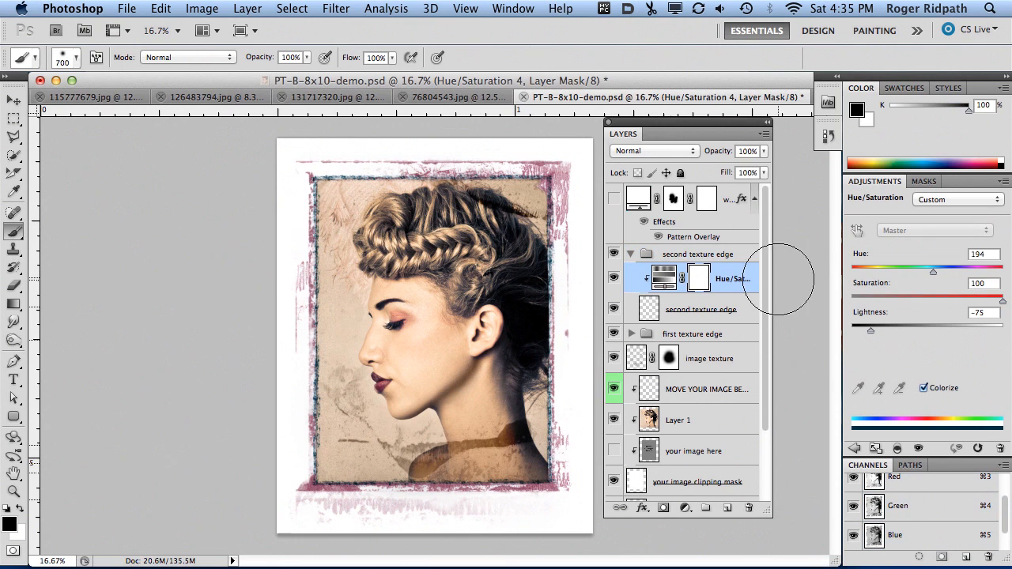
pyautogui.moveTo(933, 272)
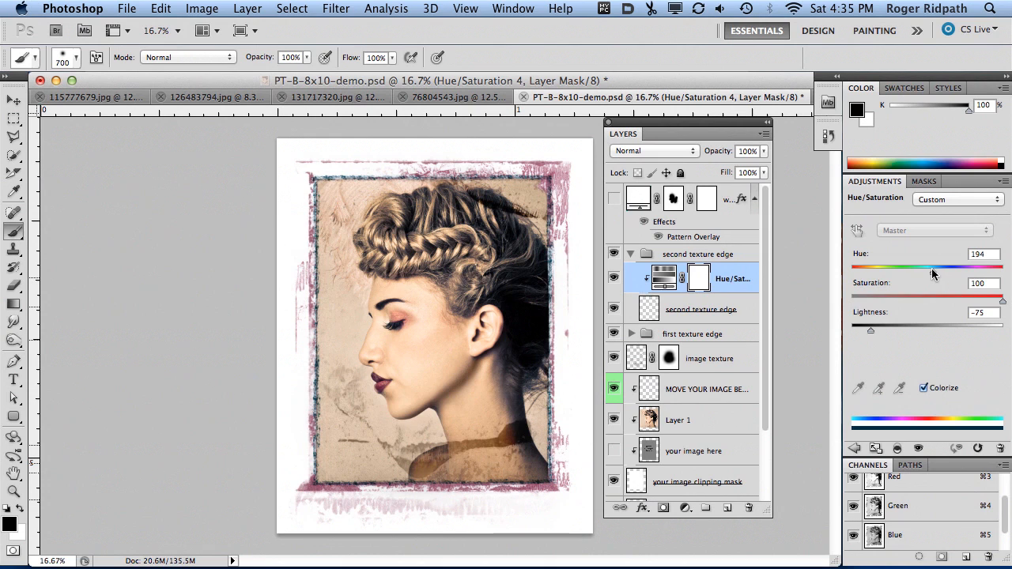
pyautogui.moveTo(933, 269); pyautogui.dragTo(949, 269)
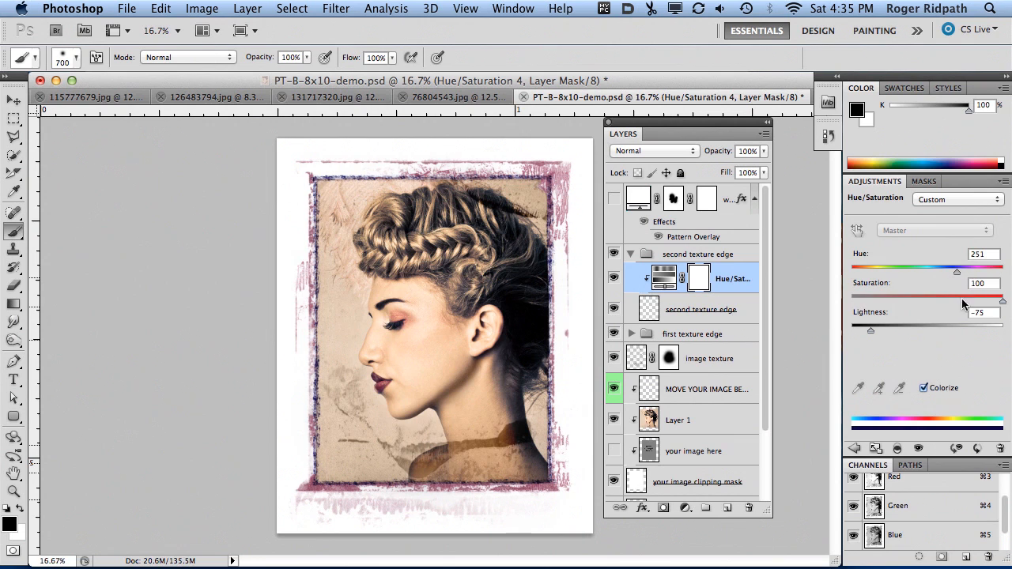
pyautogui.moveTo(877, 325); pyautogui.dragTo(925, 325)
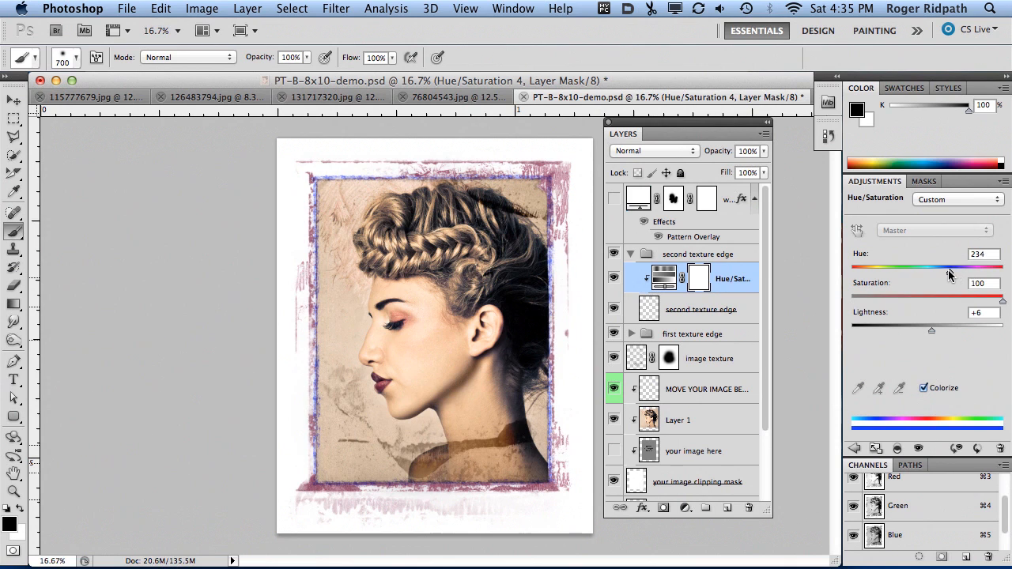
pyautogui.moveTo(968, 271); pyautogui.dragTo(941, 270)
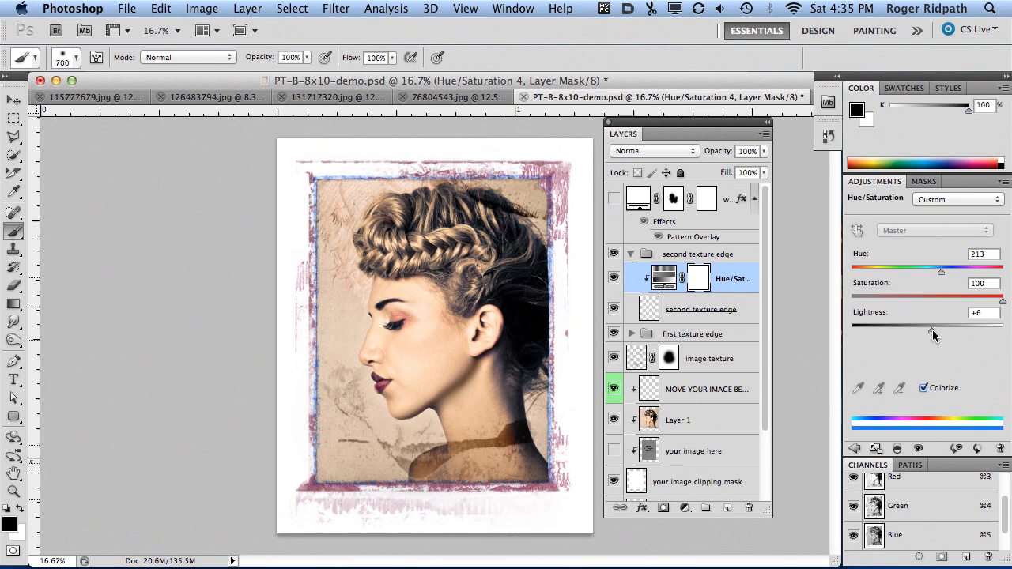
pyautogui.moveTo(933, 331); pyautogui.dragTo(945, 330)
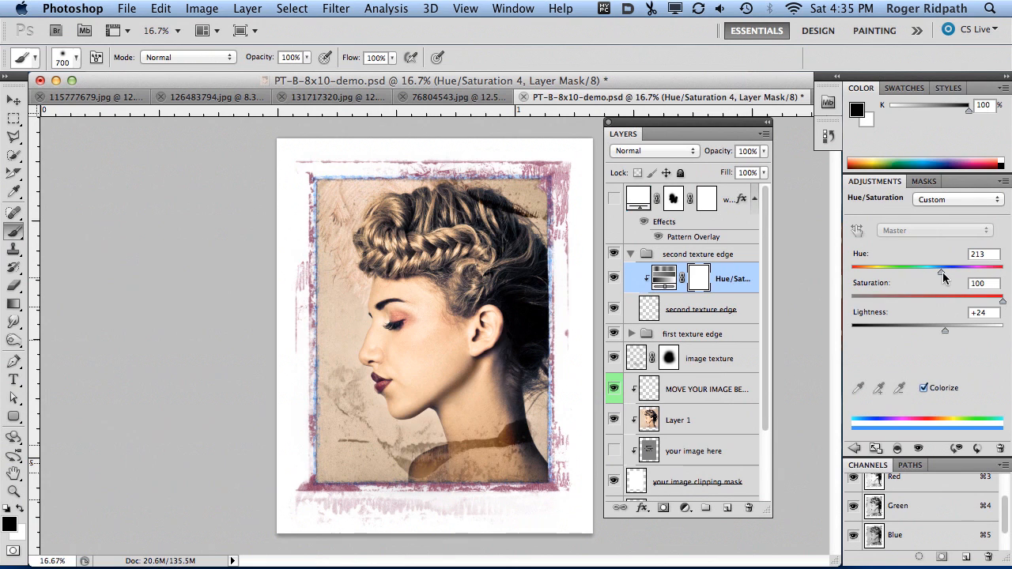
pyautogui.moveTo(943, 273); pyautogui.dragTo(935, 273)
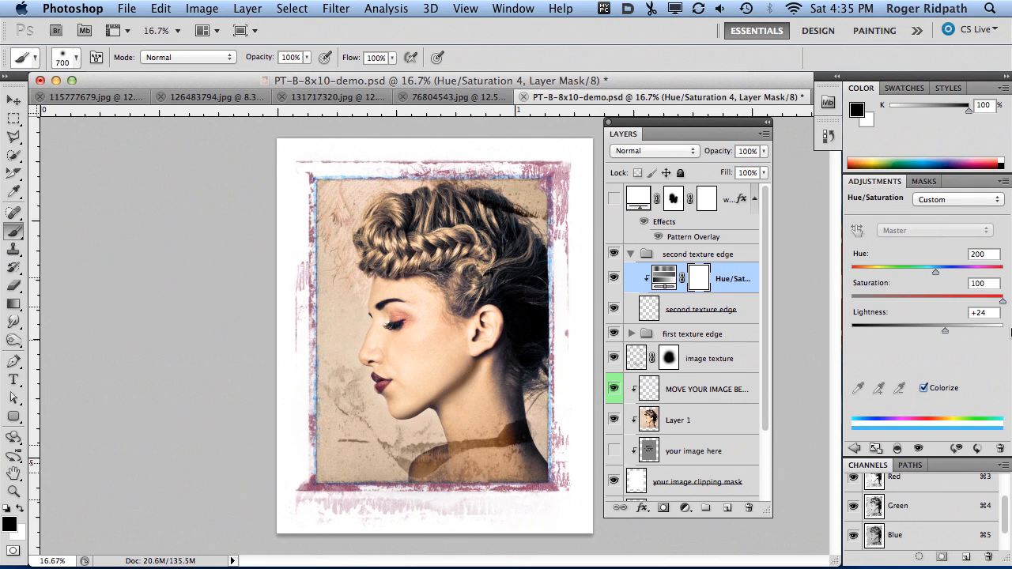
pyautogui.moveTo(945, 328); pyautogui.dragTo(951, 328)
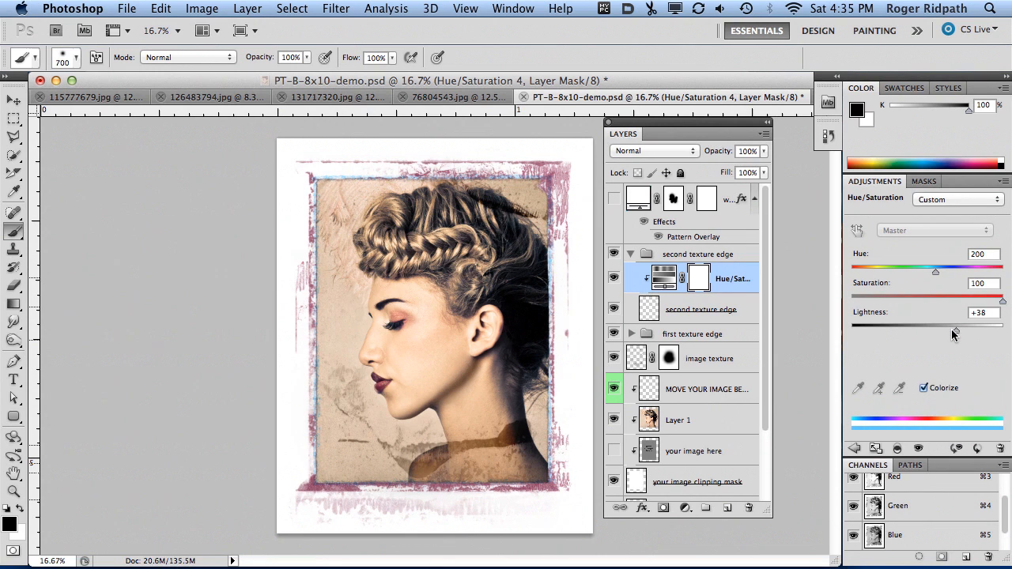
pyautogui.moveTo(939, 276)
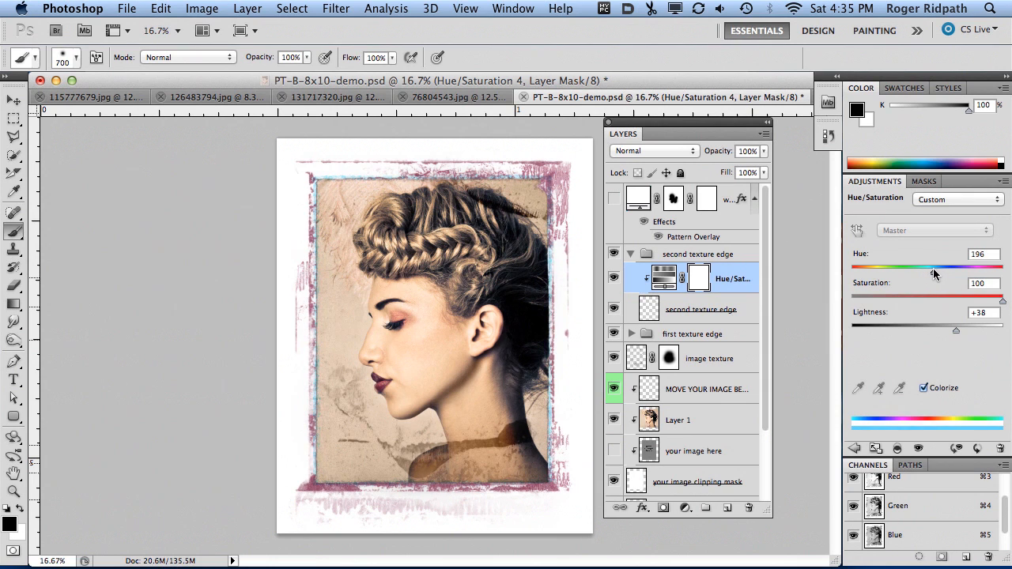
pyautogui.moveTo(932, 269); pyautogui.dragTo(949, 269)
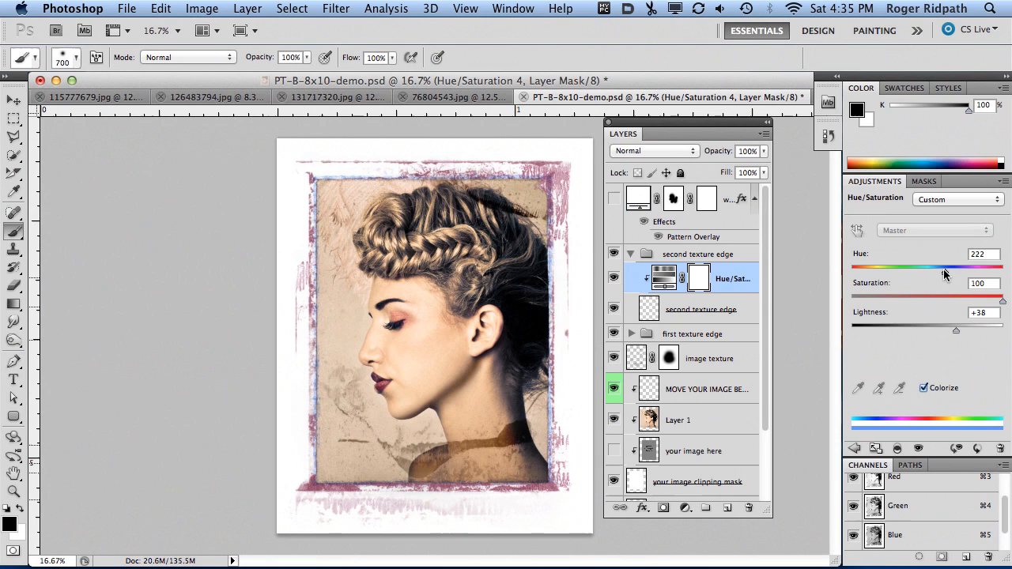
pyautogui.moveTo(945, 273); pyautogui.dragTo(935, 273)
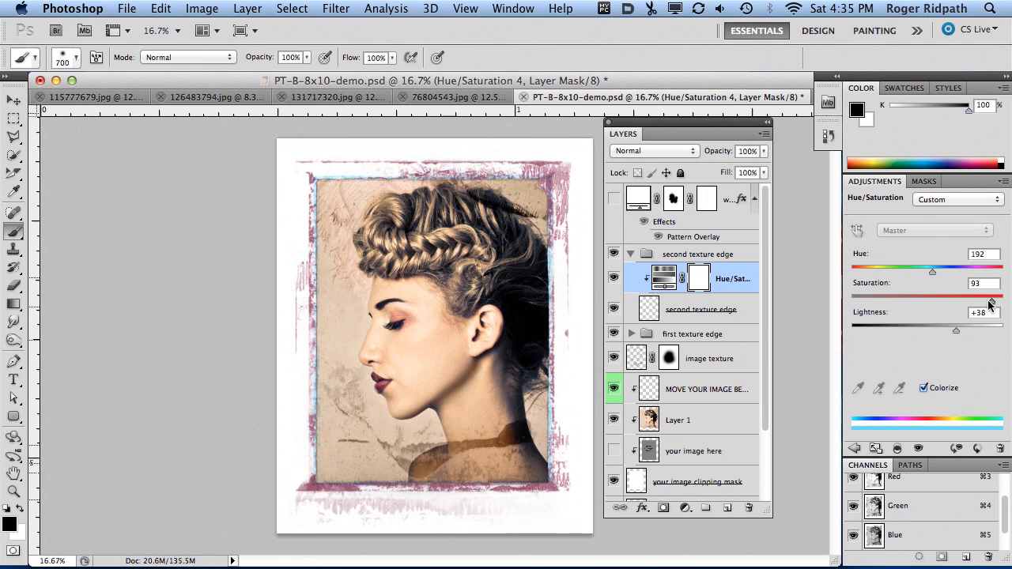
pyautogui.moveTo(988, 294); pyautogui.dragTo(957, 294)
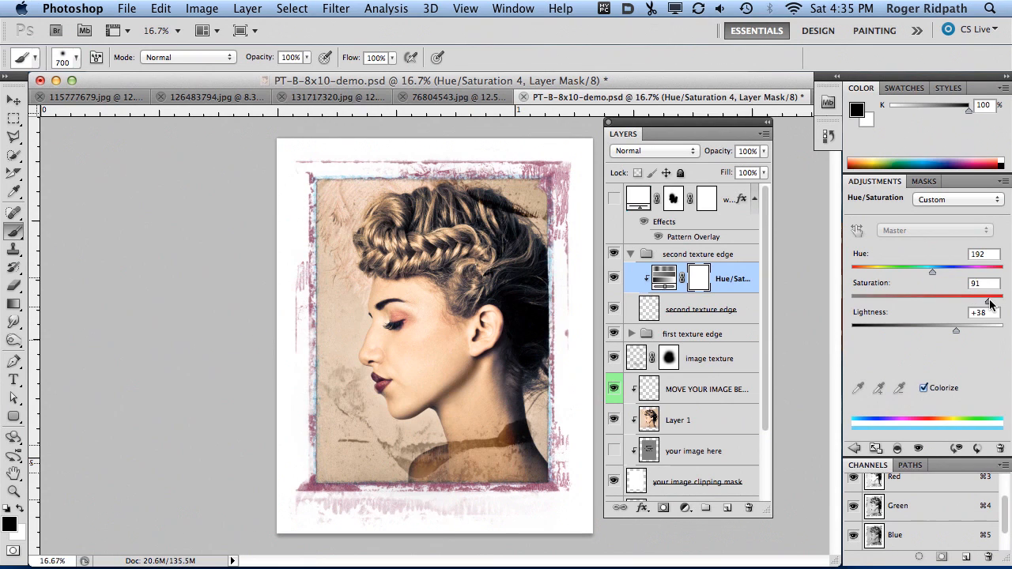
pyautogui.moveTo(931, 271); pyautogui.dragTo(946, 271)
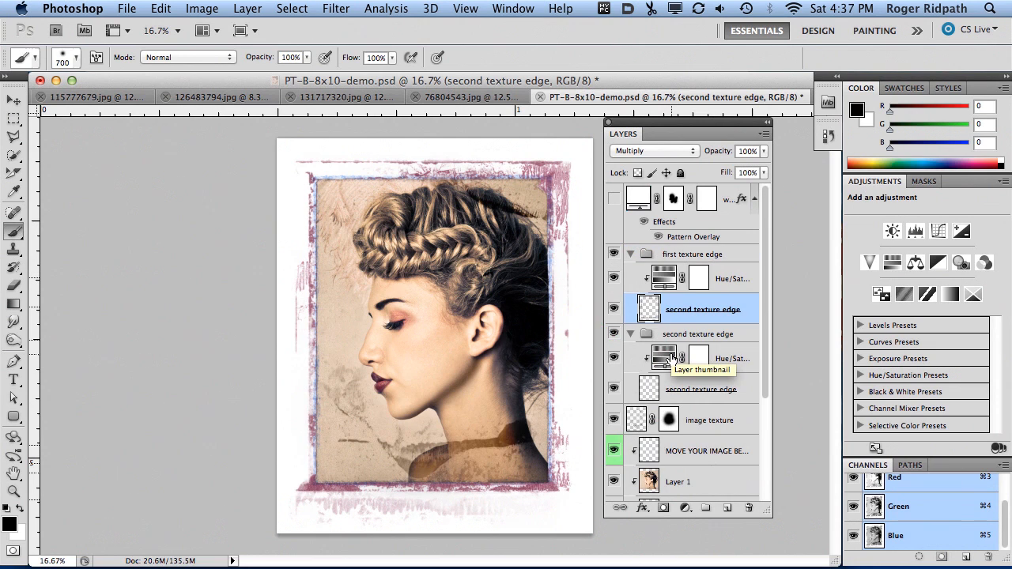
pyautogui.moveTo(742, 274)
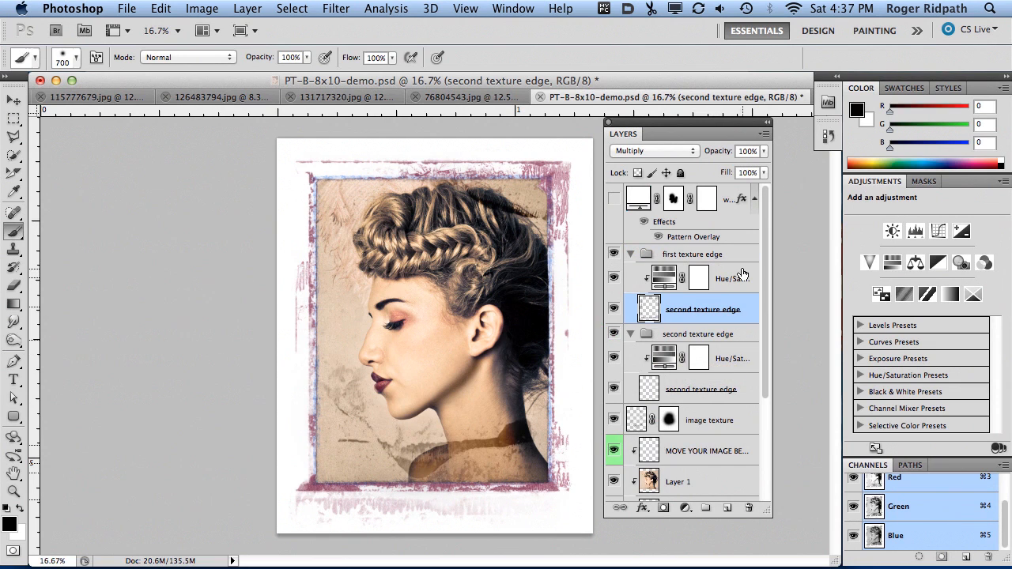
# Step: Clip the duplicated rose-mauve Hue/Saturation tint to the image texture layer, collapsing the edge groups
pyautogui.scroll(-3)
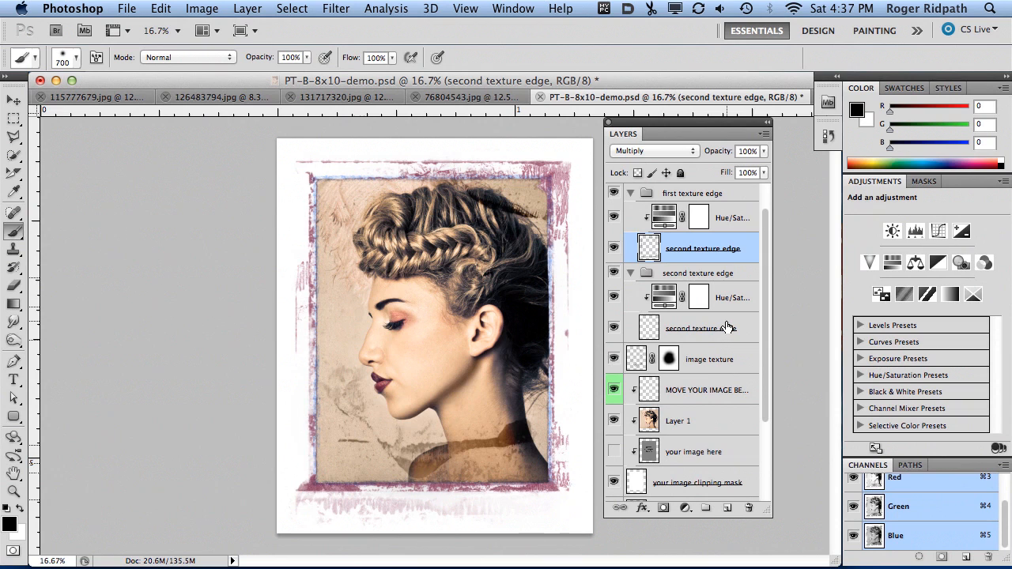
pyautogui.moveTo(699, 288)
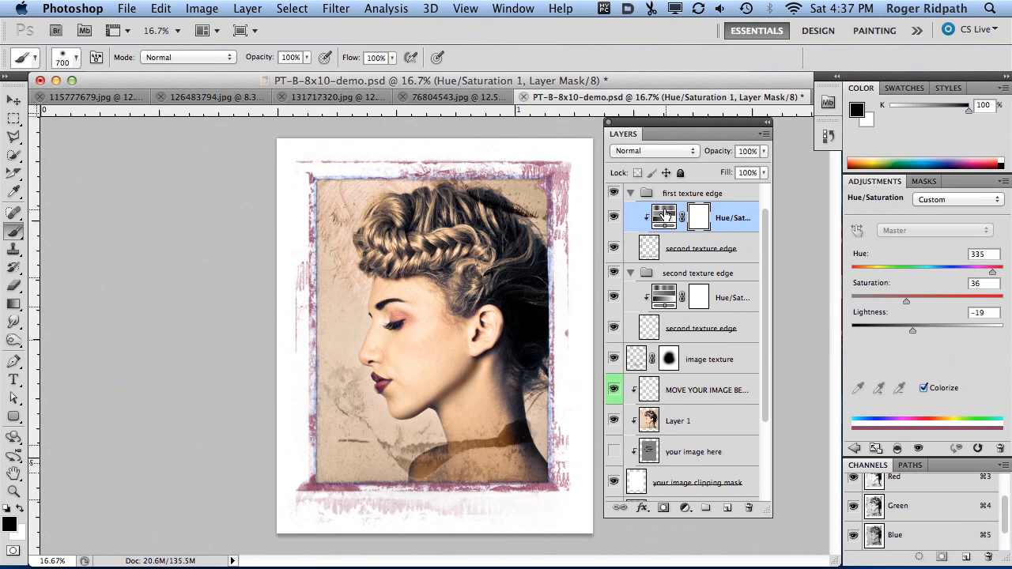
pyautogui.moveTo(664, 215)
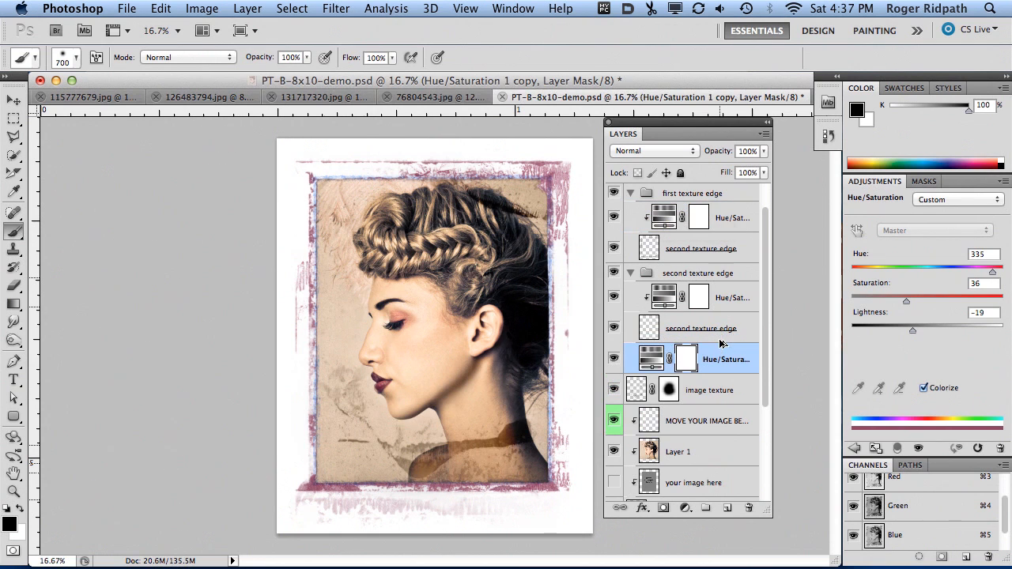
pyautogui.click(614, 359)
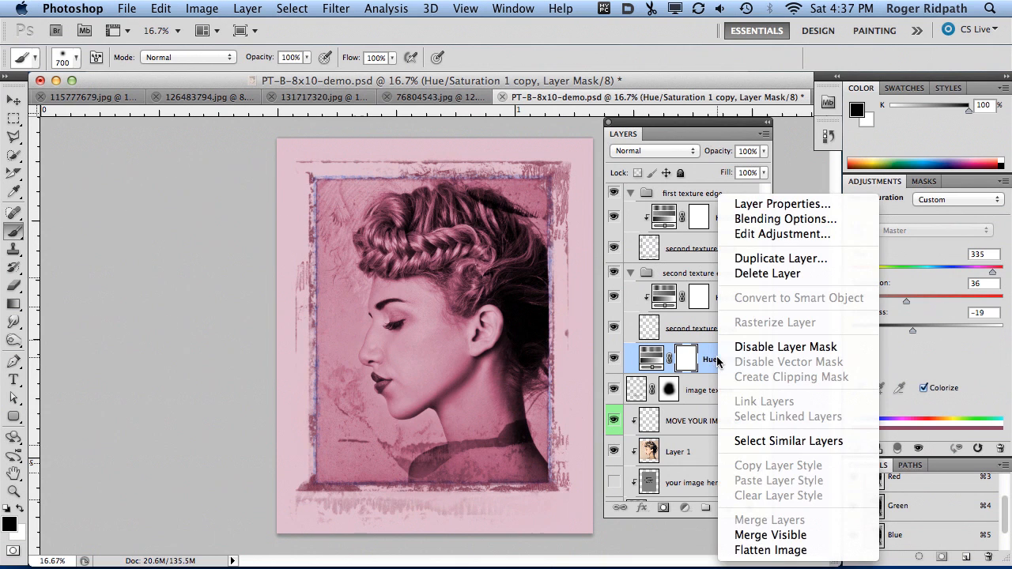
pyautogui.moveTo(818, 499)
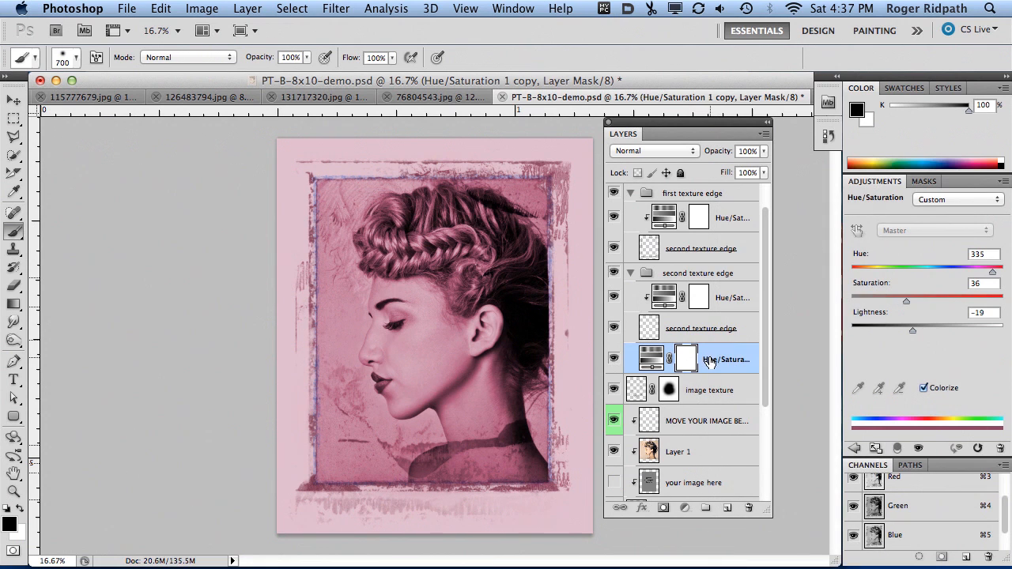
pyautogui.click(709, 389)
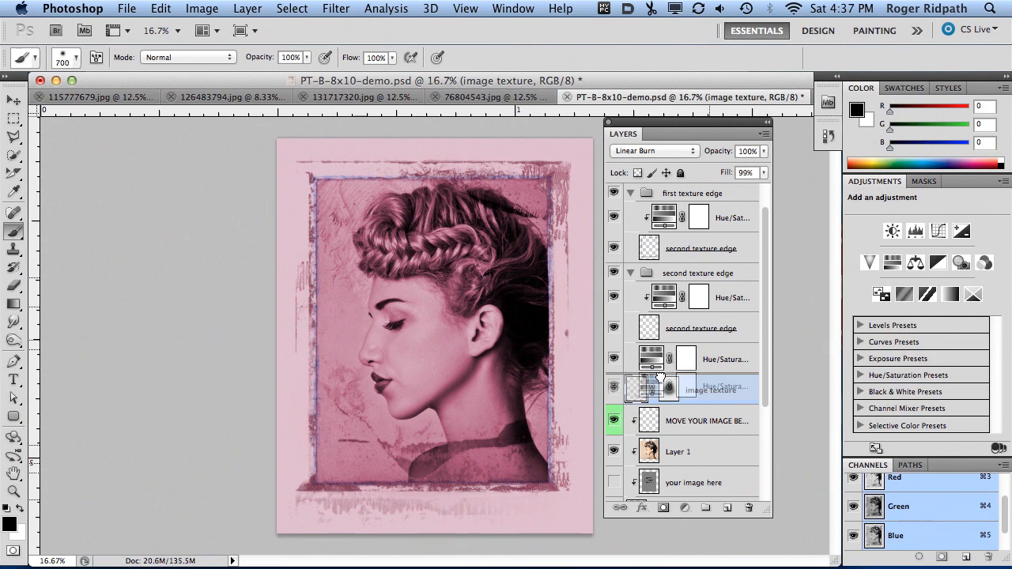
pyautogui.click(718, 358)
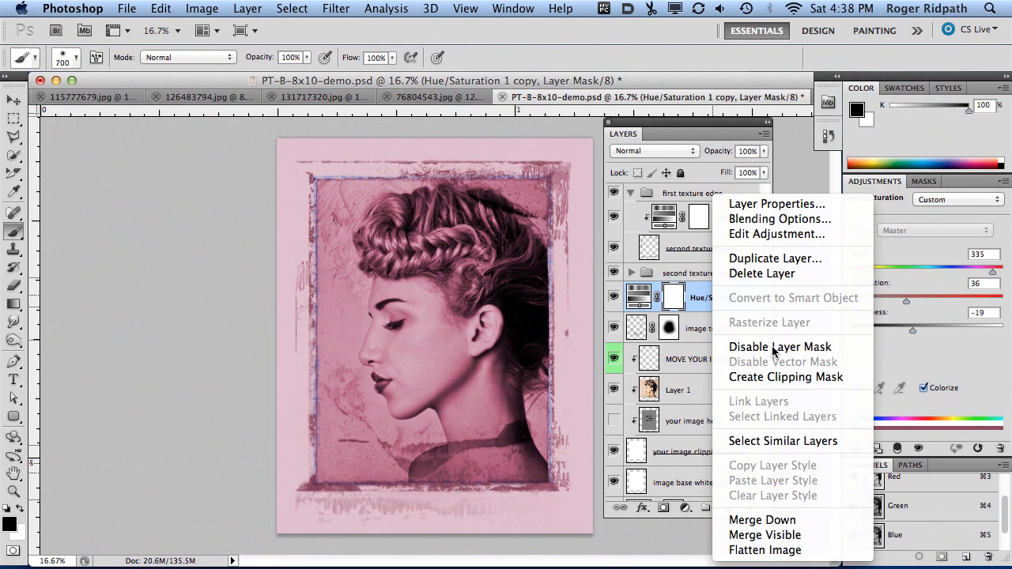
pyautogui.moveTo(785, 377)
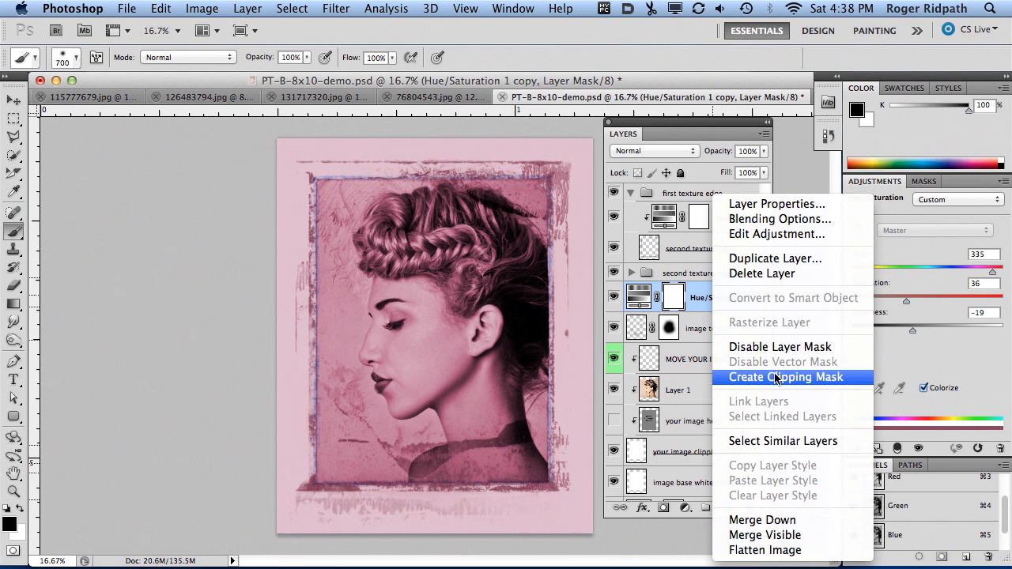
pyautogui.click(785, 377)
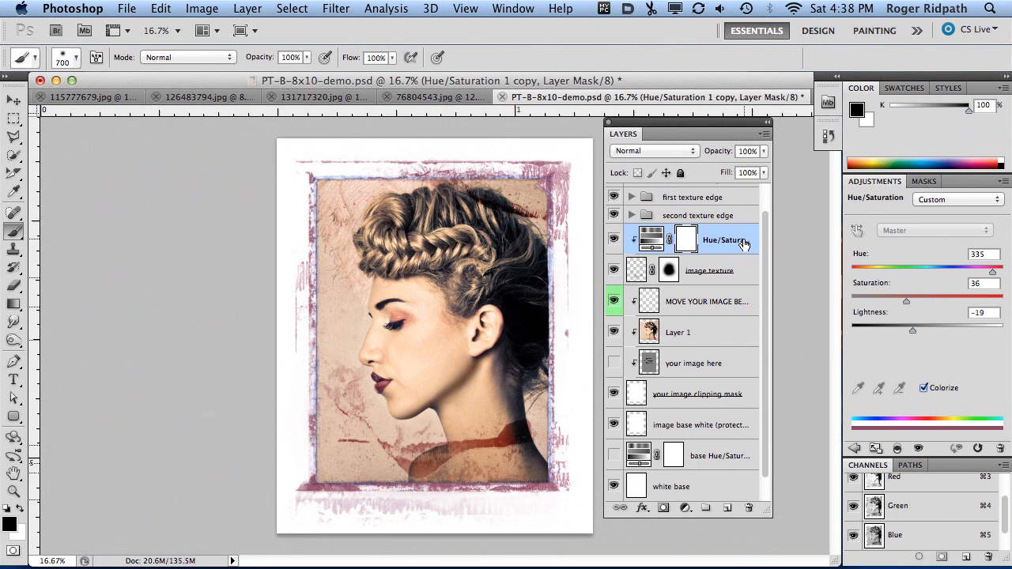
pyautogui.moveTo(714, 279)
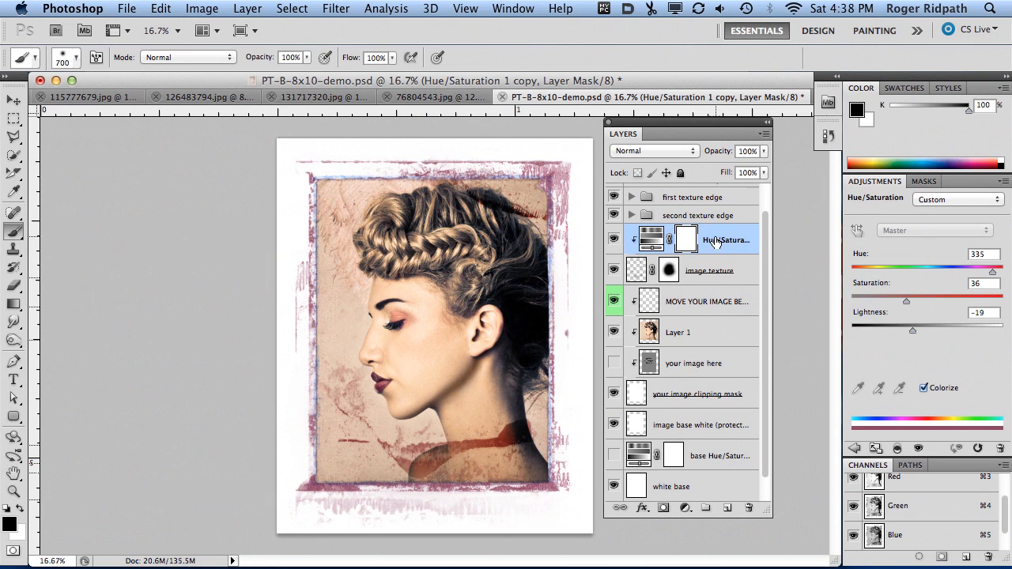
pyautogui.moveTo(726, 244)
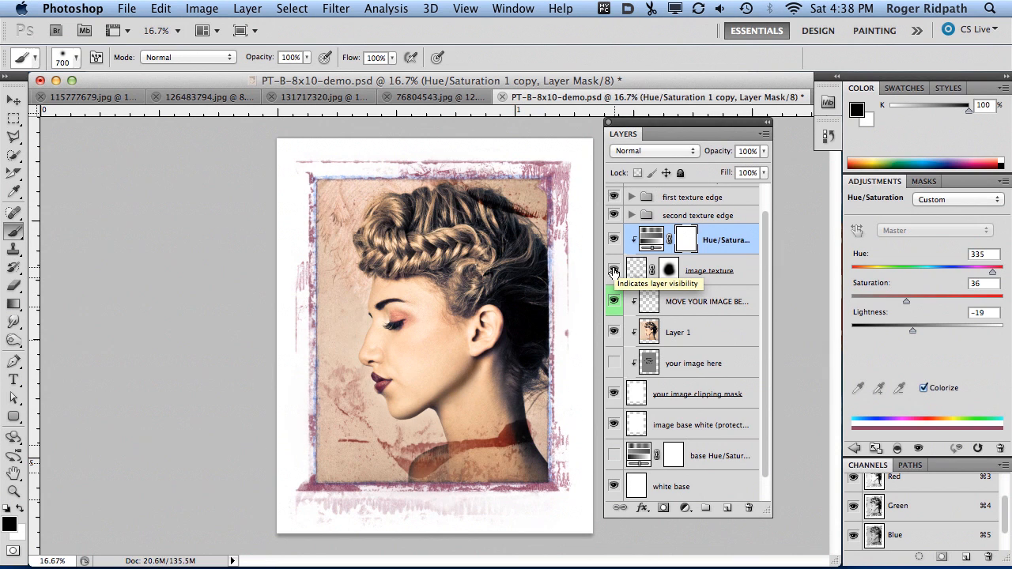
# Step: Compare the image texture, then set the Hue/Saturation copy to Difference blending
pyautogui.click(615, 271)
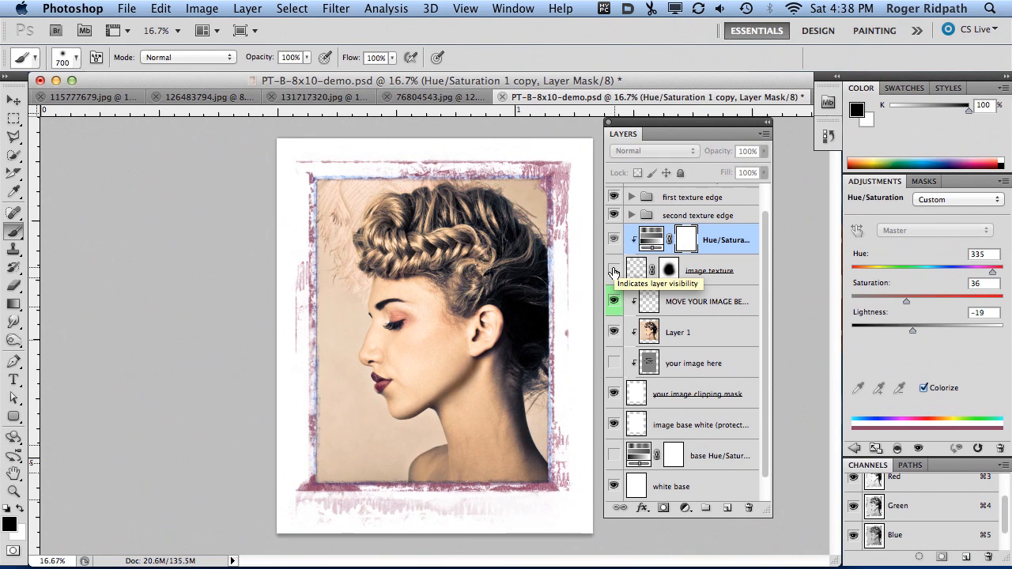
pyautogui.click(615, 270)
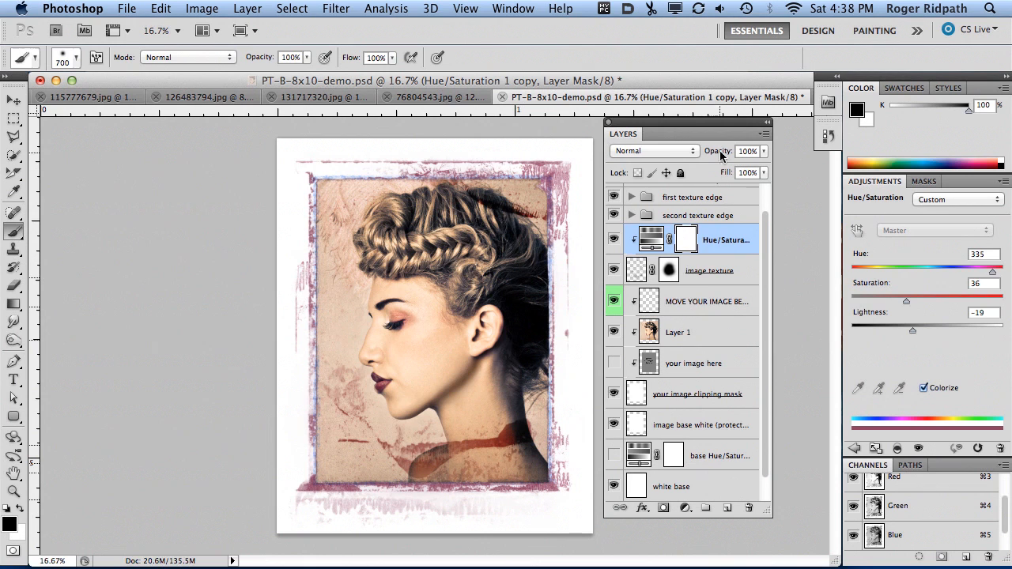
pyautogui.click(653, 151)
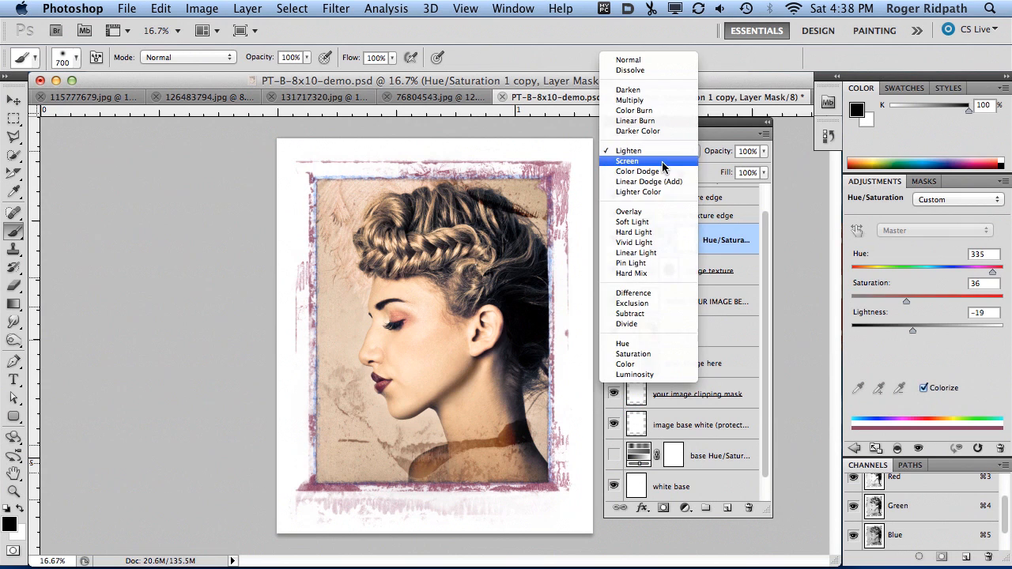
pyautogui.moveTo(637, 161)
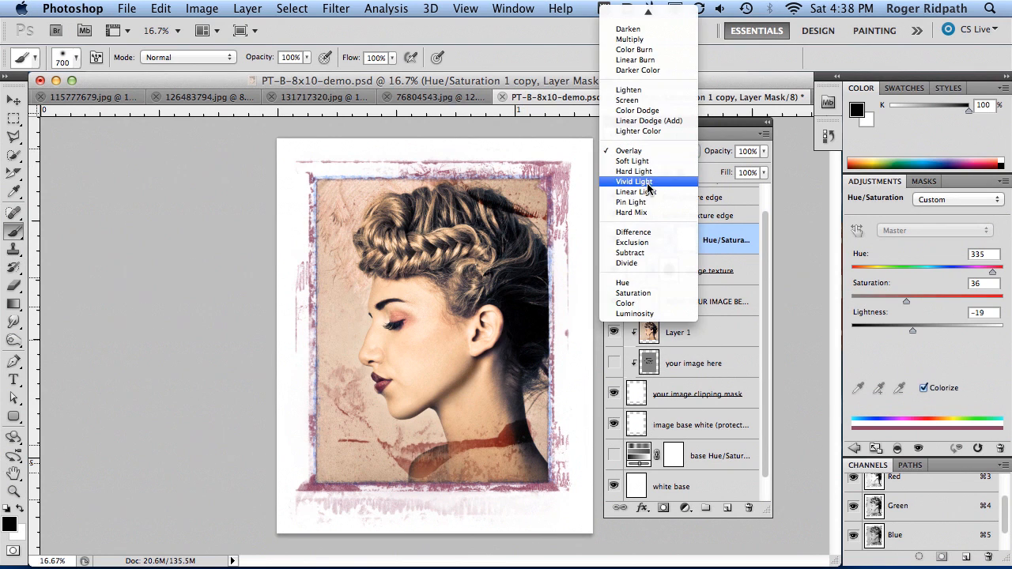
pyautogui.moveTo(632, 200)
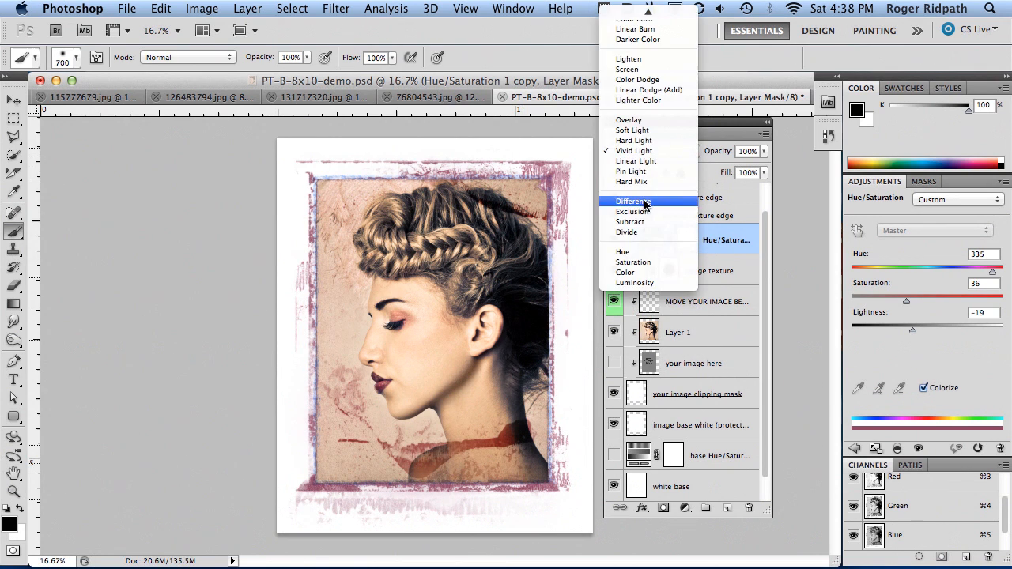
pyautogui.click(634, 202)
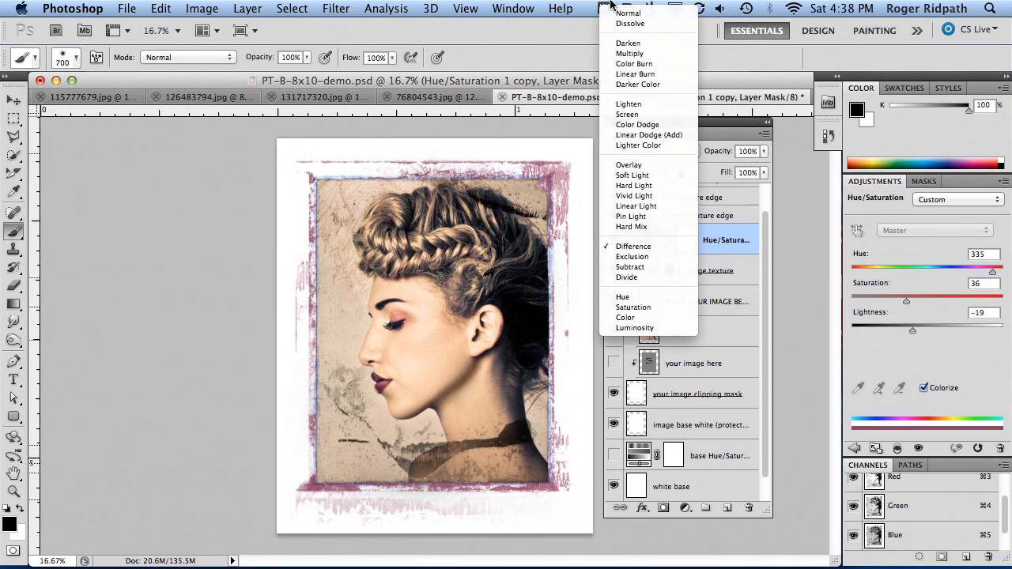
pyautogui.click(634, 246)
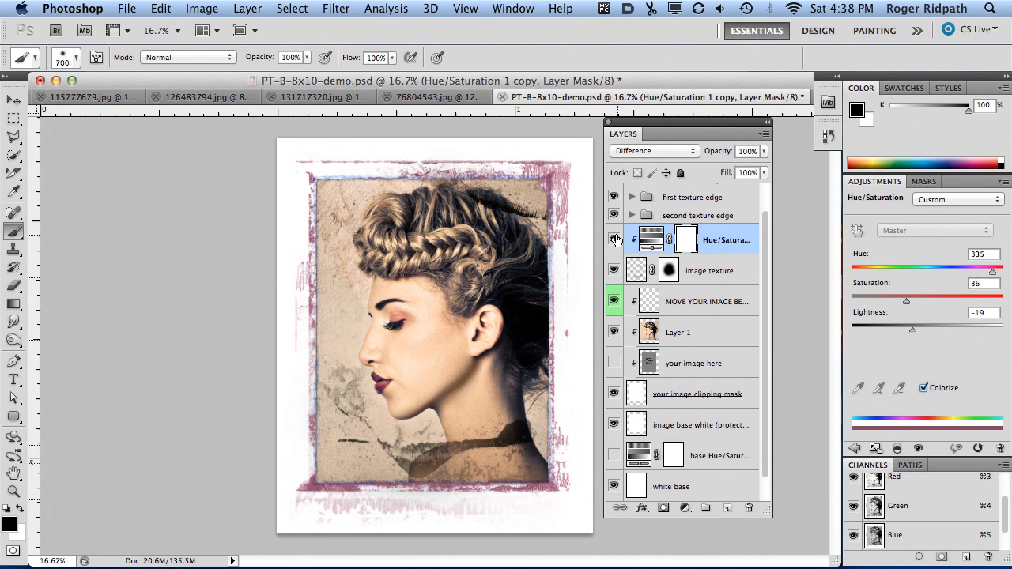
# Step: Hide the tint copy and show the 'your image here' placeholder layer
pyautogui.click(614, 240)
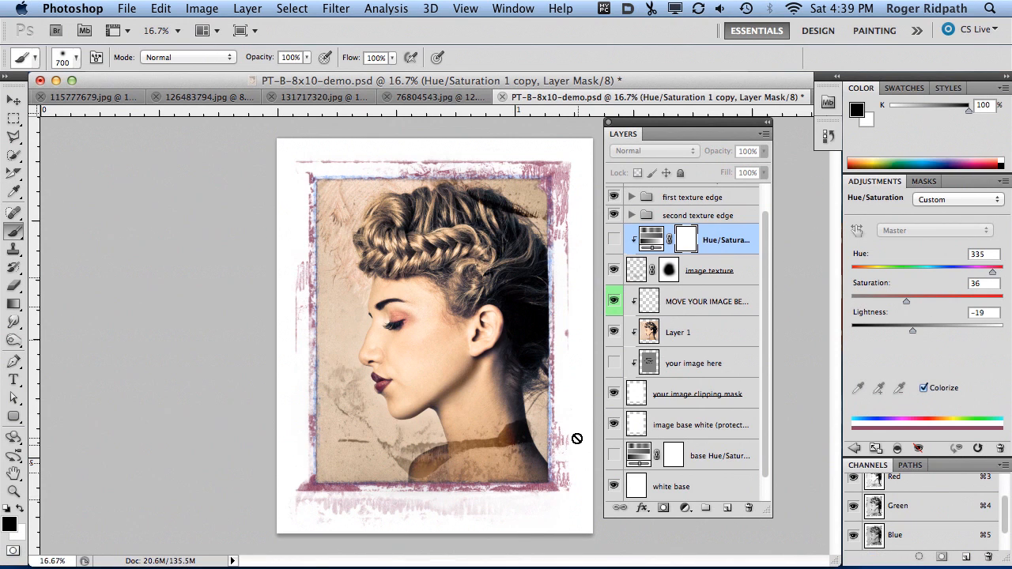
pyautogui.click(614, 363)
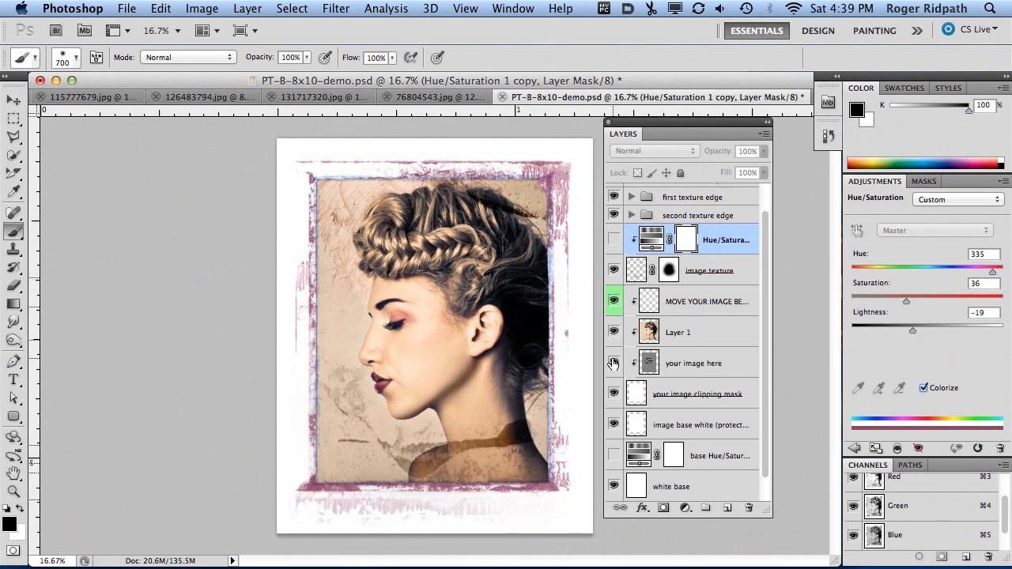
pyautogui.click(678, 332)
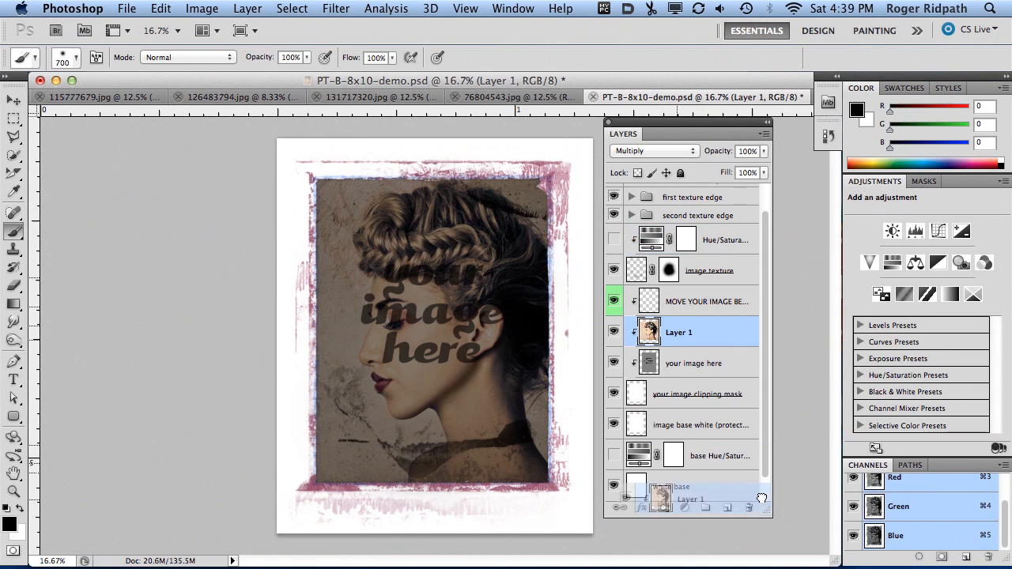
# Step: Delete the portrait layer and rotate the canvas 90° counter-clockwise into landscape
pyautogui.click(748, 507)
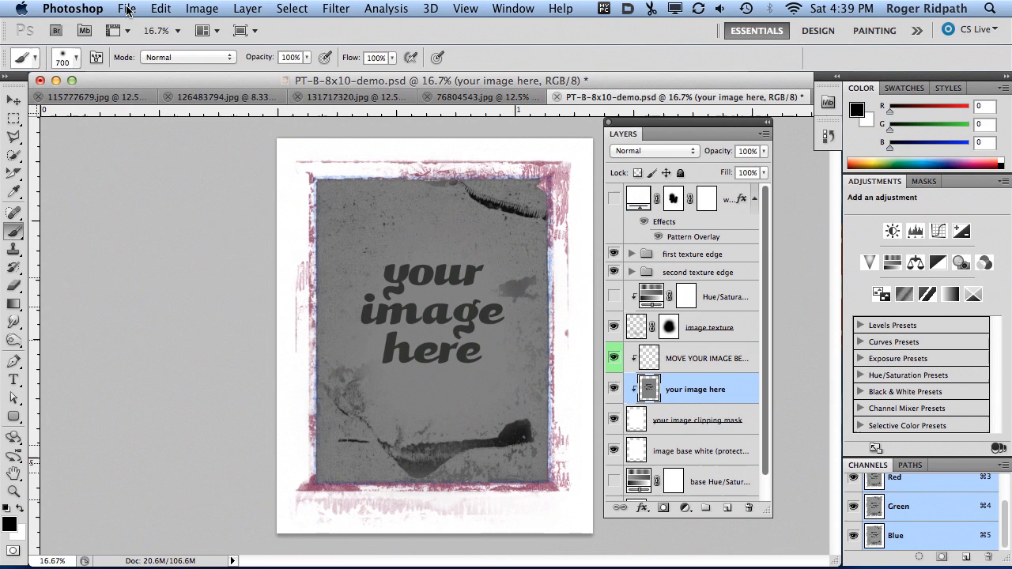
pyautogui.click(202, 9)
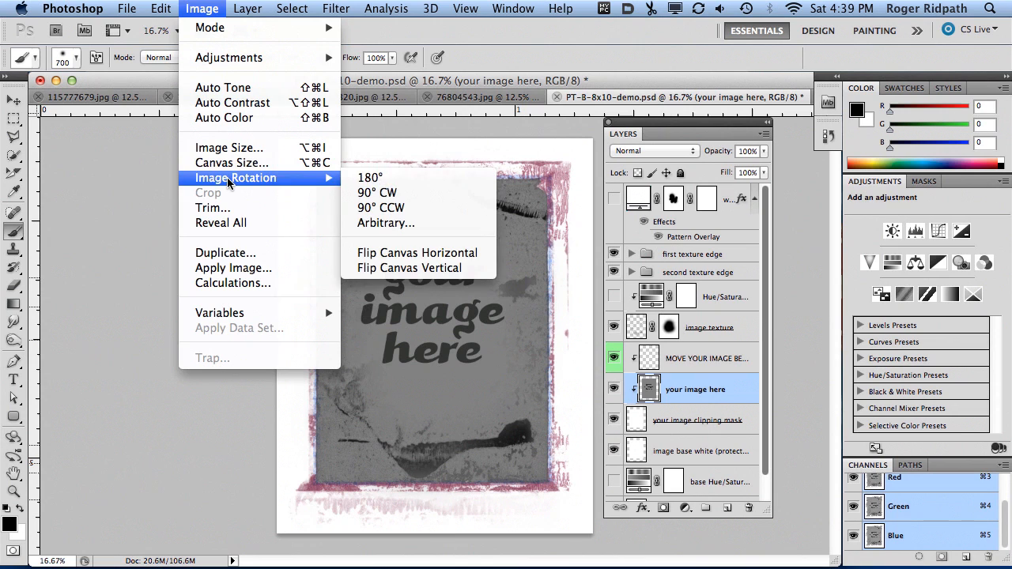
pyautogui.moveTo(370, 177)
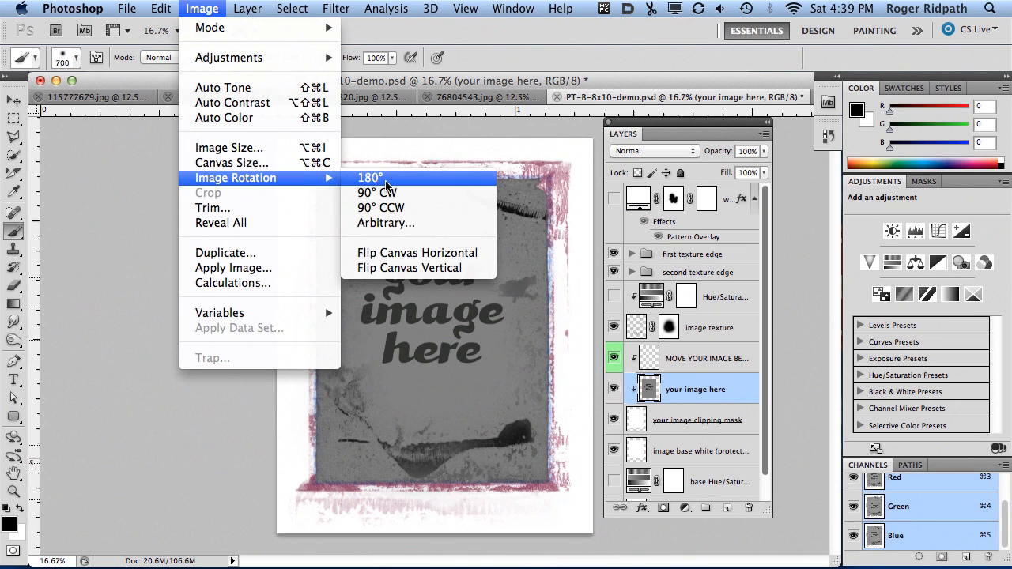
pyautogui.moveTo(379, 192)
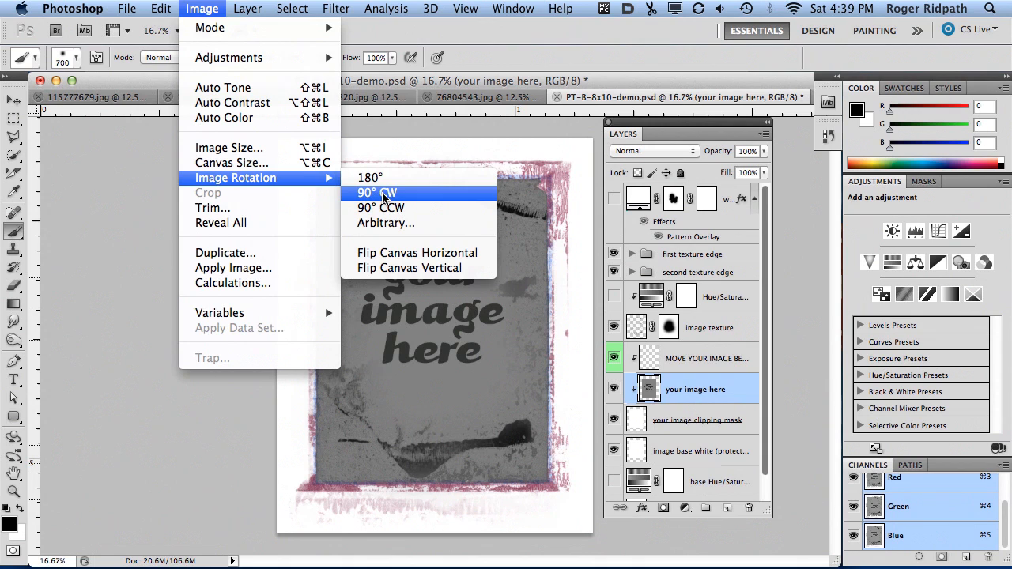
pyautogui.moveTo(382, 208)
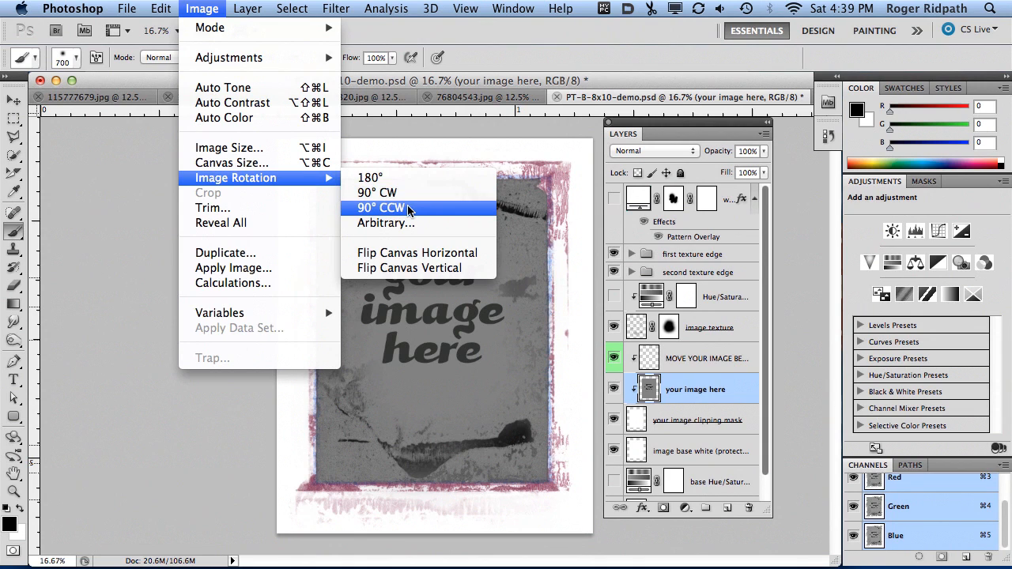
pyautogui.click(381, 208)
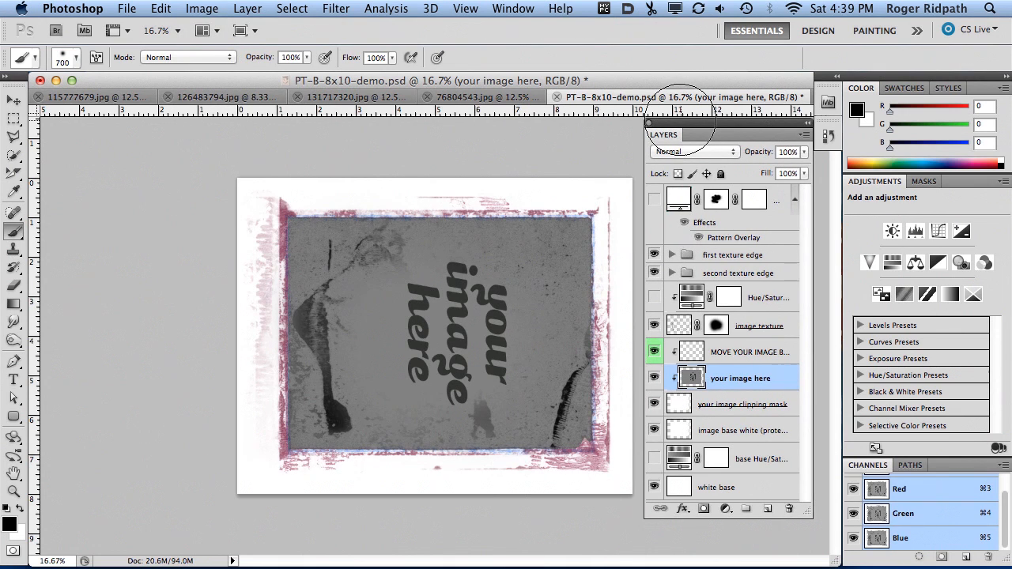
pyautogui.moveTo(212, 109)
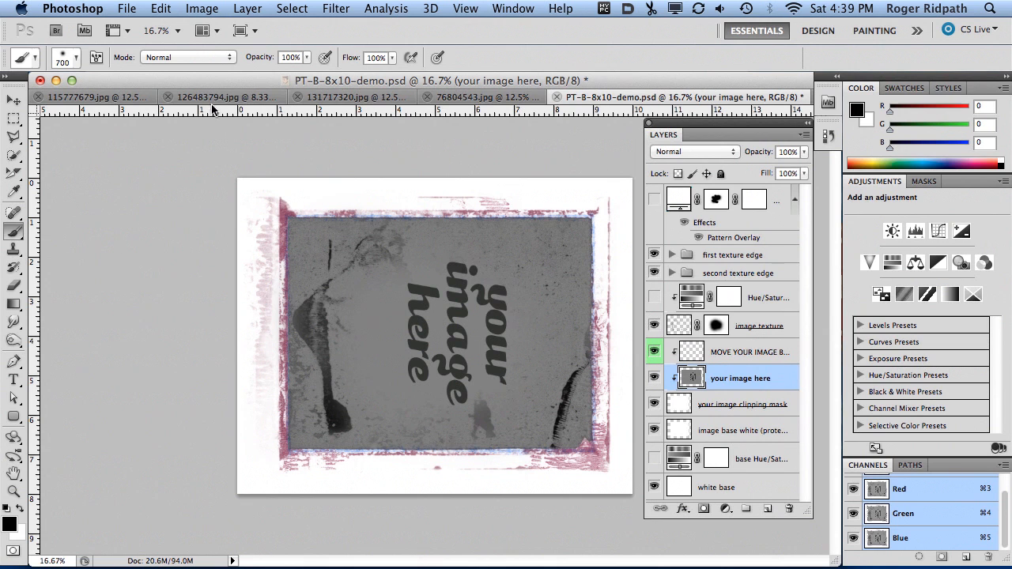
# Step: Drag the braided-hair profile portrait 115777679.jpg into template B and resize it
pyautogui.click(221, 96)
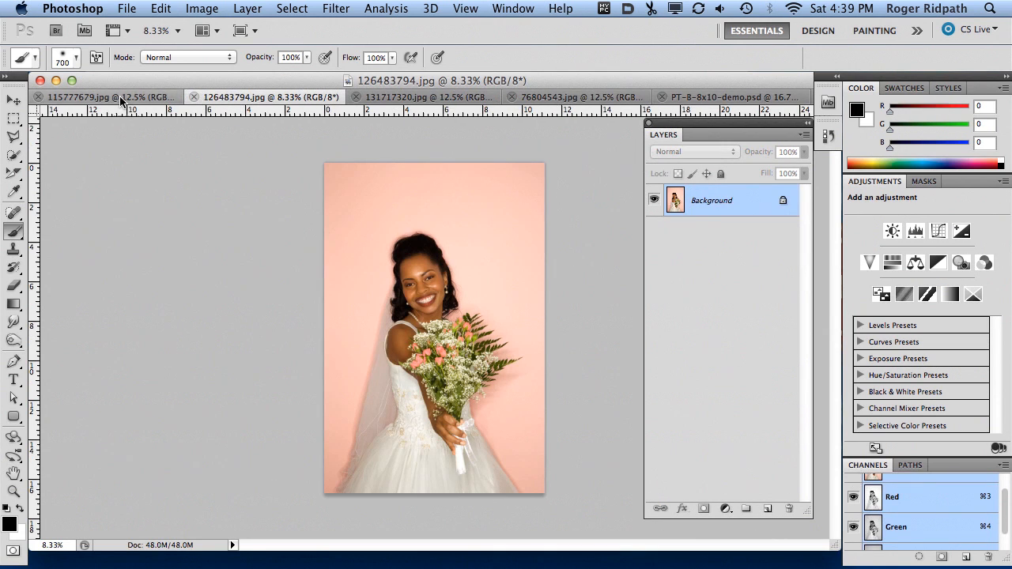
pyautogui.click(103, 97)
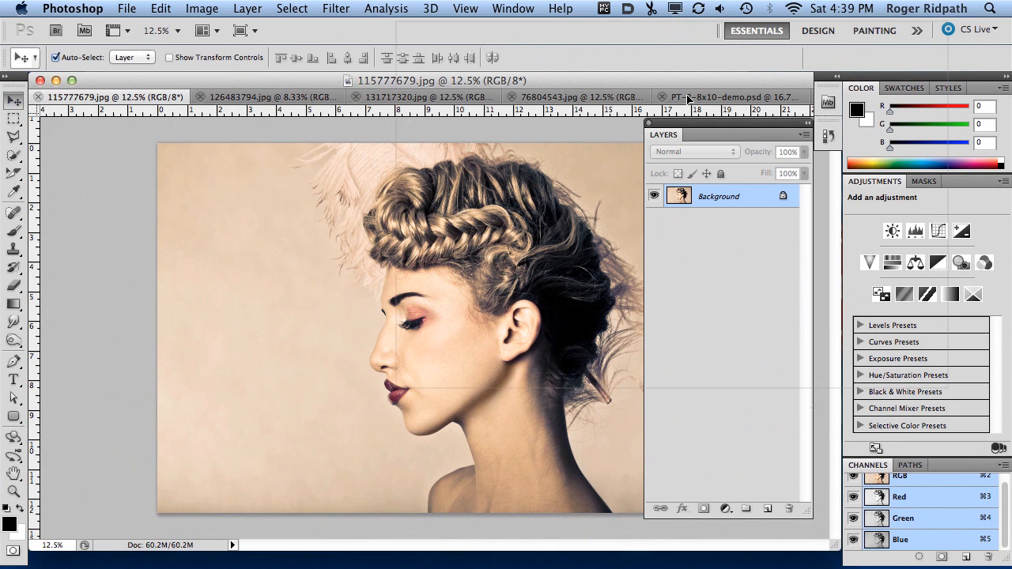
pyautogui.click(712, 96)
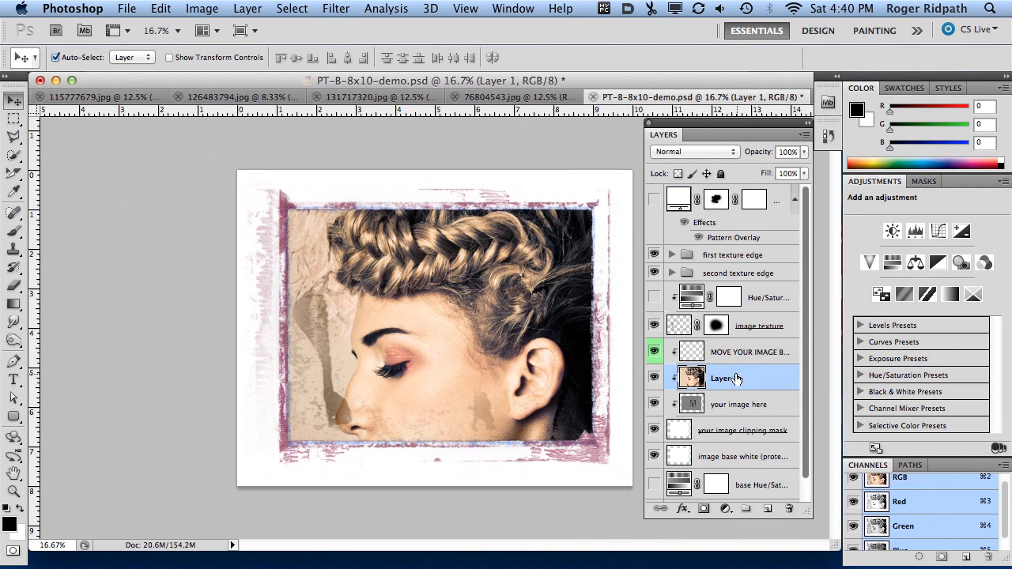
pyautogui.doubleClick(725, 378)
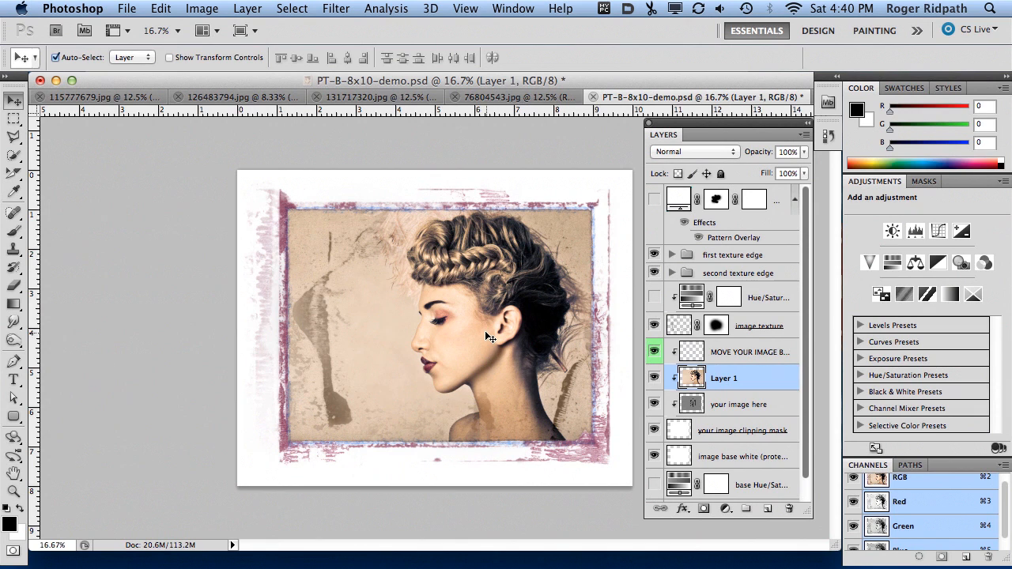
pyautogui.moveTo(382, 268)
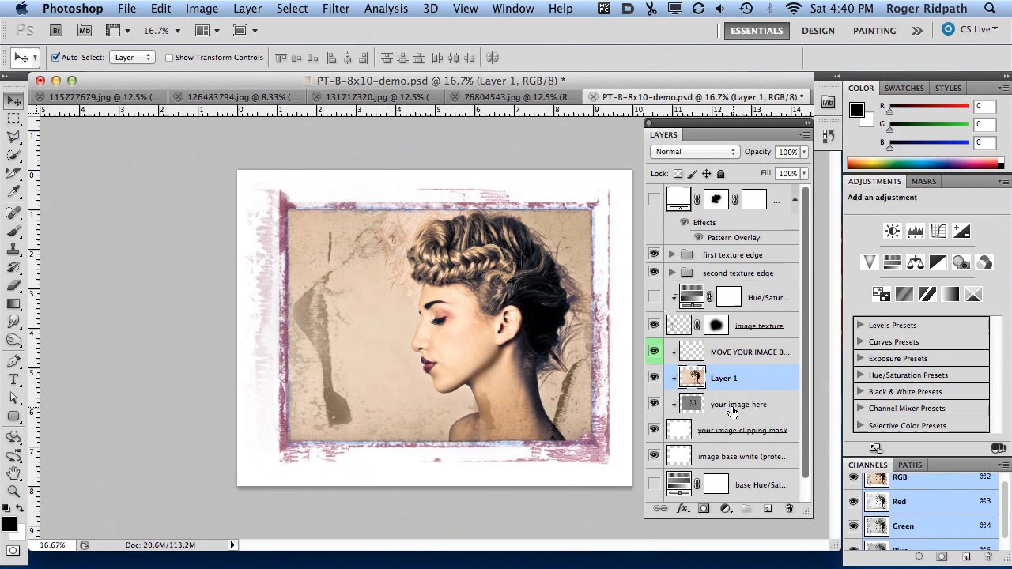
pyautogui.moveTo(718, 330)
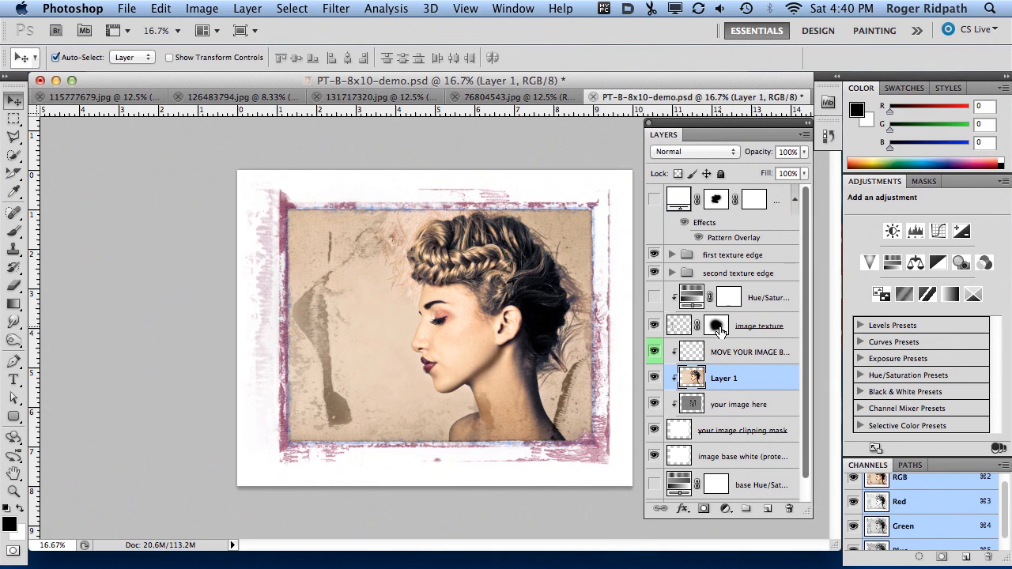
# Step: Compare the existing image texture, then select PT-D-8x10.psd in the templates folder
pyautogui.click(654, 326)
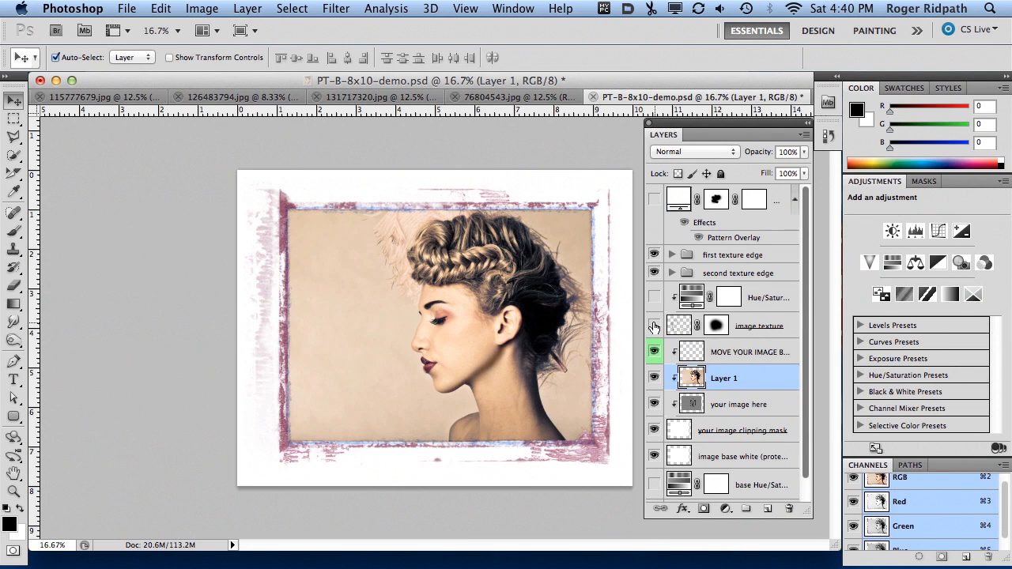
pyautogui.click(654, 325)
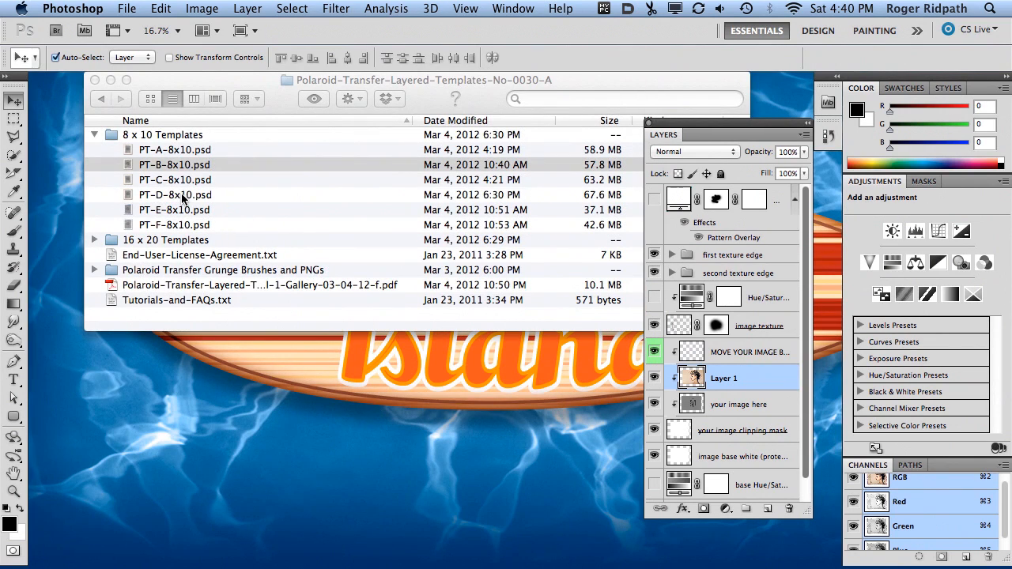
pyautogui.click(176, 194)
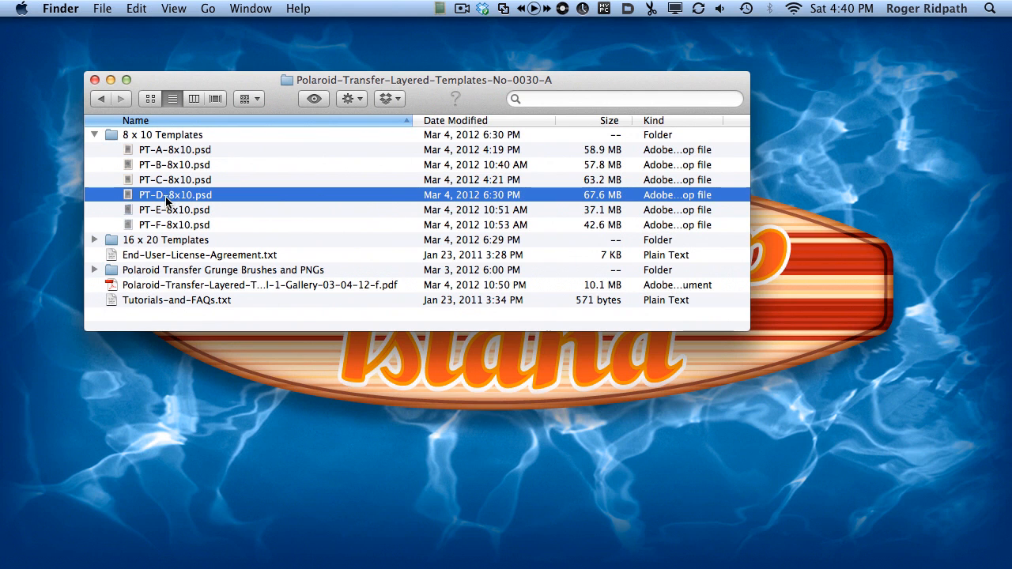
pyautogui.moveTo(130, 196)
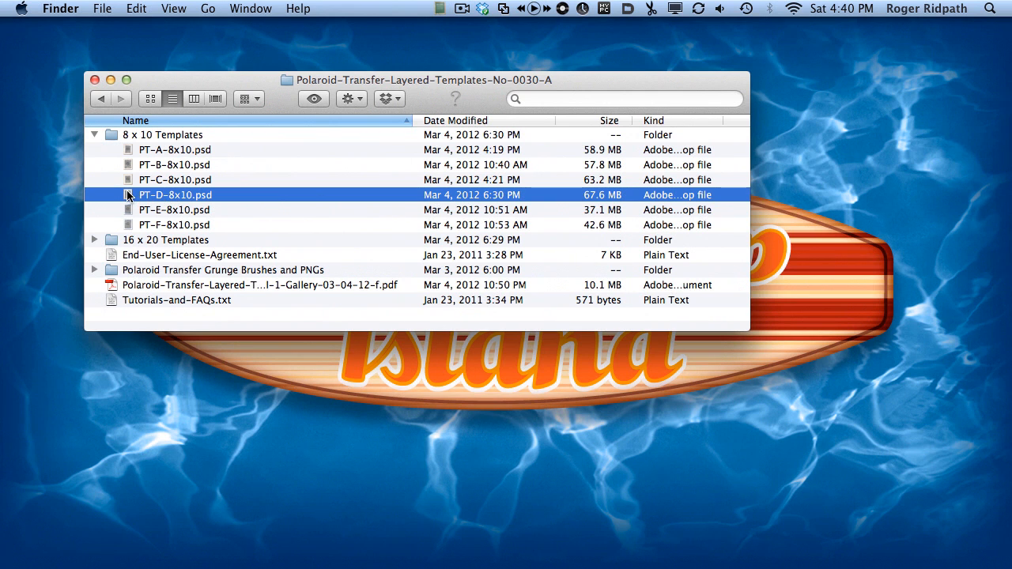
# Step: Open template D, select its image texture layer, and disable Move tool Auto-Select
pyautogui.doubleClick(175, 195)
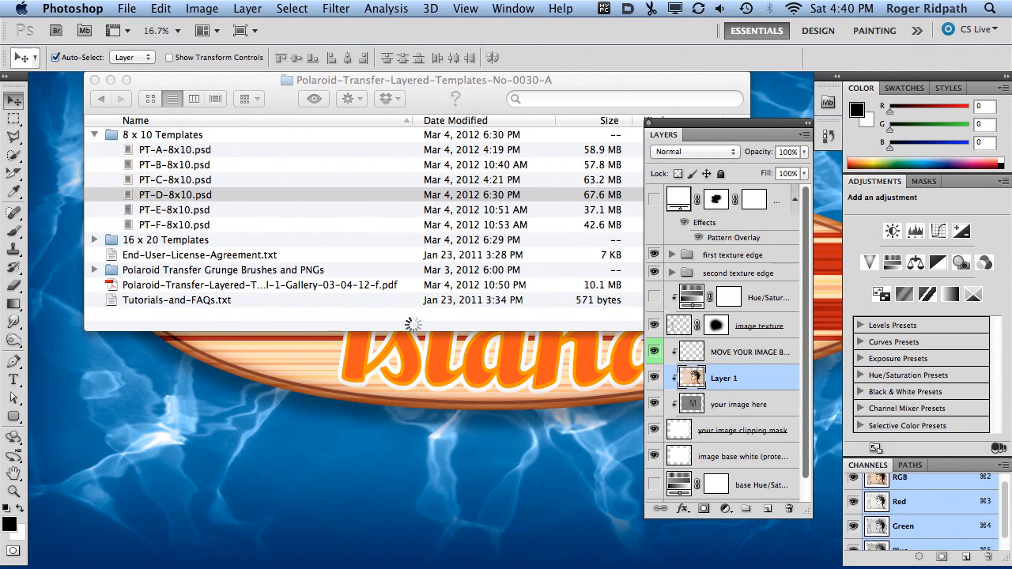
pyautogui.doubleClick(175, 195)
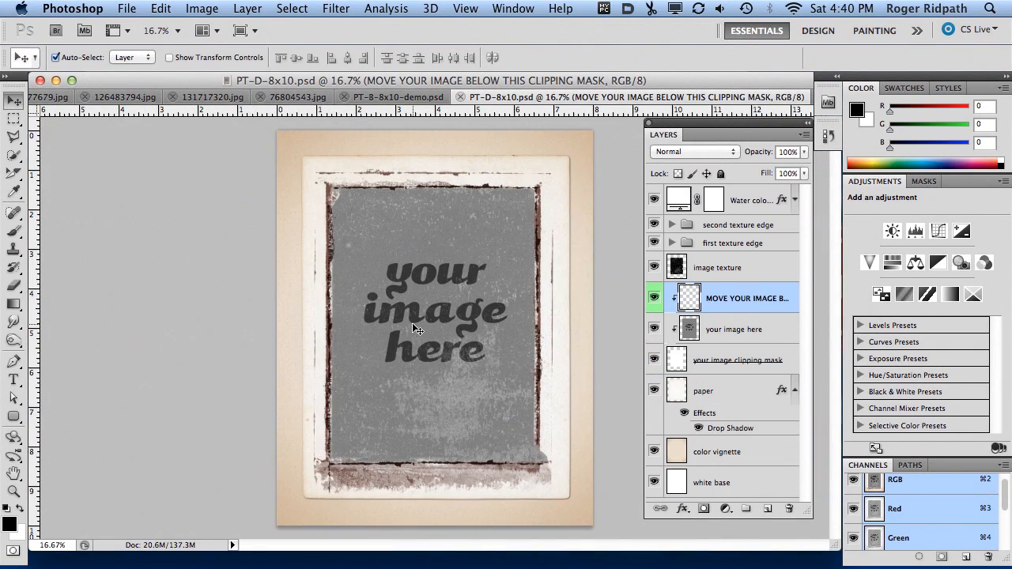
pyautogui.moveTo(531, 363)
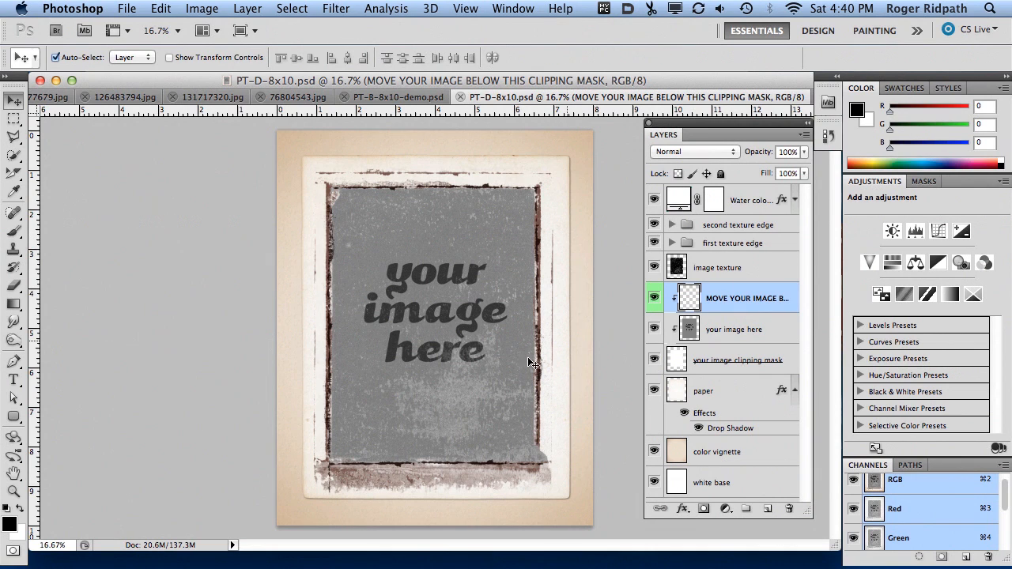
pyautogui.moveTo(477, 422)
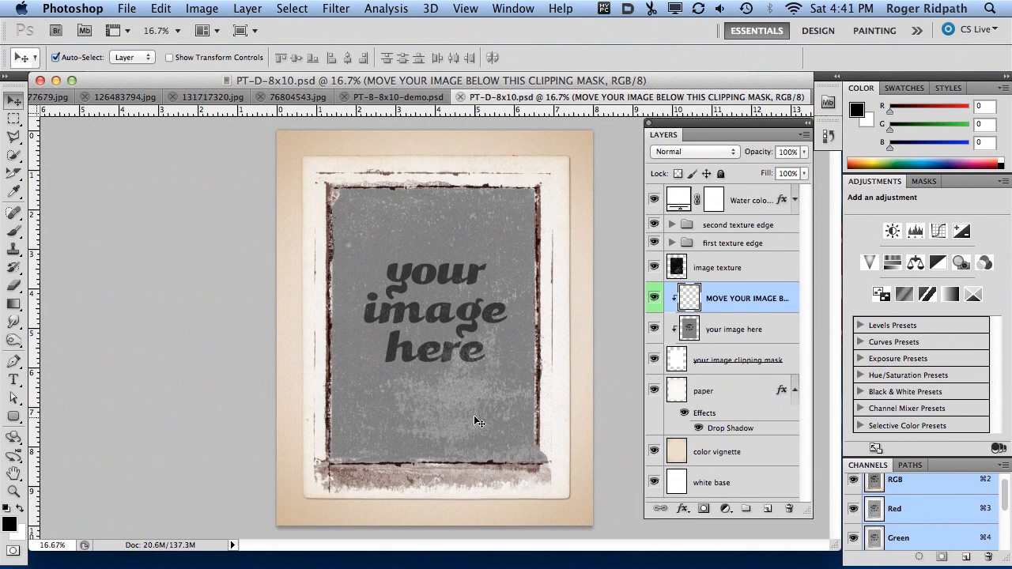
pyautogui.moveTo(519, 404)
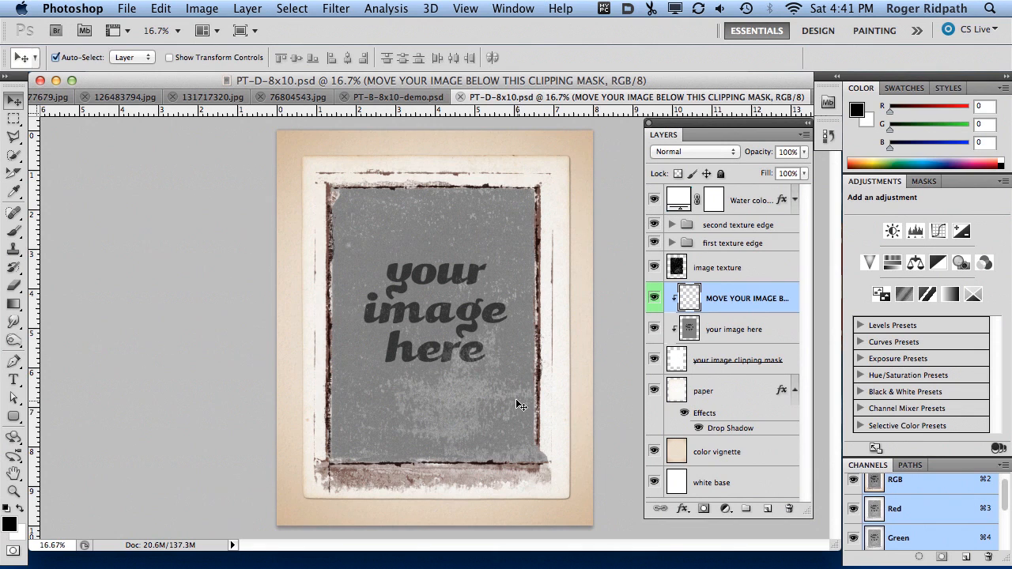
pyautogui.moveTo(702, 269)
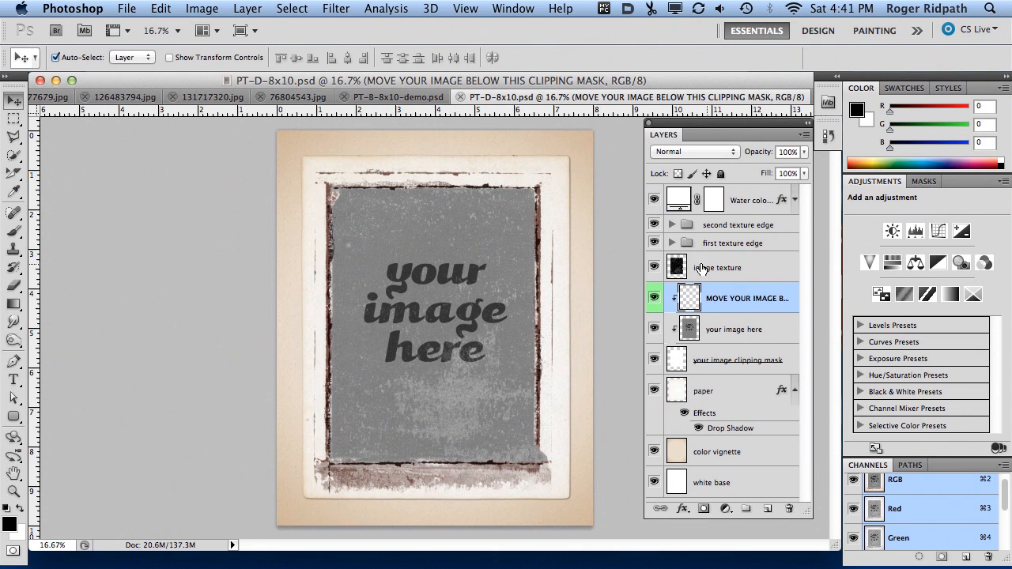
pyautogui.click(718, 268)
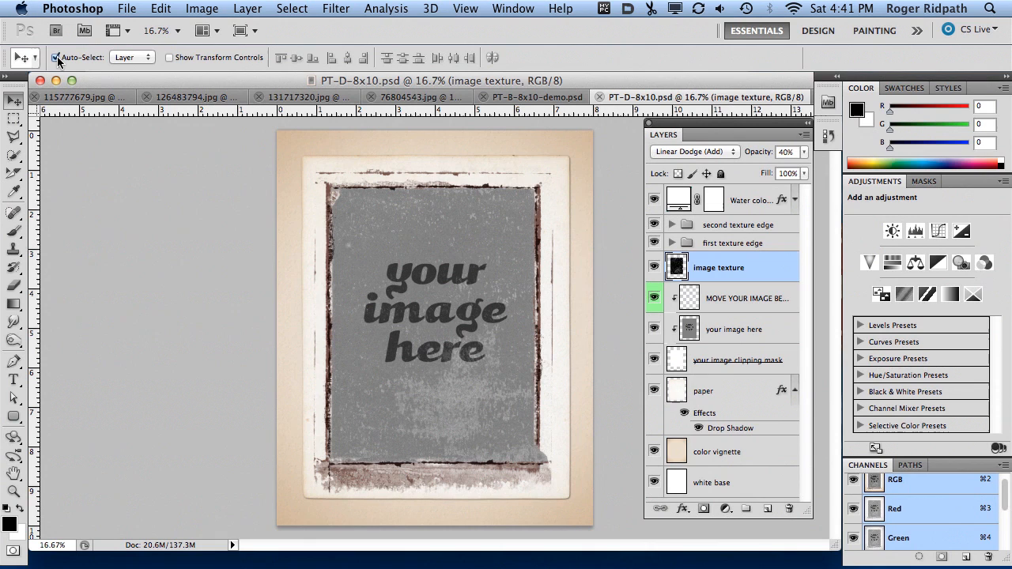
pyautogui.click(55, 57)
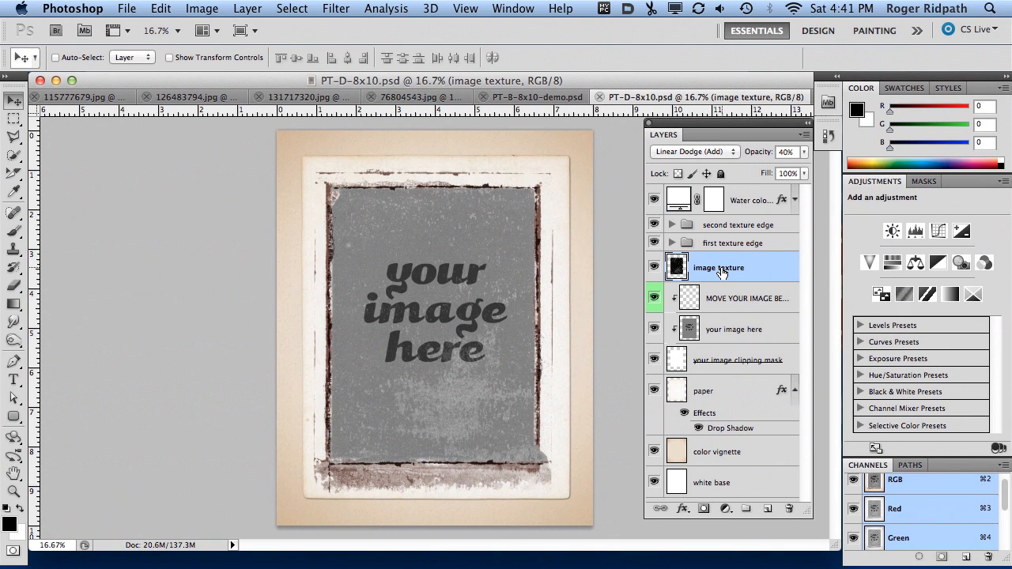
pyautogui.moveTo(50, 66)
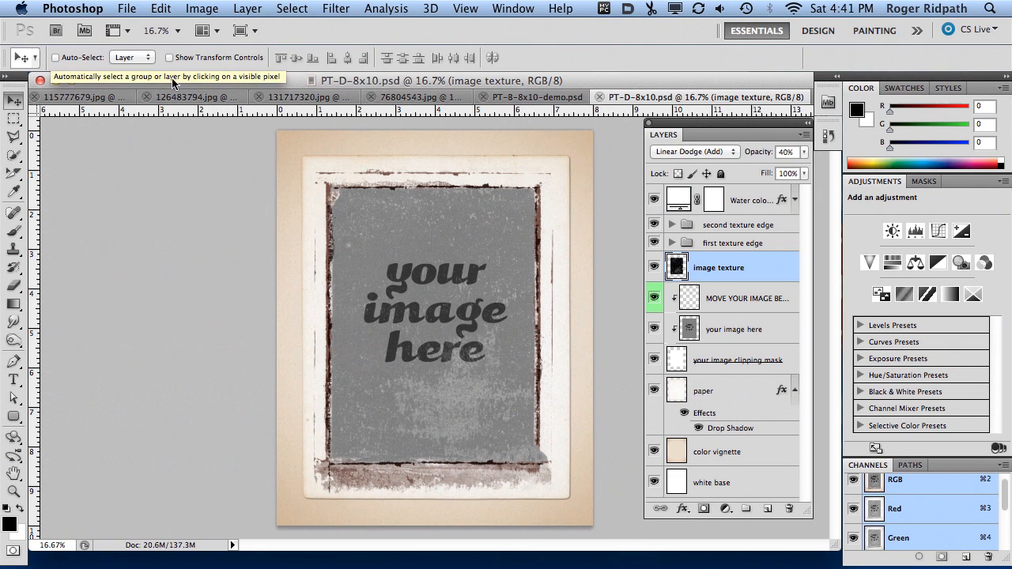
pyautogui.moveTo(451, 242)
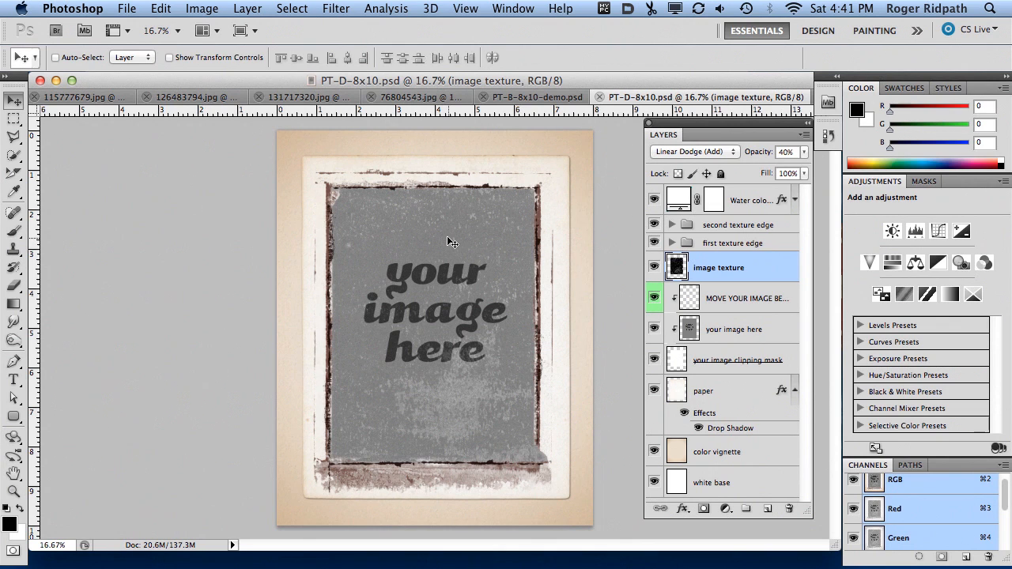
pyautogui.click(530, 97)
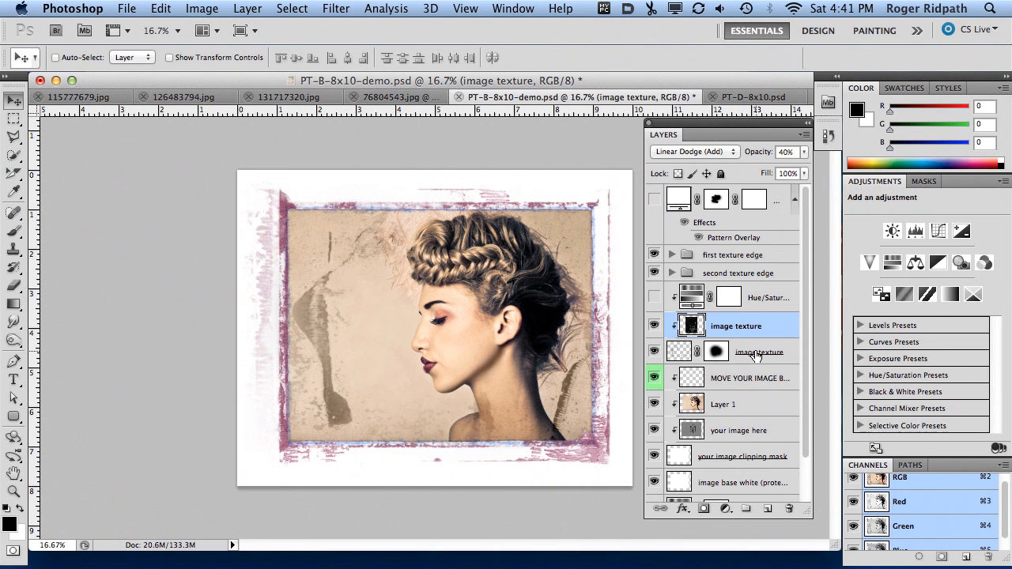
pyautogui.moveTo(755, 324)
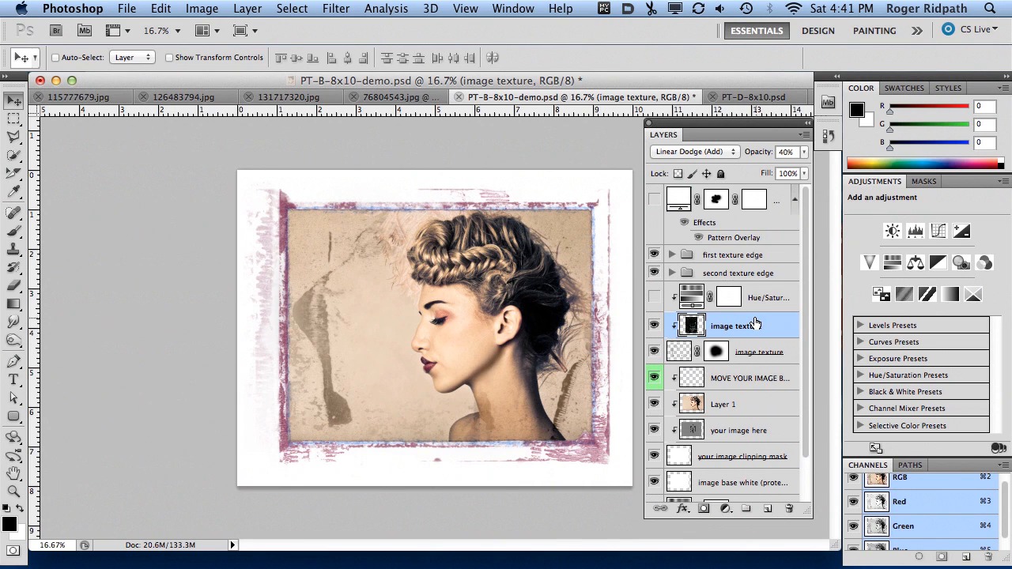
# Step: Release the copied texture's clipping mask, hide the old texture, and set Normal blending
pyautogui.rightClick(733, 326)
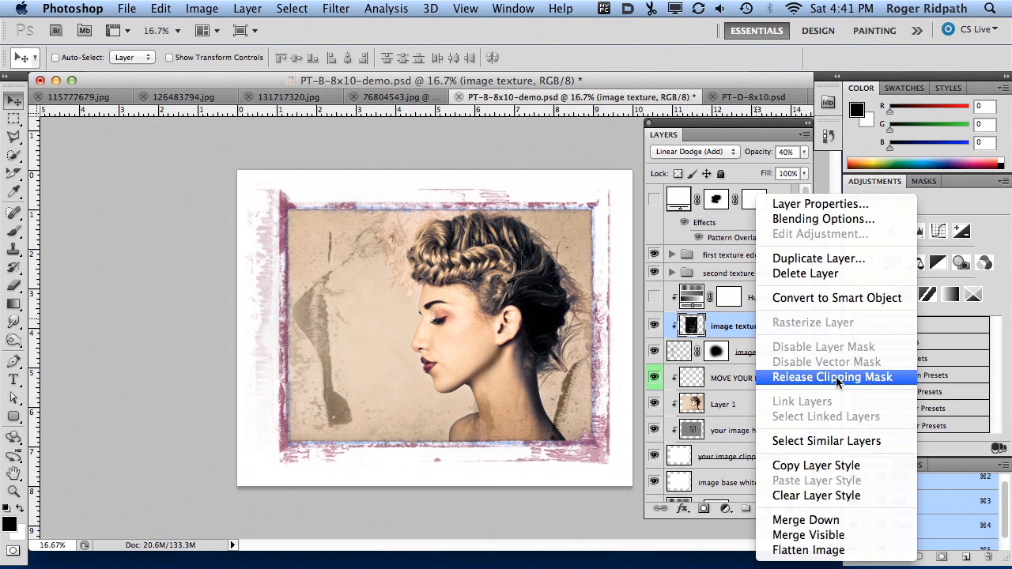
pyautogui.click(832, 378)
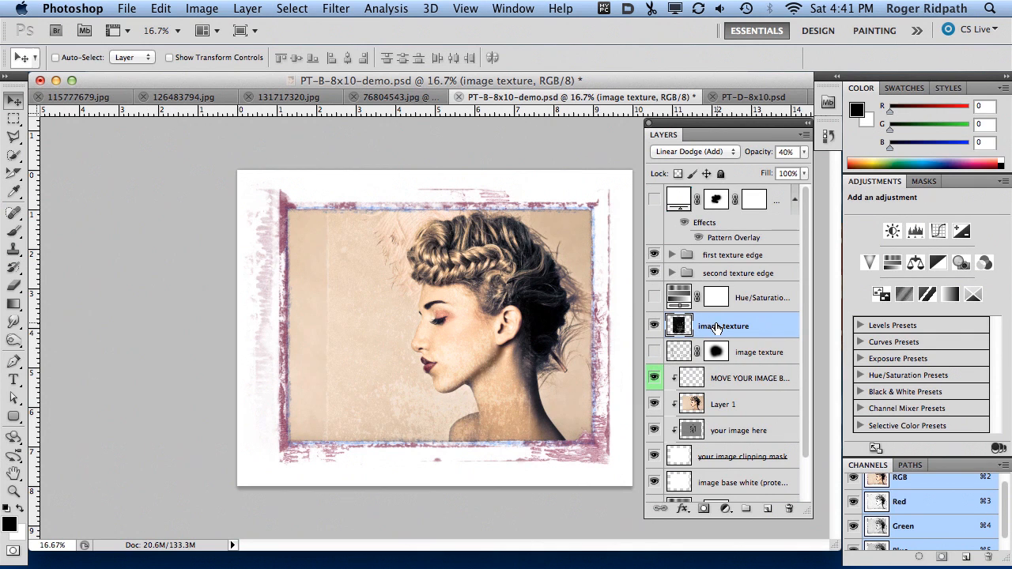
pyautogui.click(654, 325)
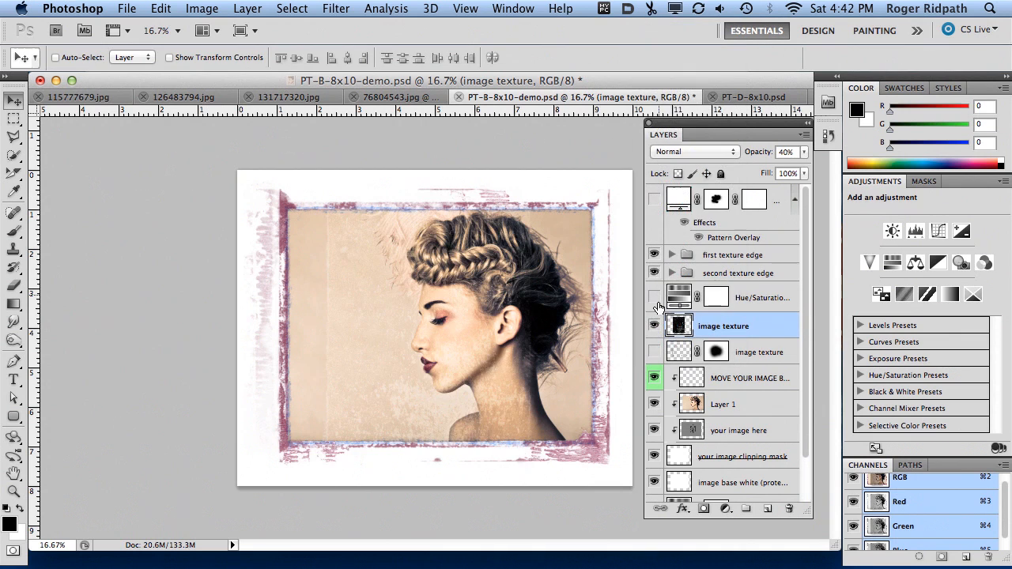
# Step: Scale the copied grunge texture to about 118% to cover the photo frame
pyautogui.click(654, 326)
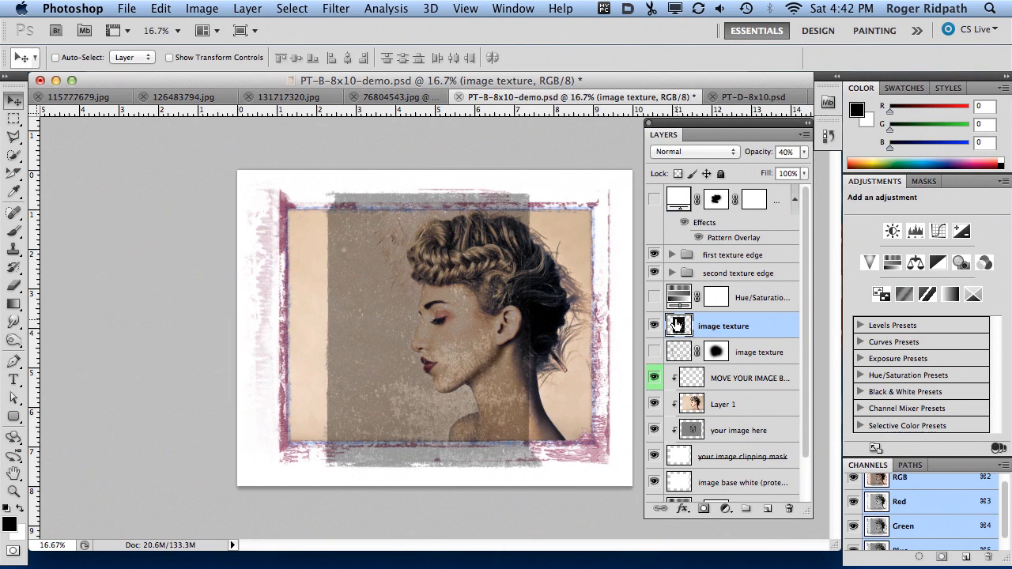
pyautogui.moveTo(679, 326)
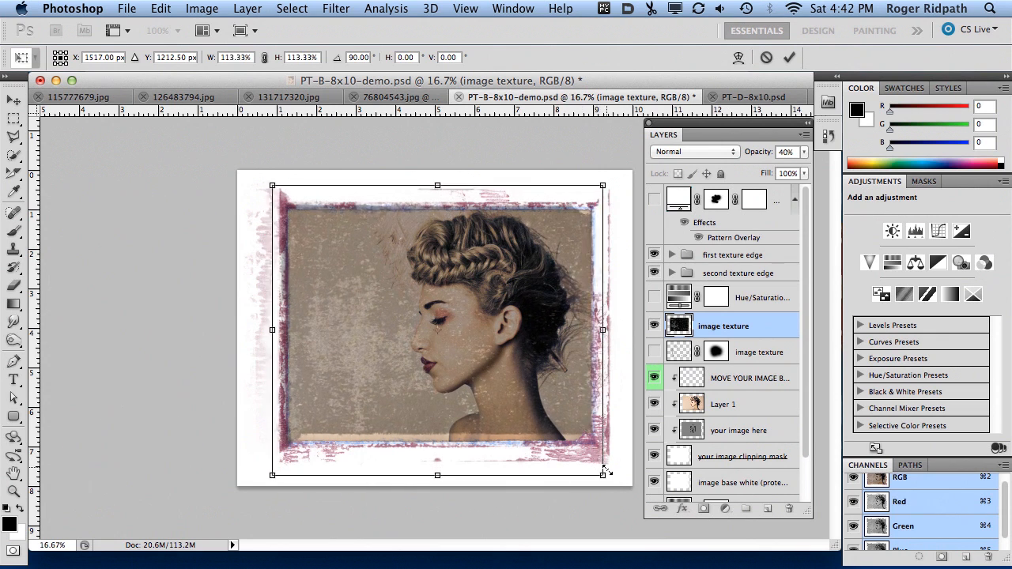
pyautogui.moveTo(602, 474); pyautogui.dragTo(613, 483)
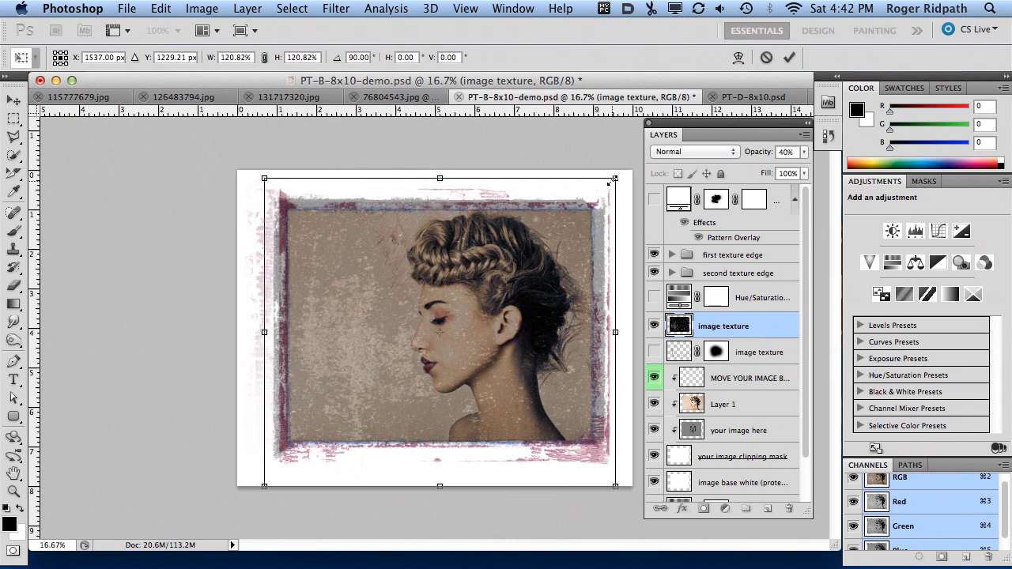
pyautogui.moveTo(613, 179); pyautogui.dragTo(607, 186)
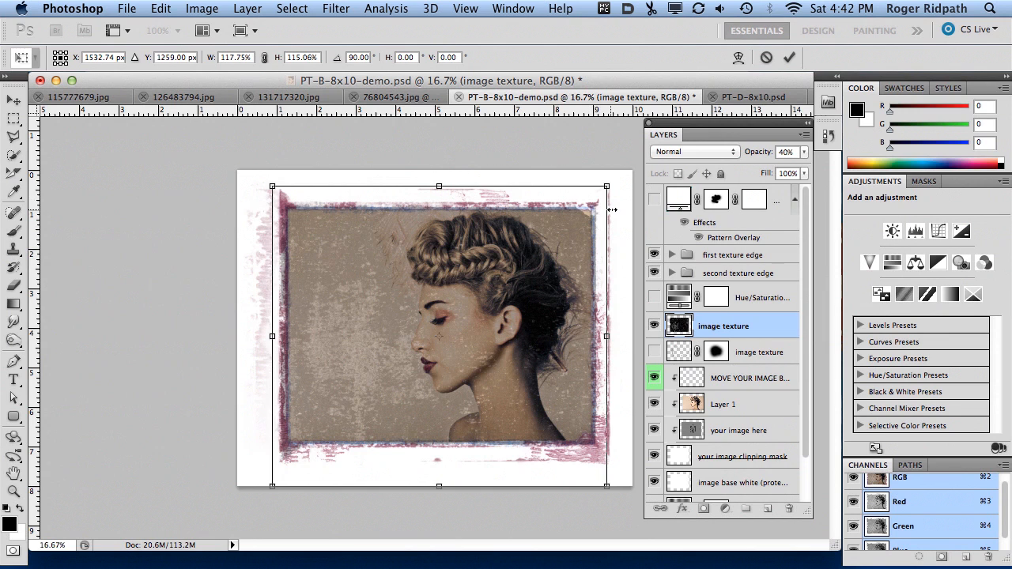
pyautogui.moveTo(553, 251)
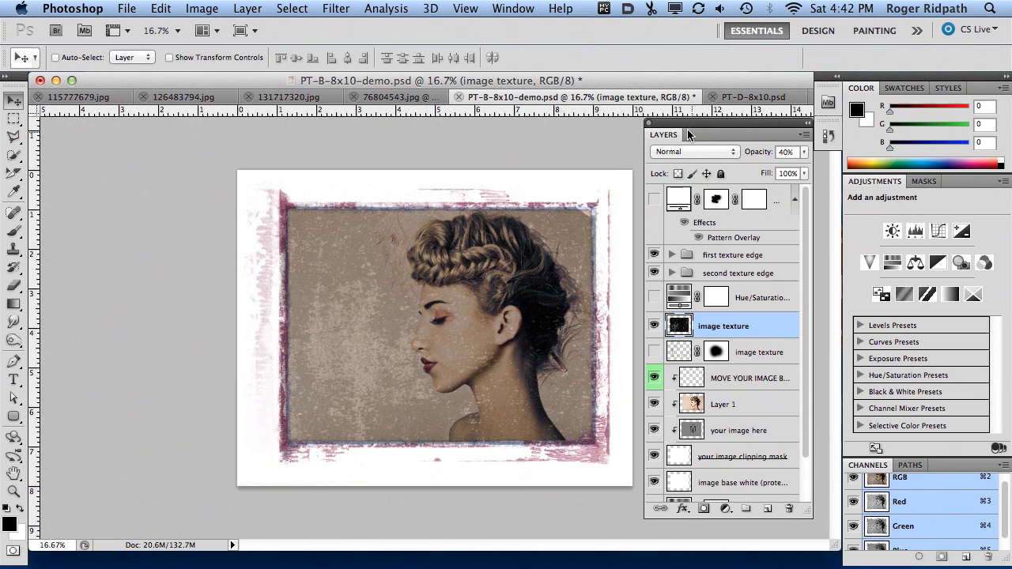
# Step: Set the grunge texture layer to Color Dodge blending at 100% opacity
pyautogui.click(694, 151)
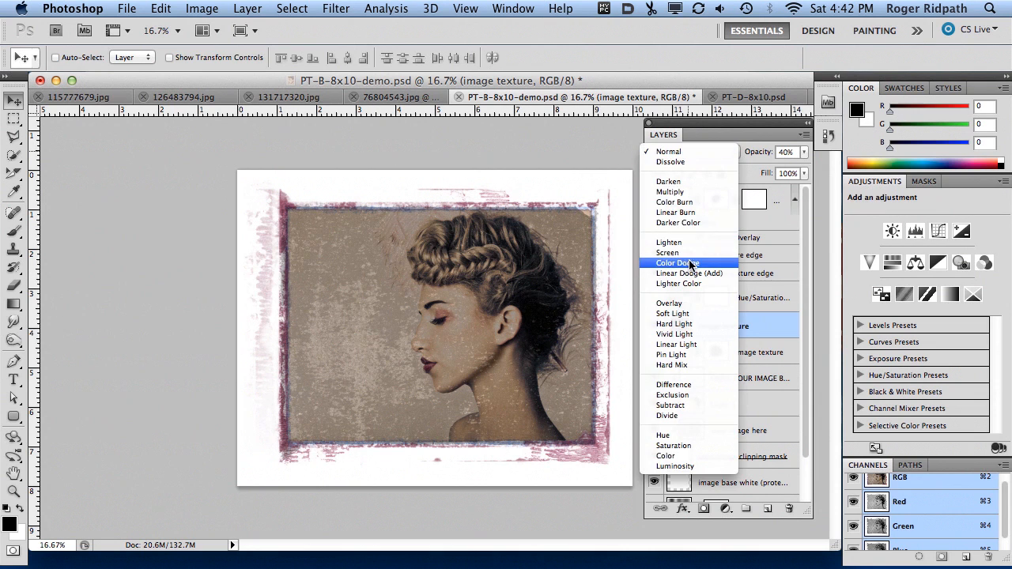
pyautogui.click(678, 262)
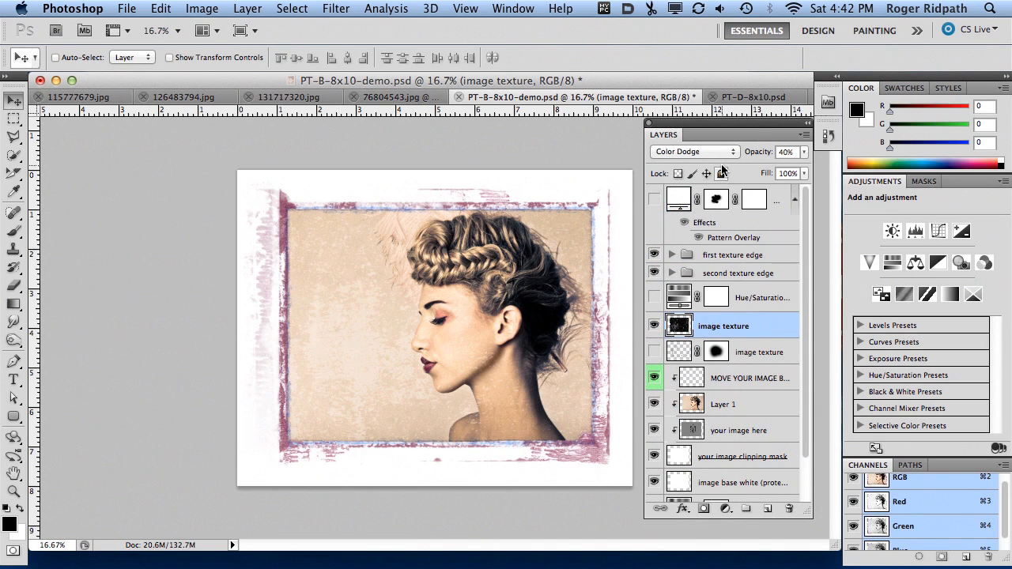
pyautogui.click(786, 151)
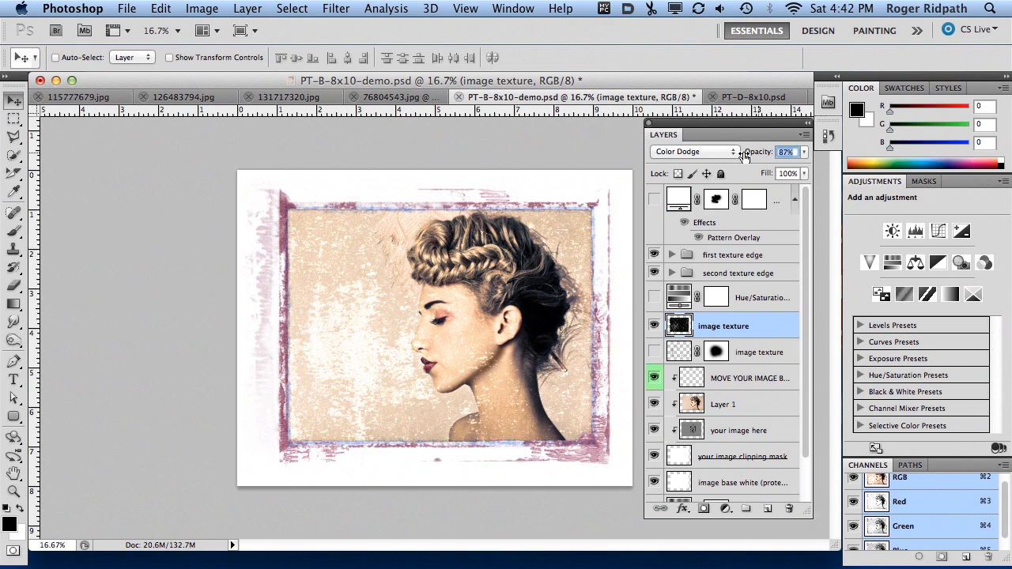
pyautogui.click(692, 151)
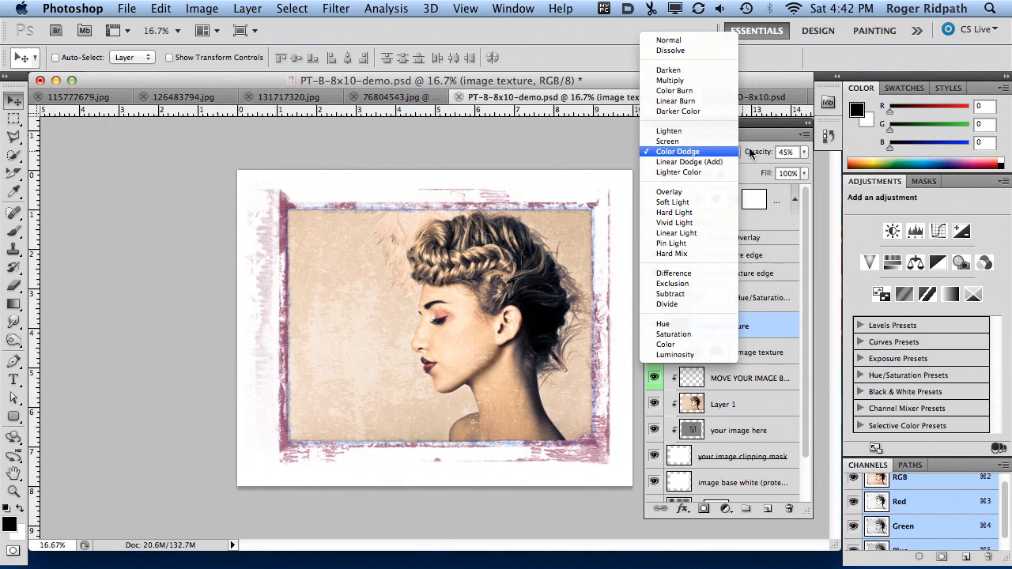
pyautogui.click(677, 151)
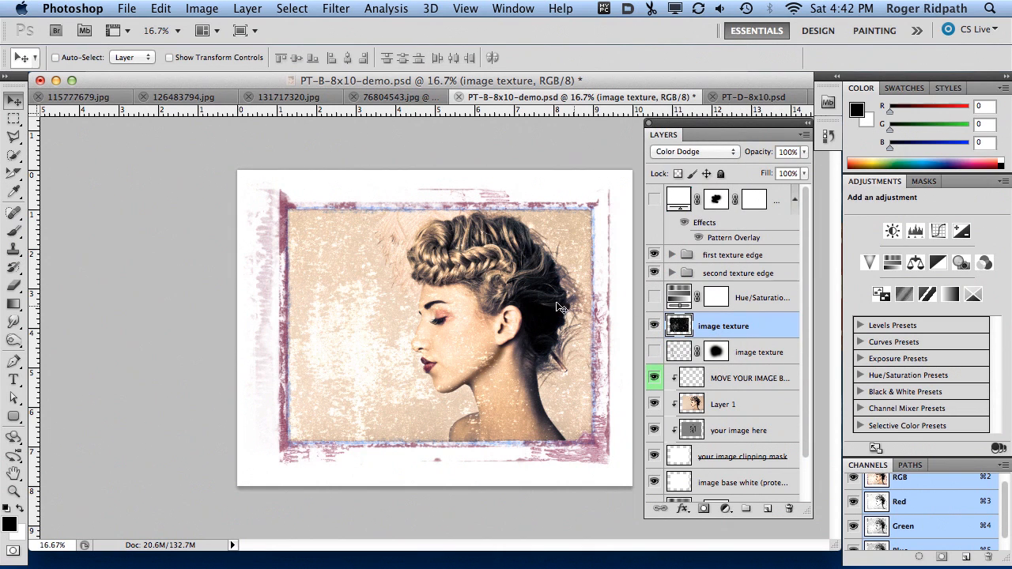
pyautogui.moveTo(694, 377)
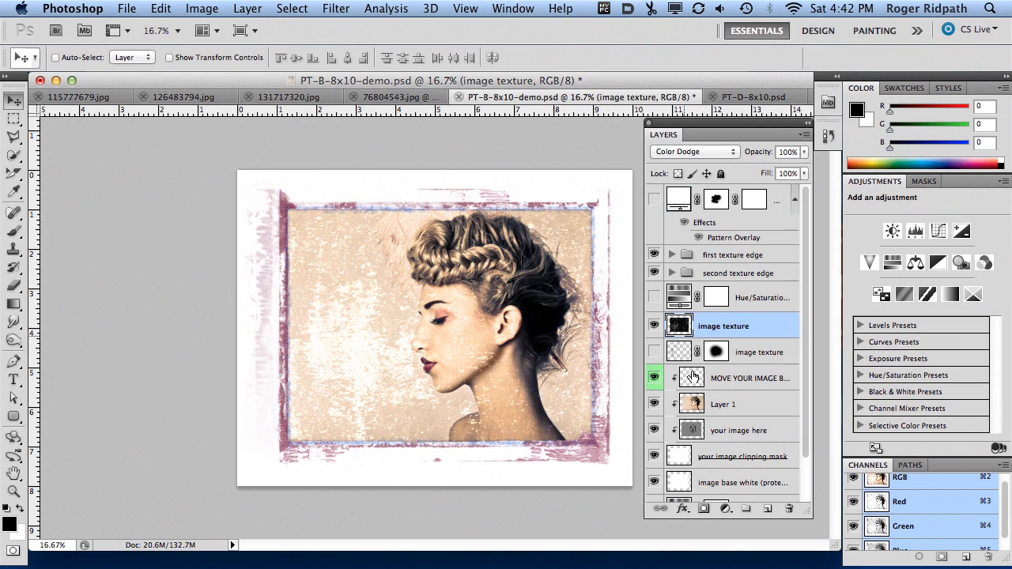
# Step: Add a layer mask to the texture and paint black over the face and neck
pyautogui.click(715, 326)
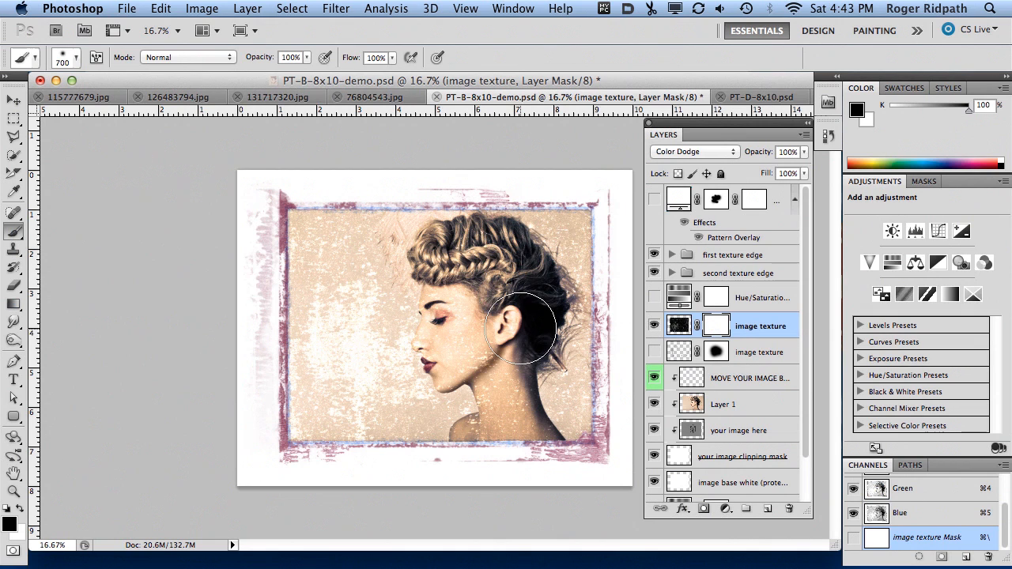
pyautogui.moveTo(522, 328); pyautogui.dragTo(459, 296)
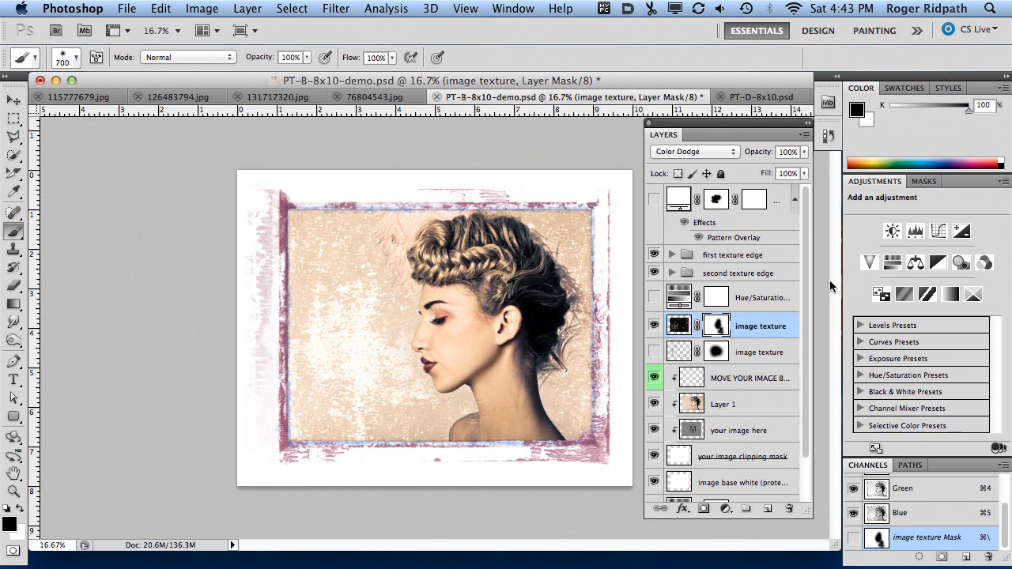
pyautogui.scroll(-3)
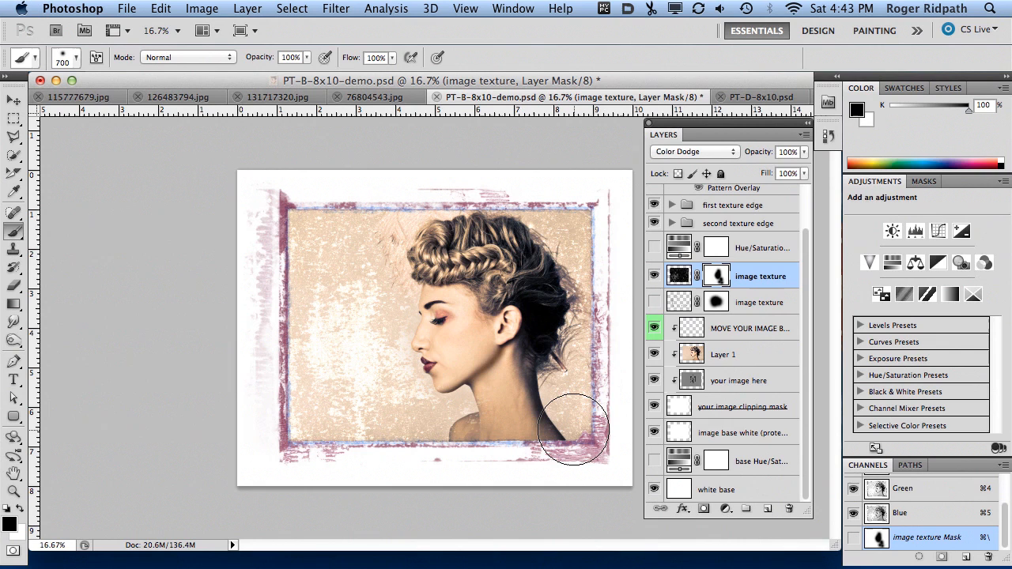
pyautogui.moveTo(590, 419)
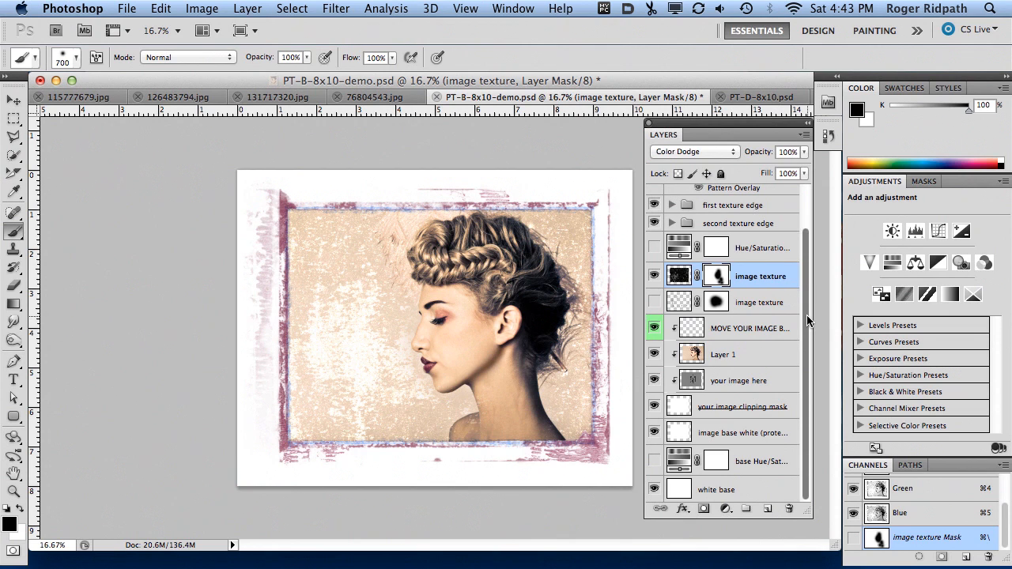
pyautogui.moveTo(808, 334)
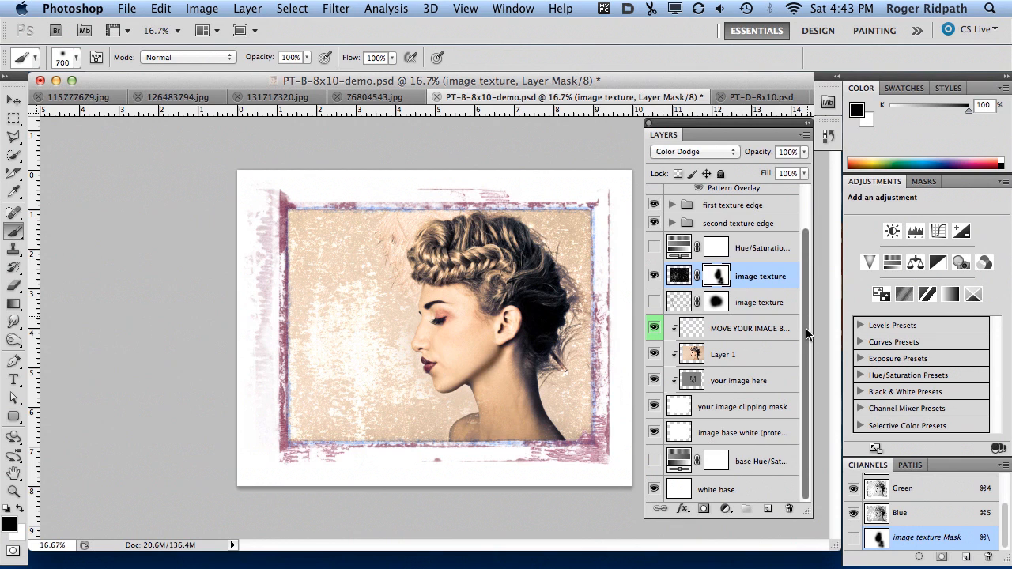
pyautogui.moveTo(716, 503)
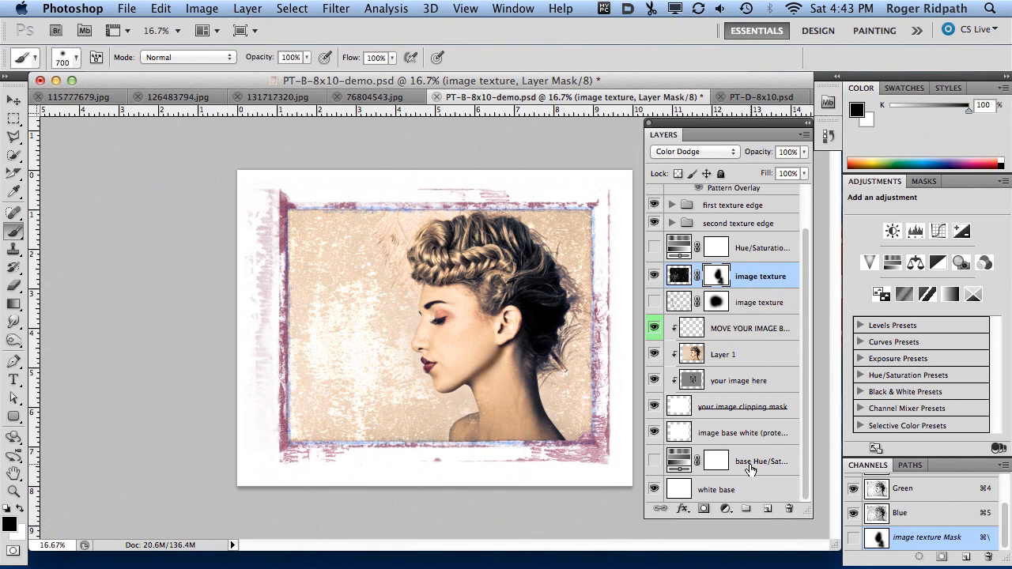
# Step: Show the base Hue/Saturation tint and slide its hue through cream and green to lavender 256
pyautogui.click(653, 461)
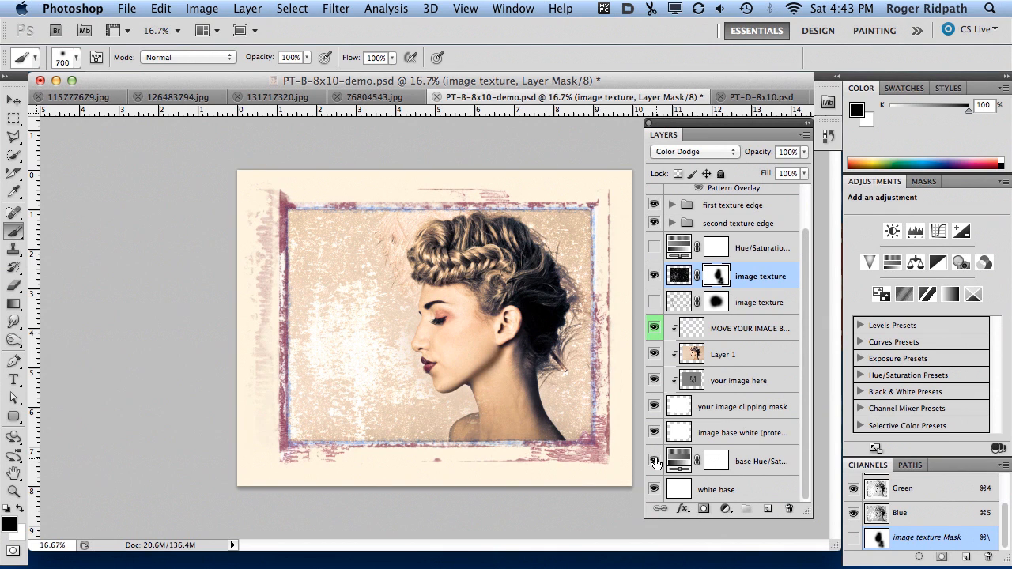
pyautogui.click(762, 461)
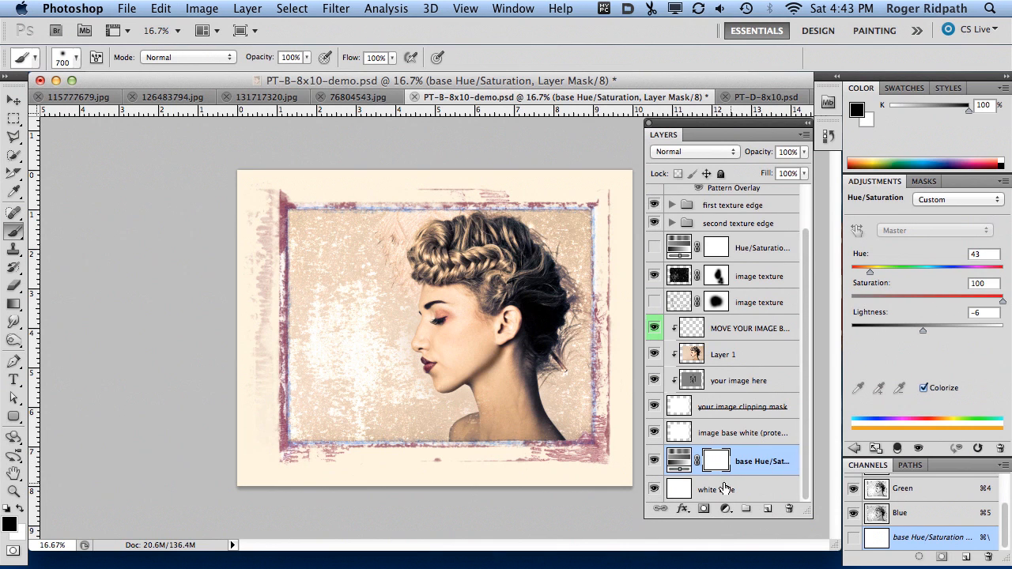
pyautogui.click(654, 461)
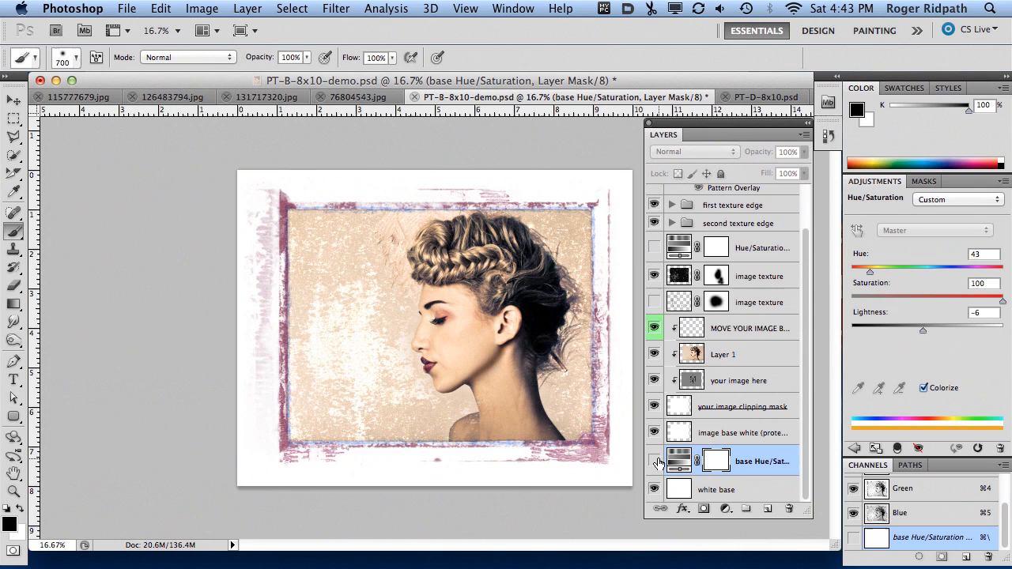
pyautogui.click(654, 462)
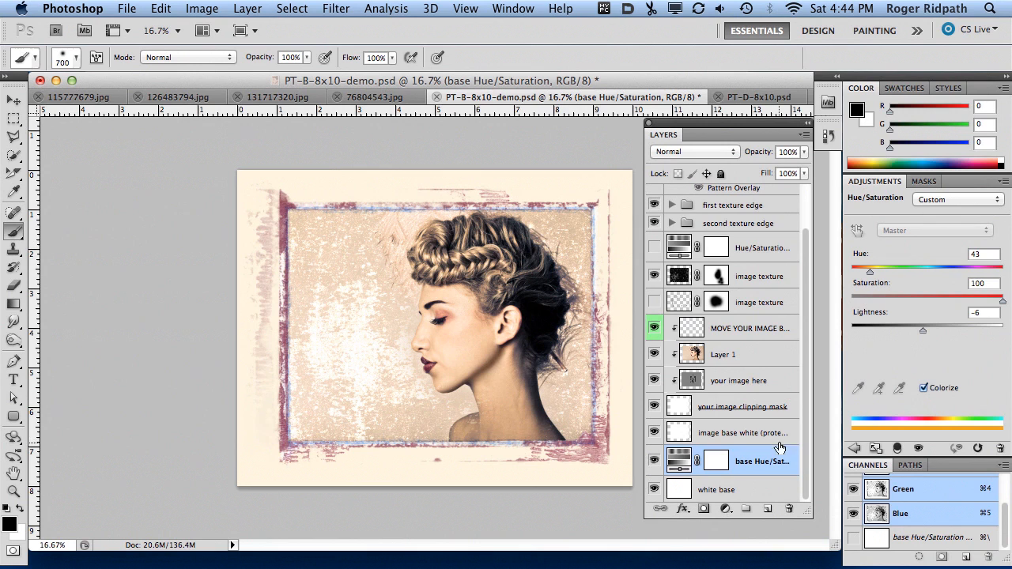
pyautogui.moveTo(866, 271); pyautogui.dragTo(872, 272)
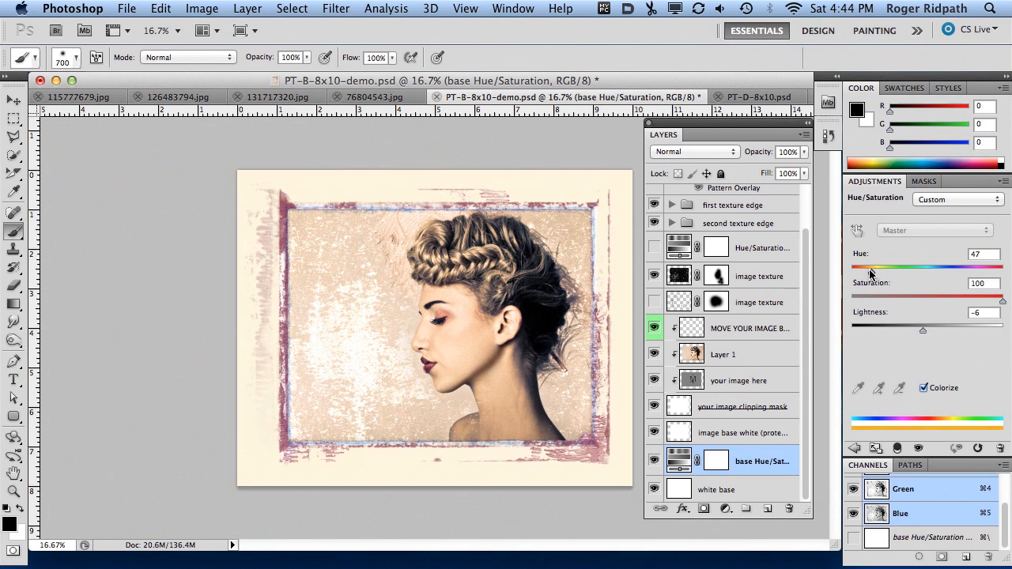
pyautogui.moveTo(870, 266); pyautogui.dragTo(908, 266)
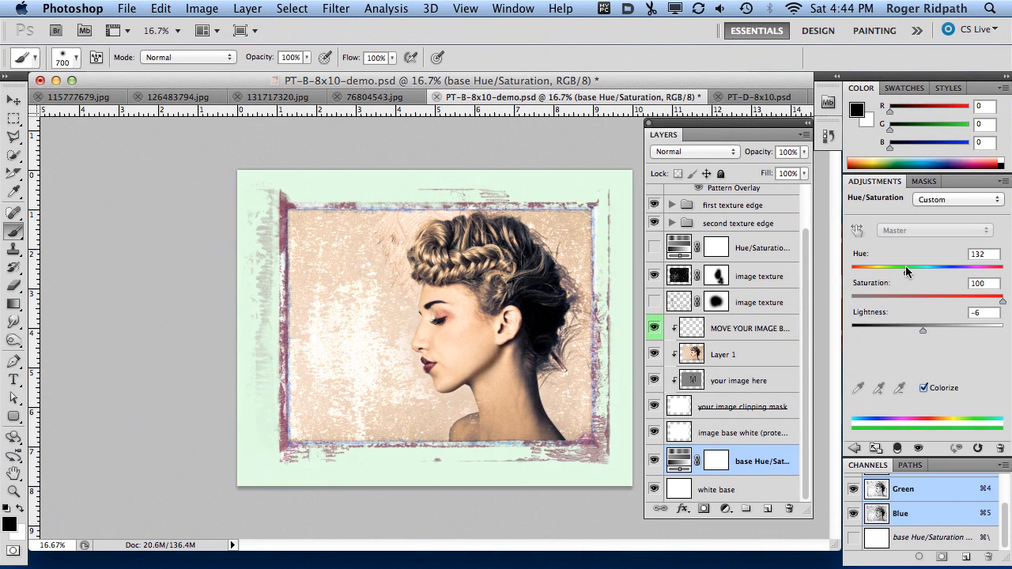
pyautogui.moveTo(908, 270); pyautogui.dragTo(959, 271)
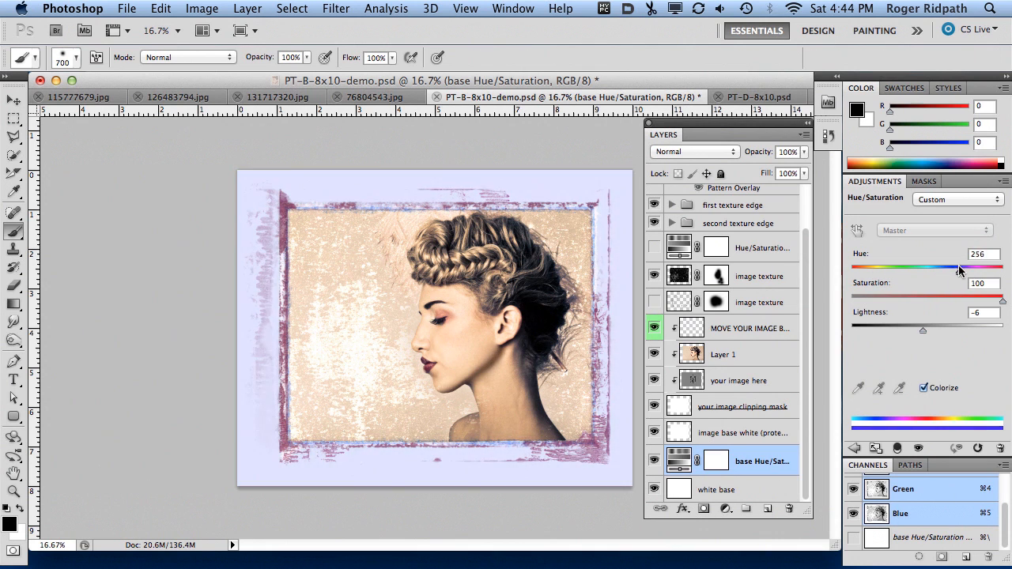